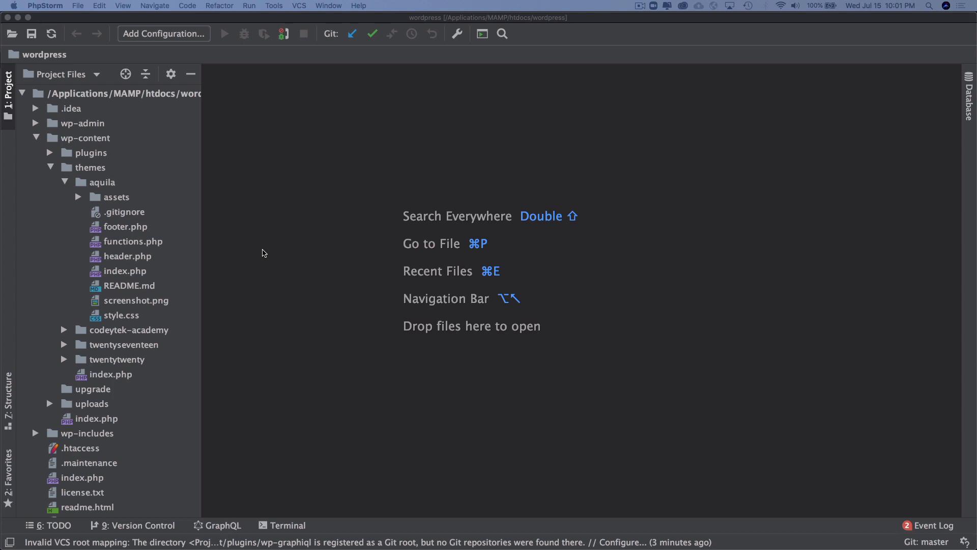
{"action": "mouse_move", "coordinate": [250, 253]}
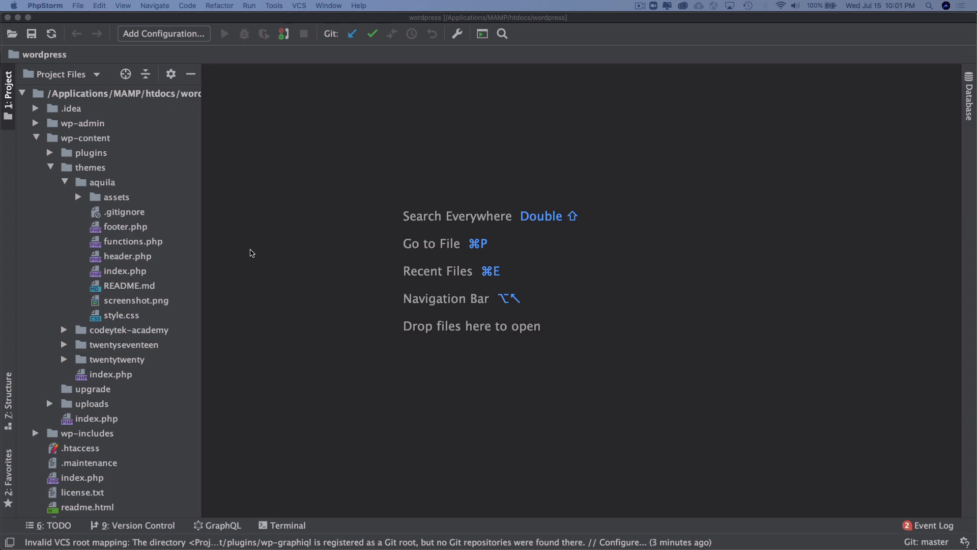
{"action": "mouse_move", "coordinate": [173, 251]}
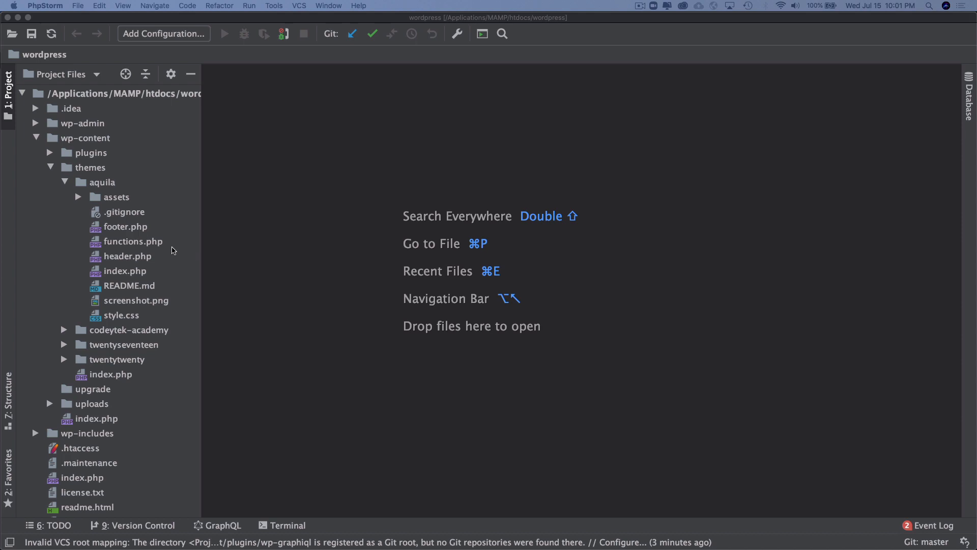
Step: Open header.php and select the existing wp_body_open() call after the body tag
{"action": "double_click", "coordinate": [132, 241]}
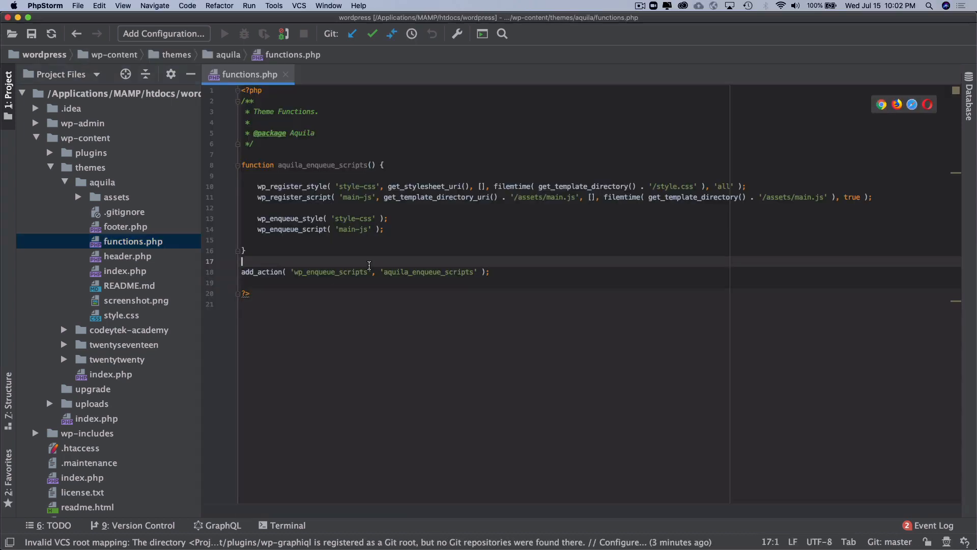
{"action": "left_click", "coordinate": [128, 256]}
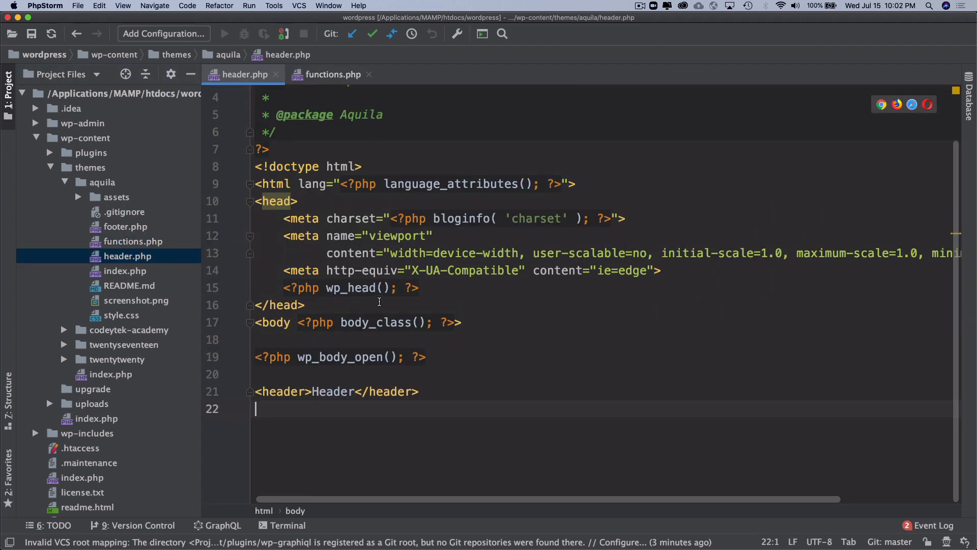
{"action": "double_click", "coordinate": [340, 356]}
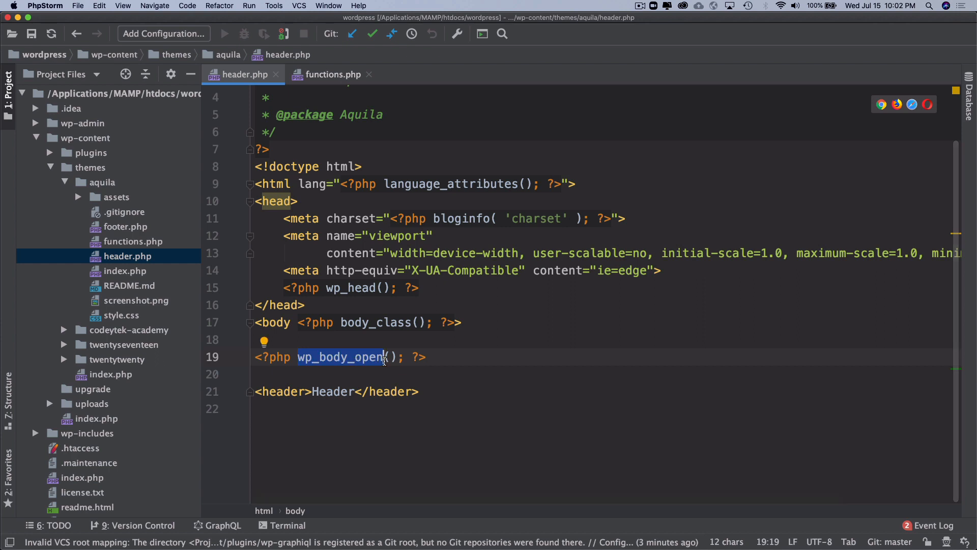
{"action": "left_click", "coordinate": [404, 356]}
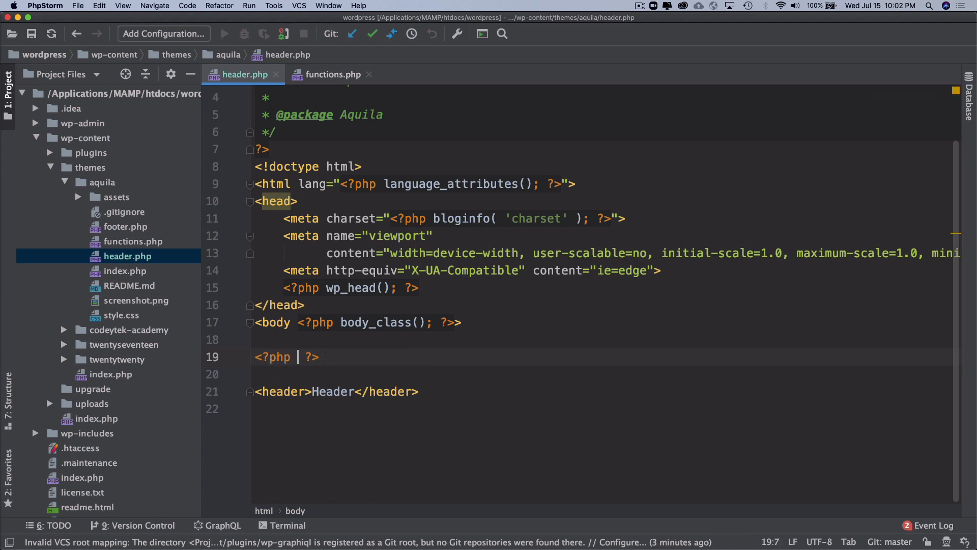
{"action": "key", "text": "enter"}
{"action": "type", "text": "if (  ) {"}
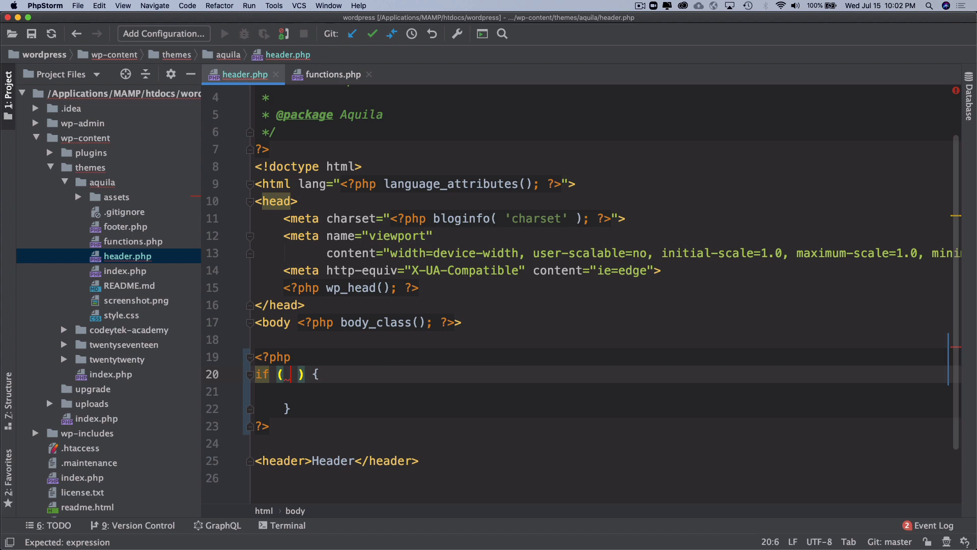
Step: Wrap wp_body_open() in an if ( function_exists( 'wp_body_open' ) ) block, then close header.php
{"action": "type", "text": "fu"}
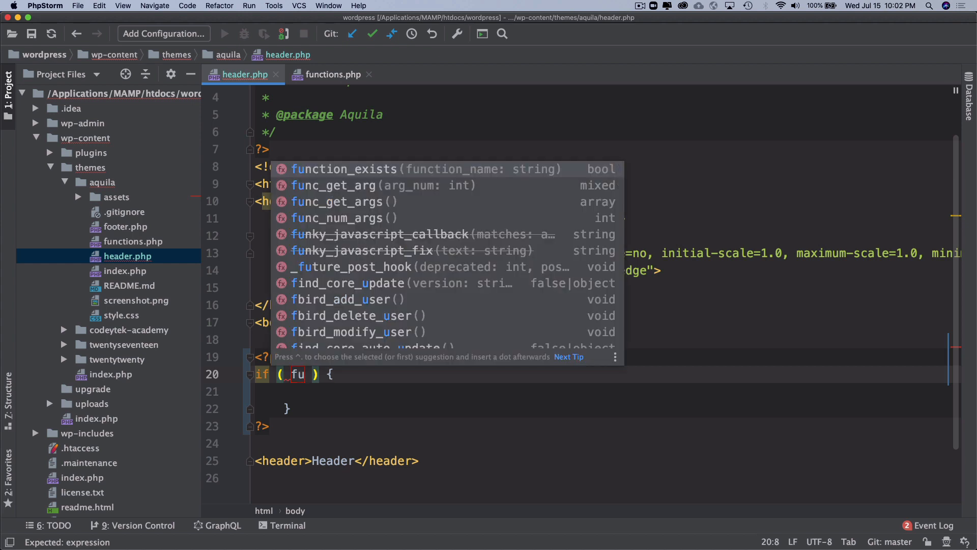
{"action": "left_click", "coordinate": [344, 169]}
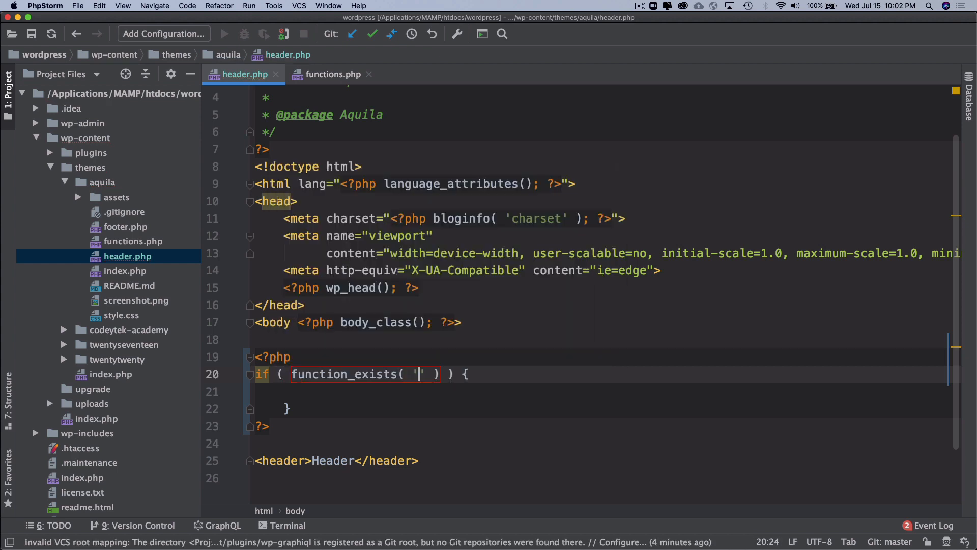
{"action": "type", "text": "wp_body_open"}
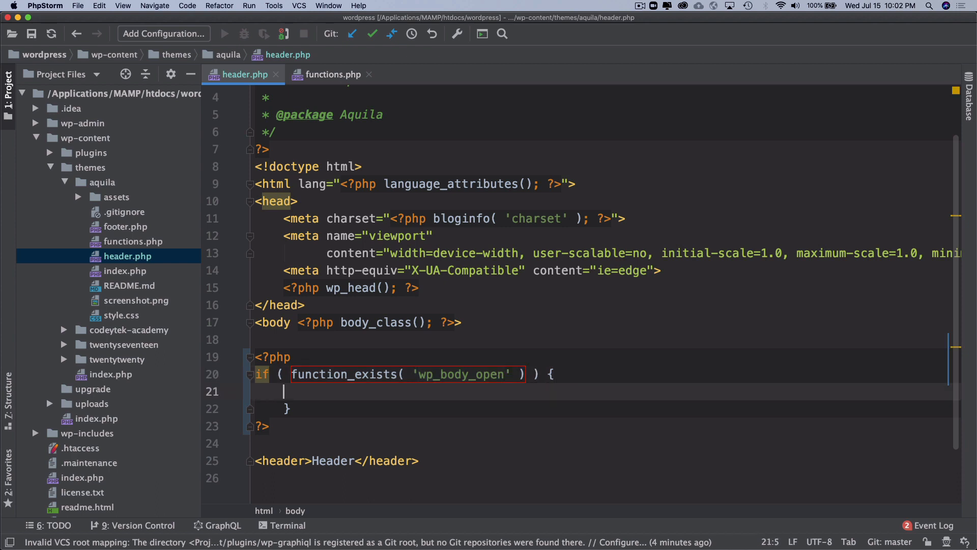
{"action": "type", "text": "wp_body_open();"}
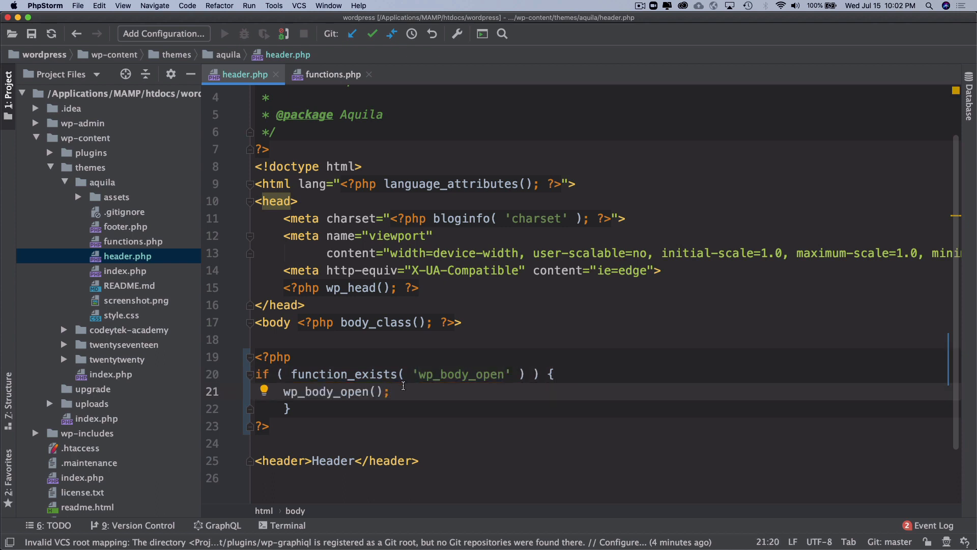
{"action": "left_click", "coordinate": [287, 409]}
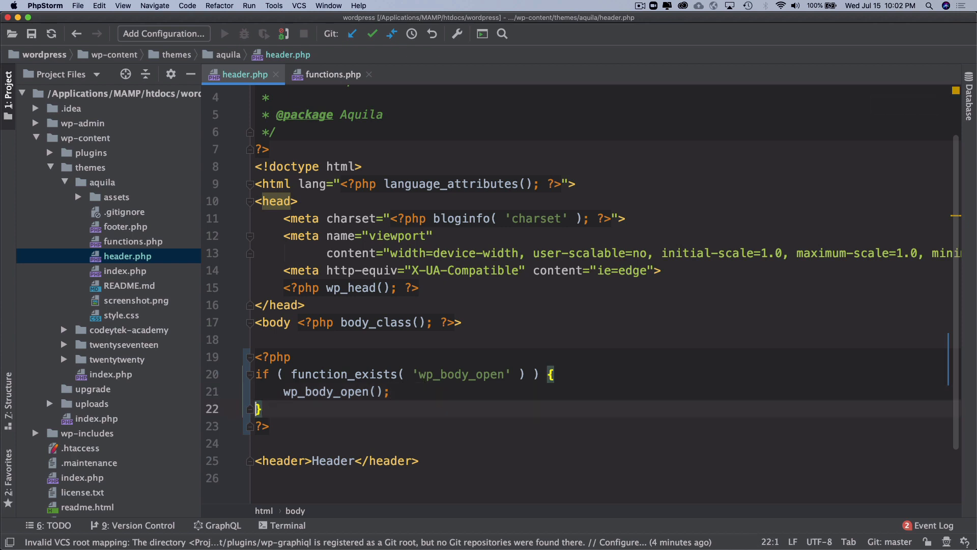
{"action": "left_click", "coordinate": [439, 374]}
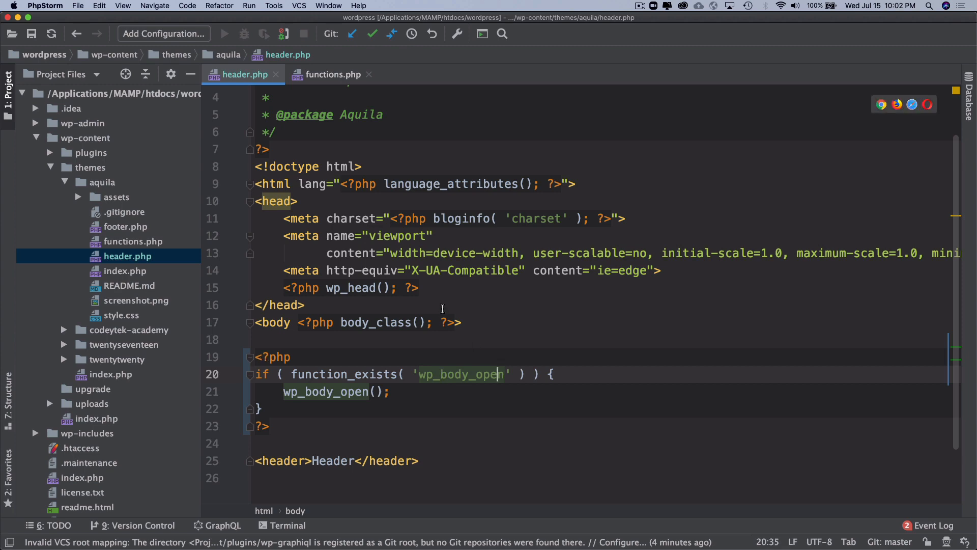
{"action": "left_click", "coordinate": [333, 74]}
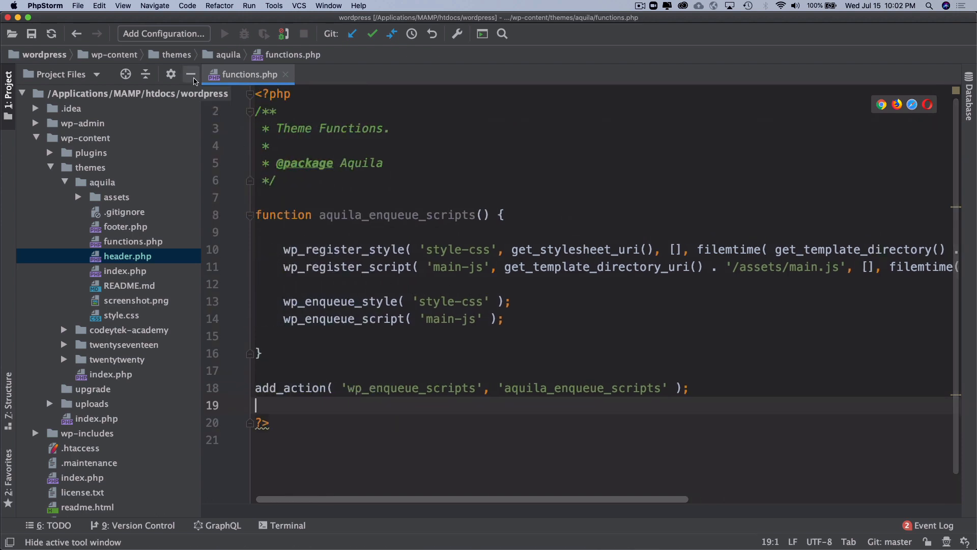
Step: Hide the Project tool window so only functions.php is showing
{"action": "left_click", "coordinate": [190, 74]}
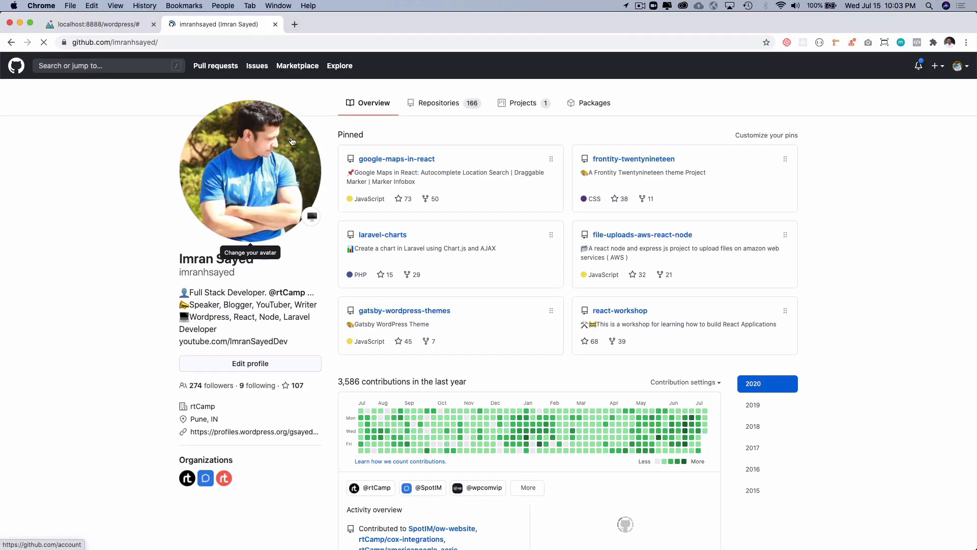
Step: Open the aquila repository from the GitHub profile's Repositories tab
{"action": "scroll", "scroll_direction": "down", "scroll_amount": 3}
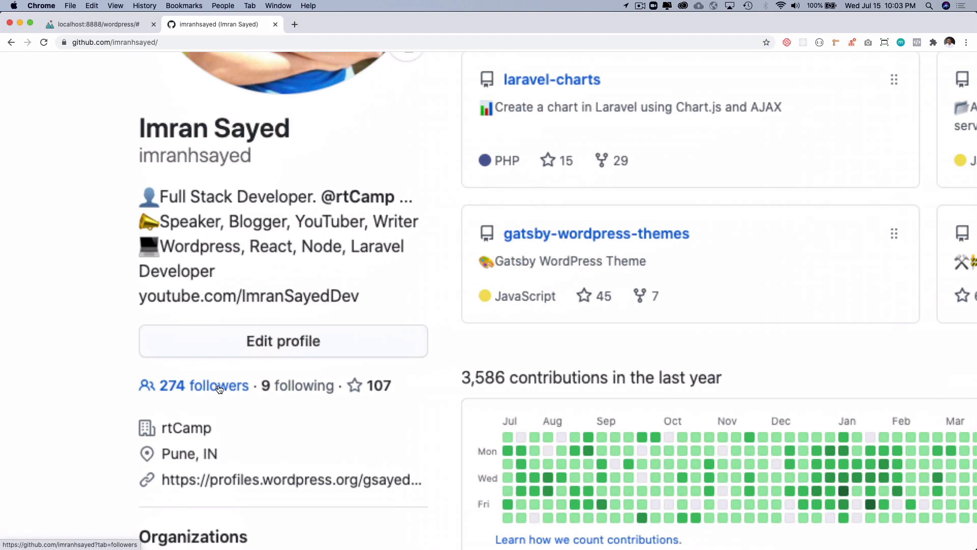
{"action": "scroll", "scroll_direction": "down", "scroll_amount": 3}
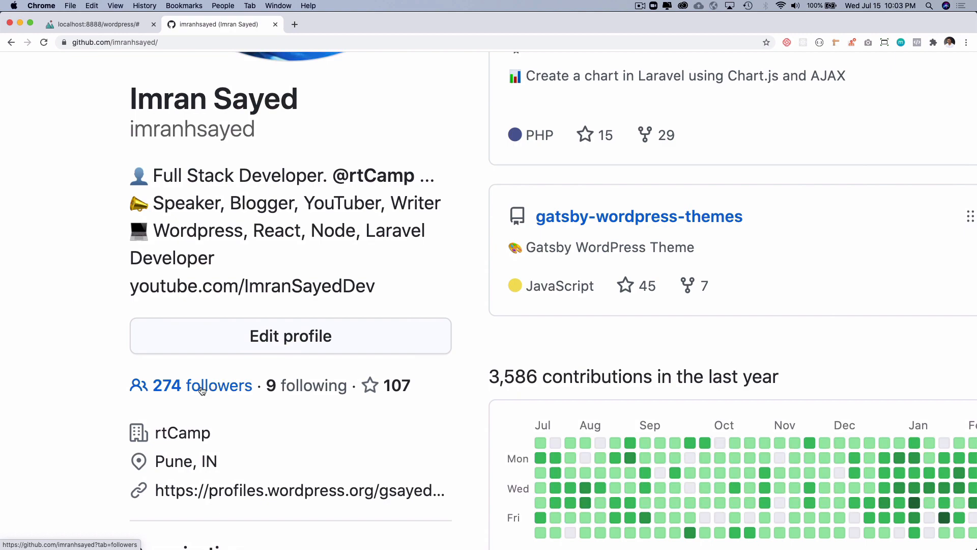
{"action": "scroll", "scroll_direction": "up", "scroll_amount": 3}
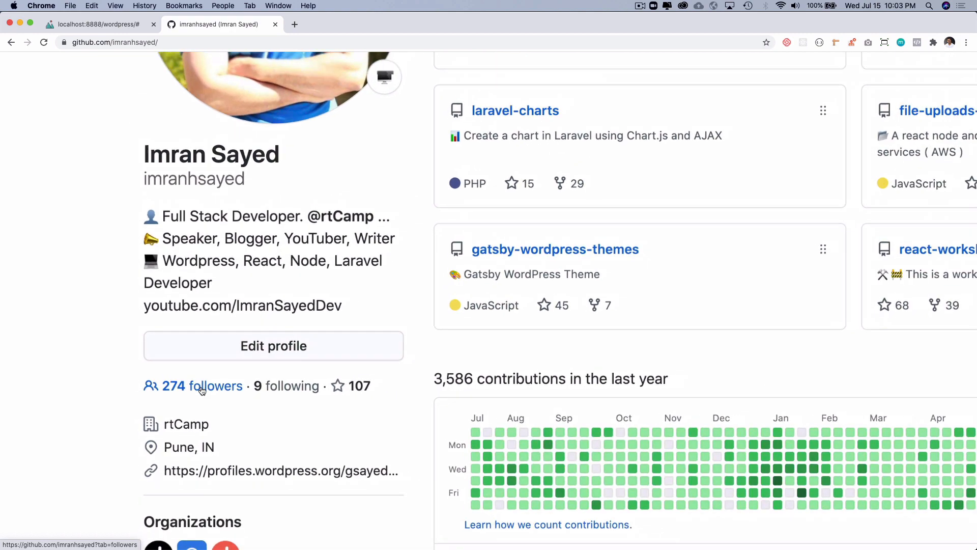
{"action": "scroll", "scroll_direction": "up", "scroll_amount": 3}
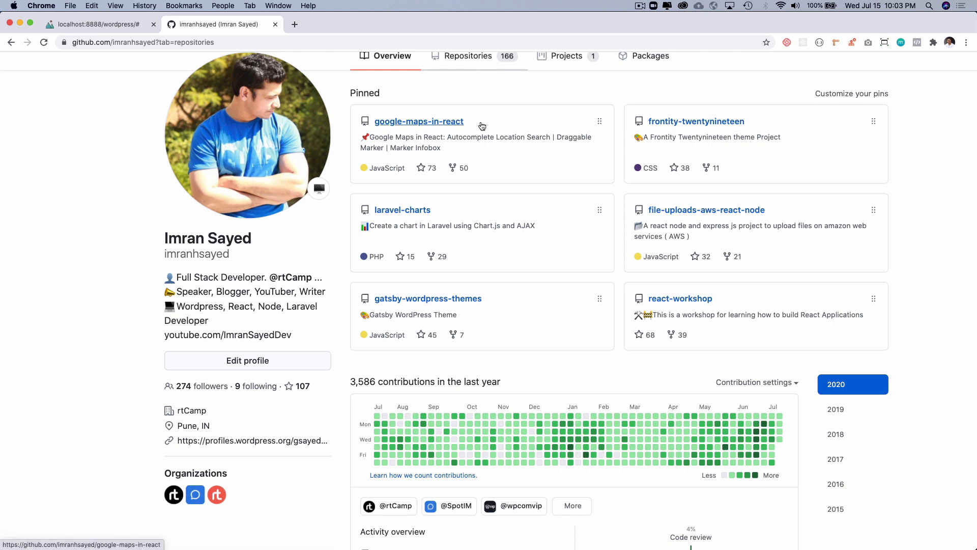
{"action": "mouse_move", "coordinate": [460, 108]}
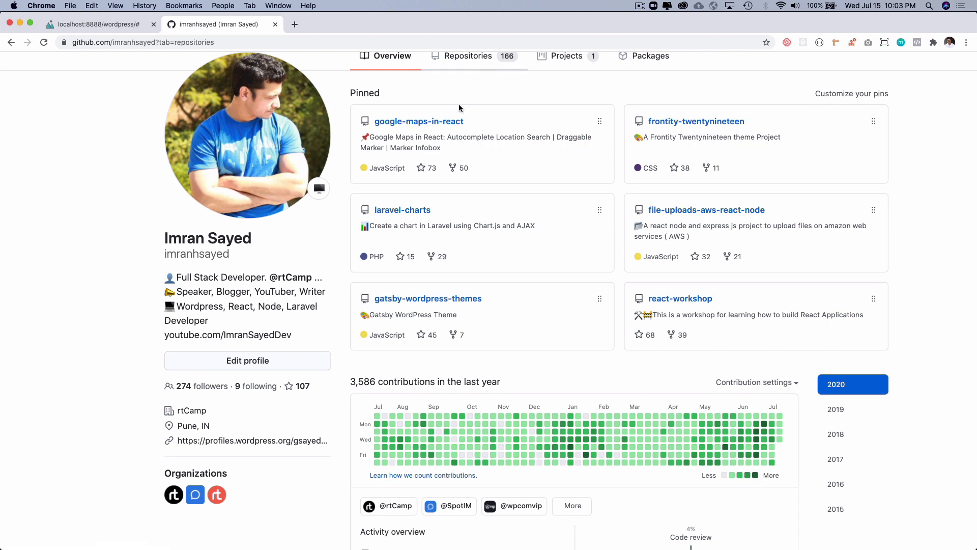
{"action": "left_click", "coordinate": [468, 56]}
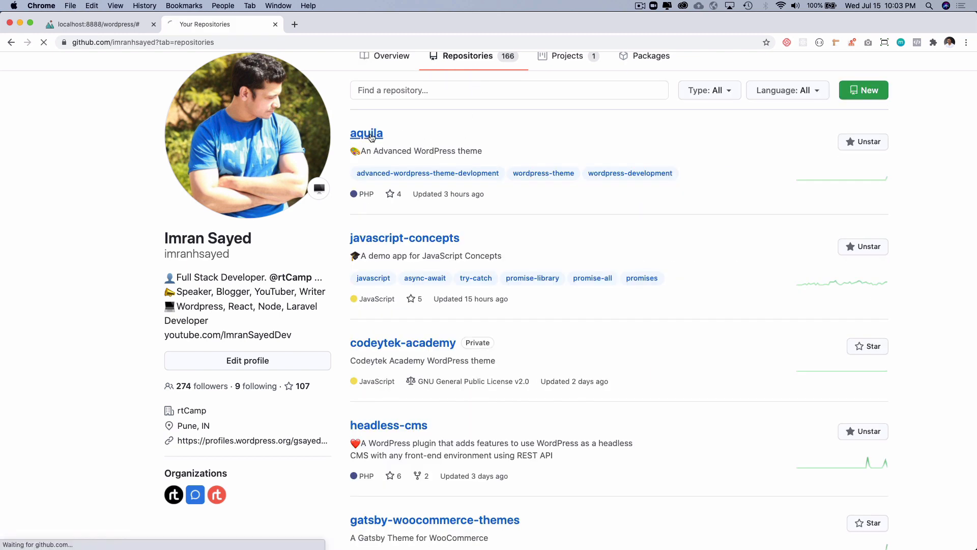
{"action": "left_click", "coordinate": [367, 134]}
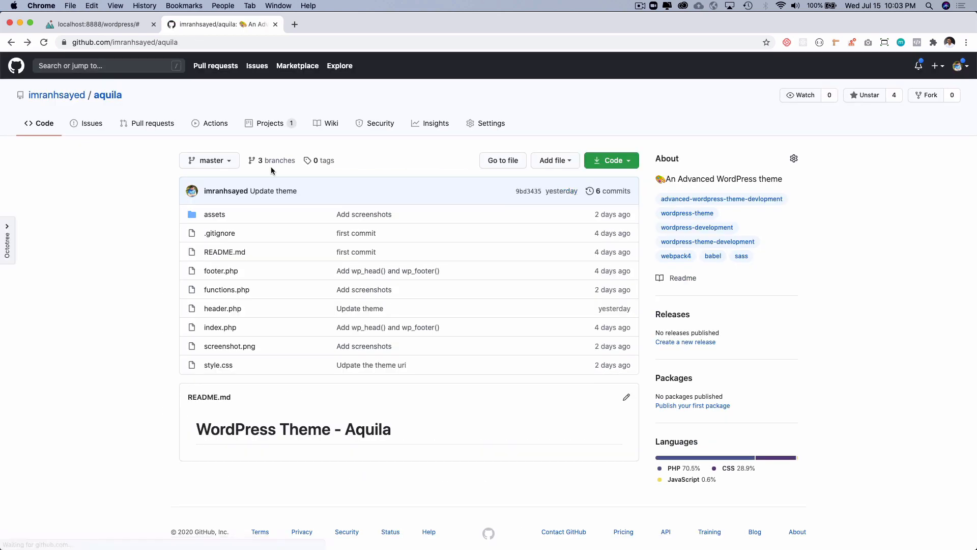
{"action": "mouse_move", "coordinate": [757, 125]}
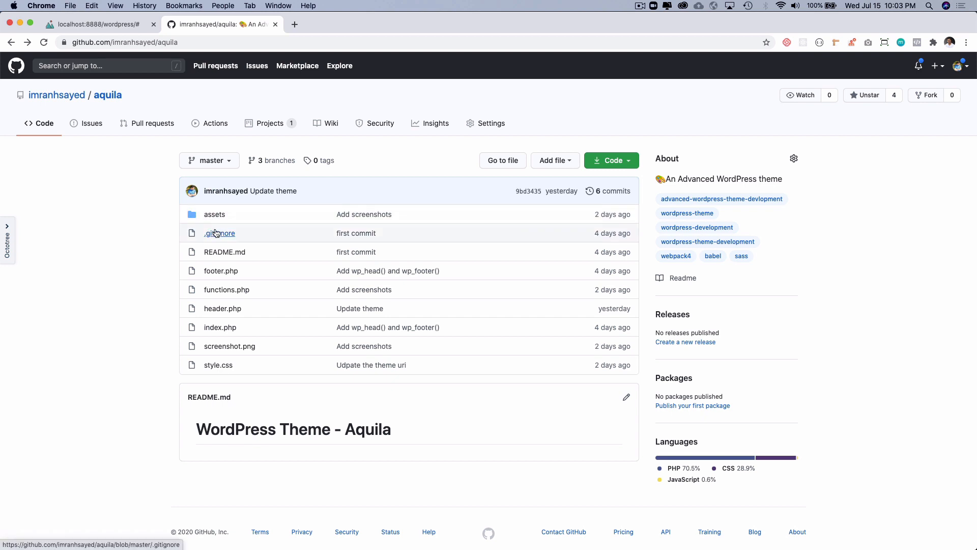
{"action": "left_click", "coordinate": [220, 233]}
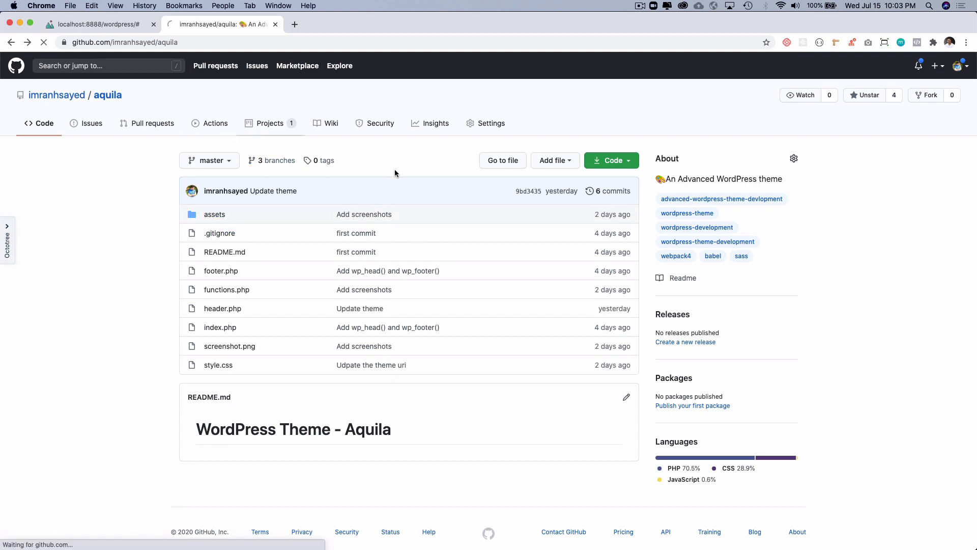
Step: Open the Advanced WordPress Theme Capella project board and right-click the Adding Bootstrap link
{"action": "left_click", "coordinate": [270, 123]}
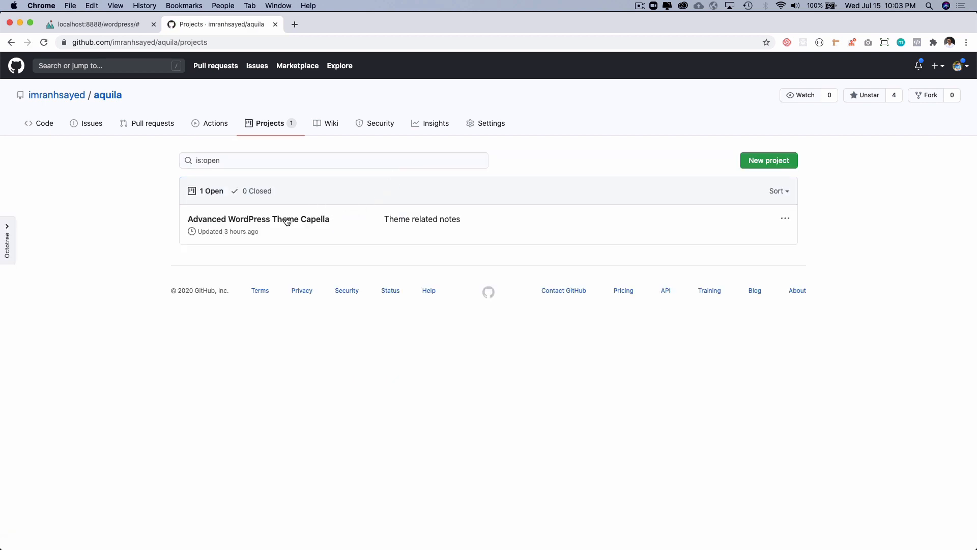
{"action": "left_click", "coordinate": [258, 219]}
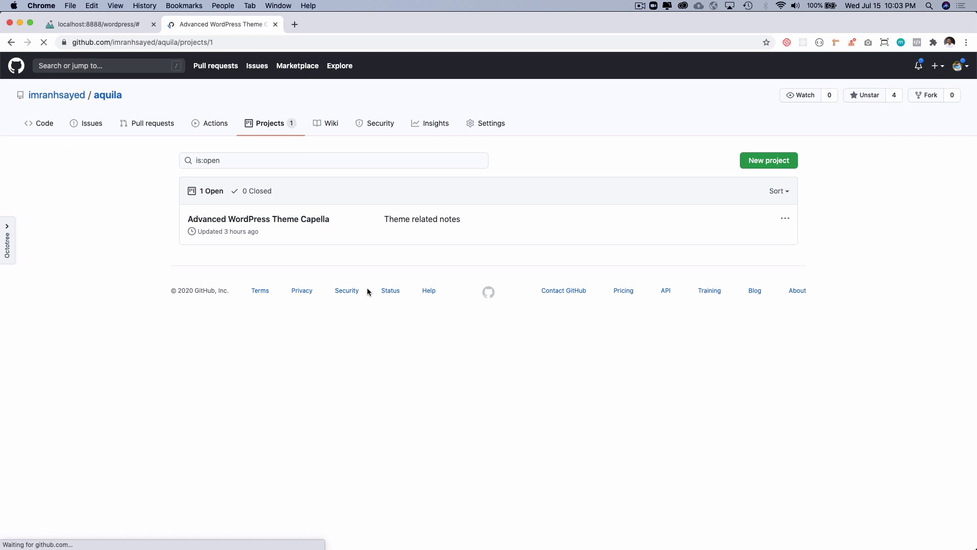
{"action": "left_click", "coordinate": [258, 219]}
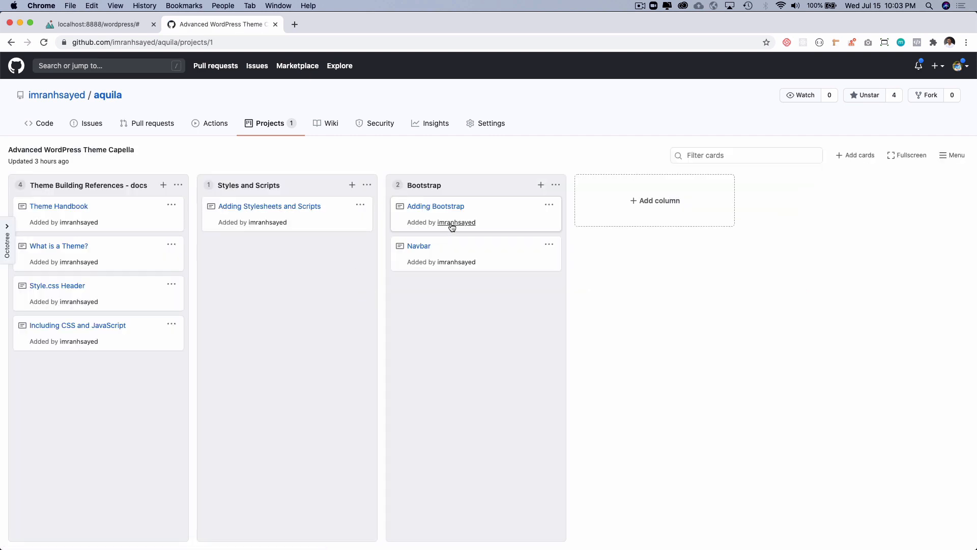
{"action": "mouse_move", "coordinate": [435, 206]}
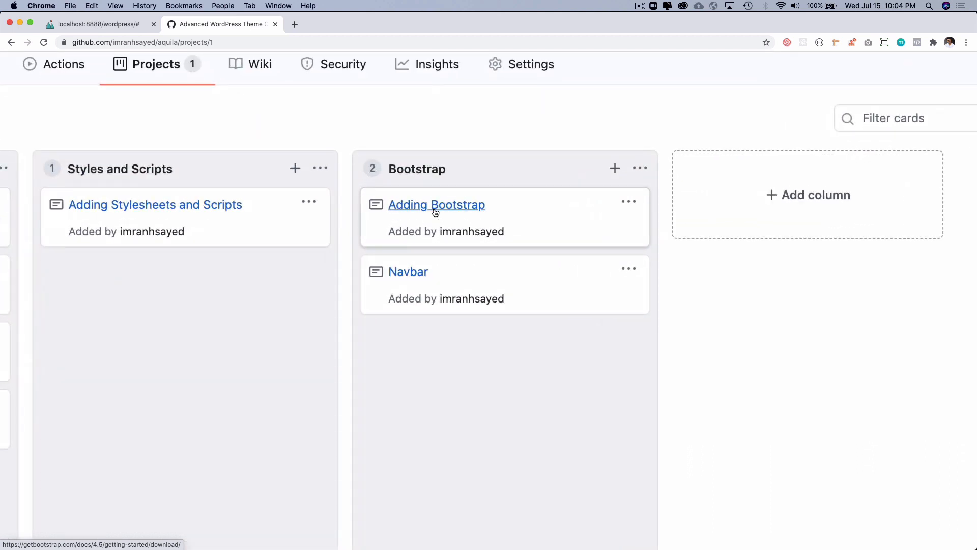
{"action": "right_click", "coordinate": [436, 205]}
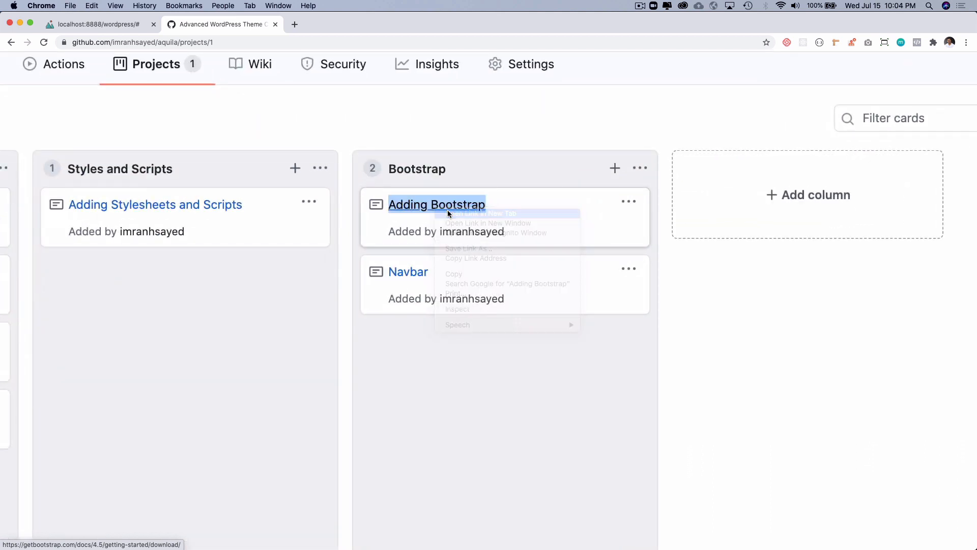
Step: Open the Adding Bootstrap link in a new tab and browse Bootstrap's v4.5 Download page
{"action": "left_click", "coordinate": [481, 213]}
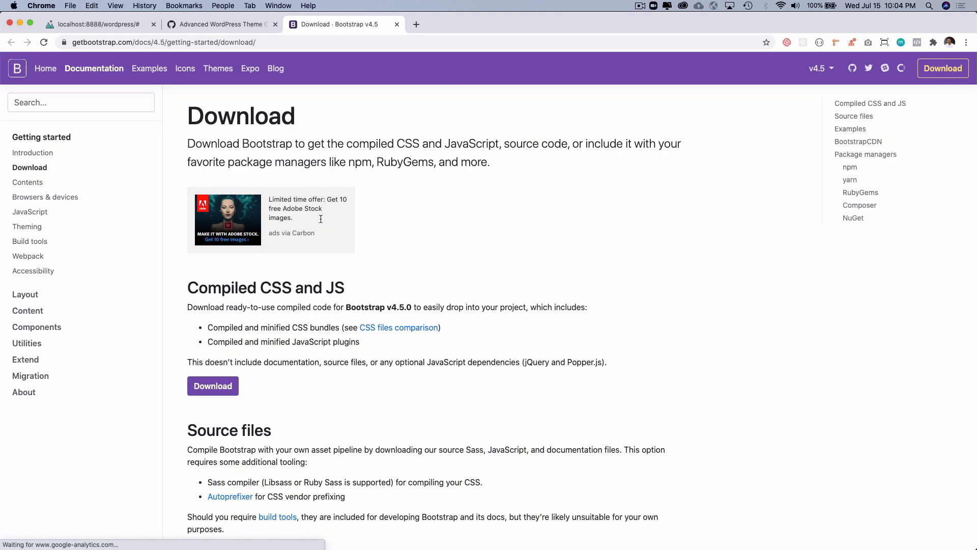
{"action": "mouse_move", "coordinate": [320, 228]}
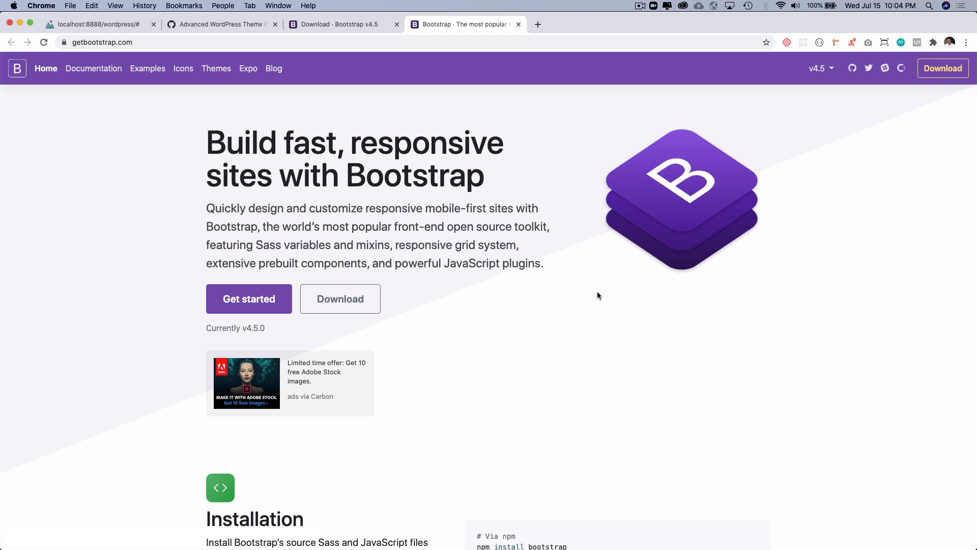
{"action": "mouse_move", "coordinate": [497, 154]}
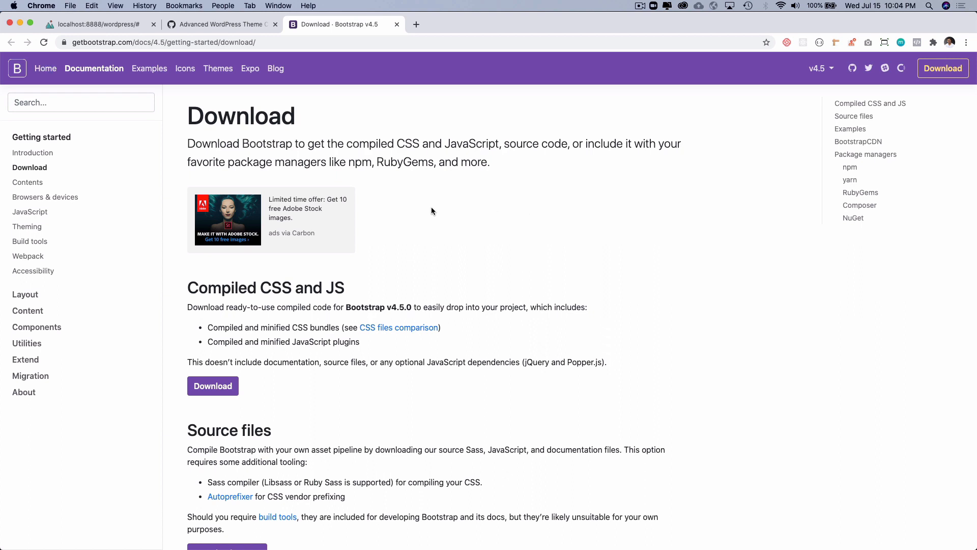
{"action": "scroll", "scroll_direction": "down", "scroll_amount": 3}
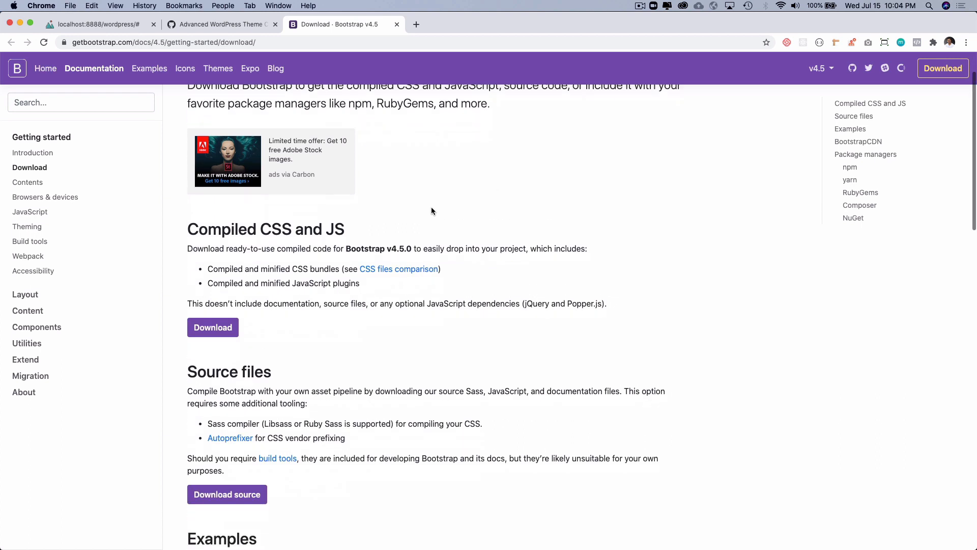
{"action": "scroll", "scroll_direction": "down", "scroll_amount": 3}
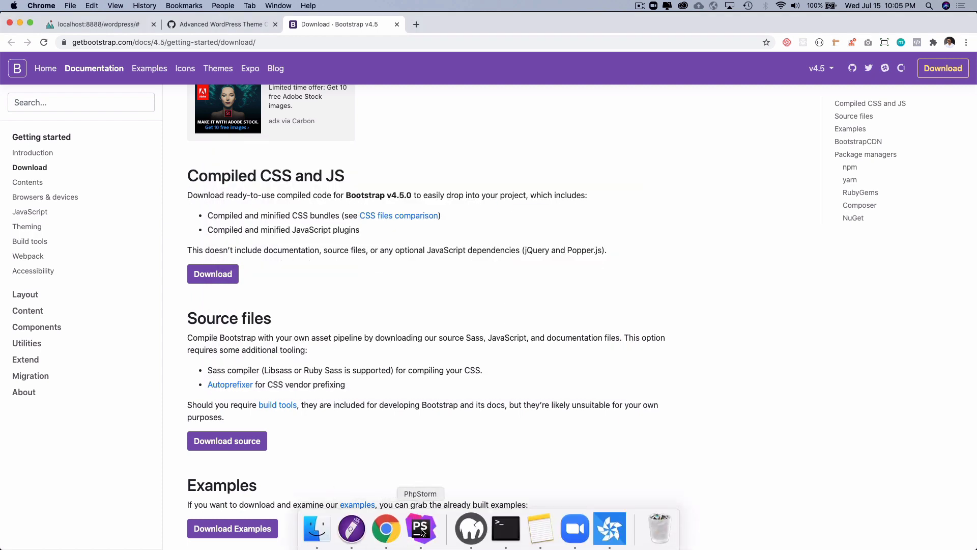
Step: Create a library folder in assets/src and paste Bootstrap's css and js files into it
{"action": "left_click", "coordinate": [421, 529]}
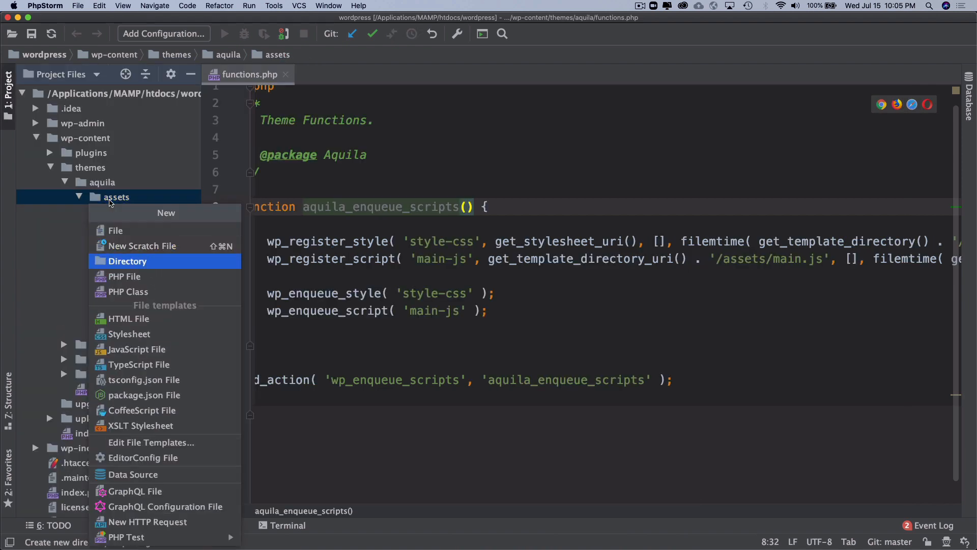
{"action": "key", "text": "Escape"}
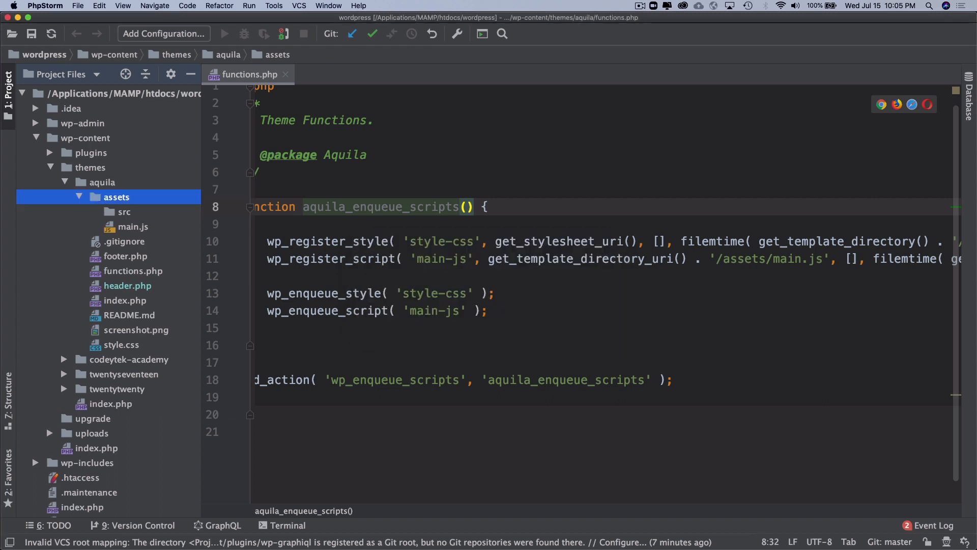
{"action": "left_click", "coordinate": [124, 211]}
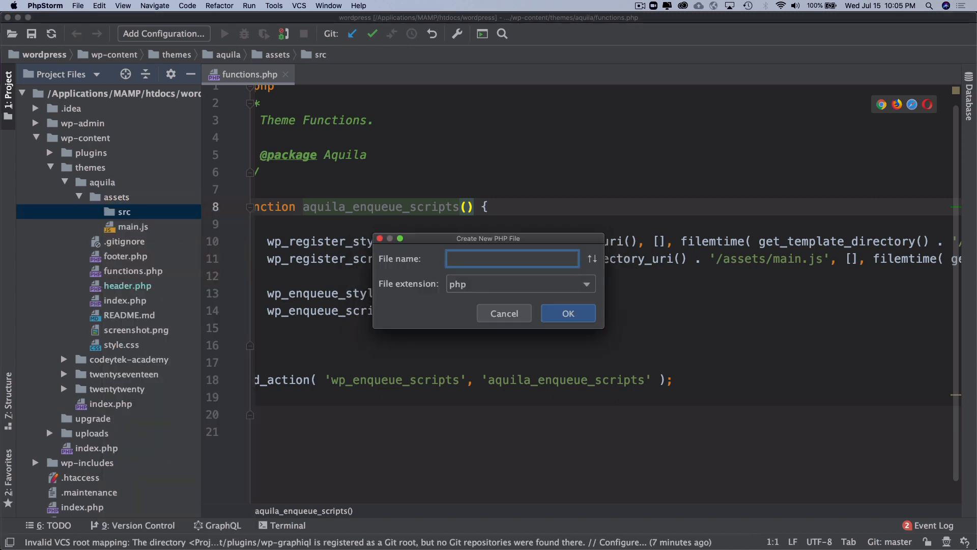
{"action": "left_click", "coordinate": [504, 313]}
{"action": "type", "text": "libr"}
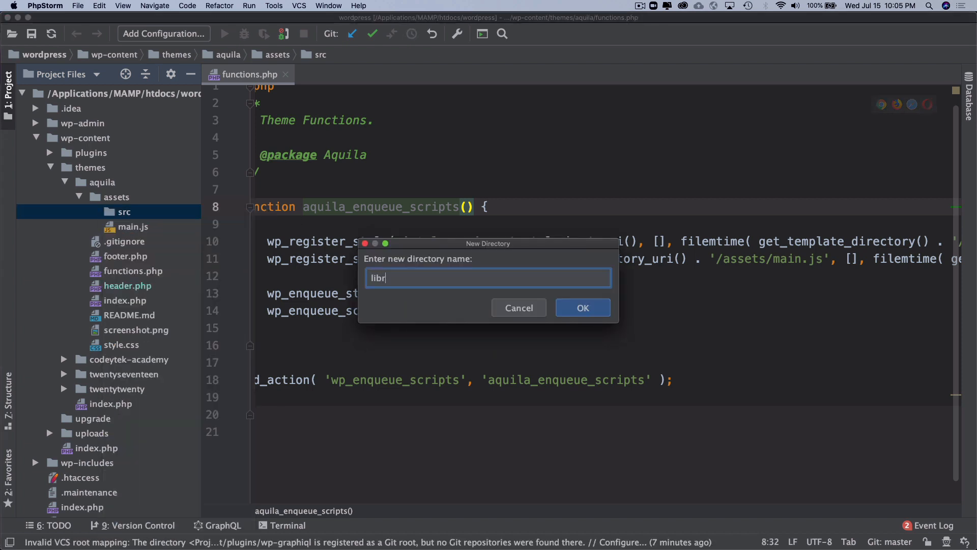
{"action": "type", "text": "ar"}
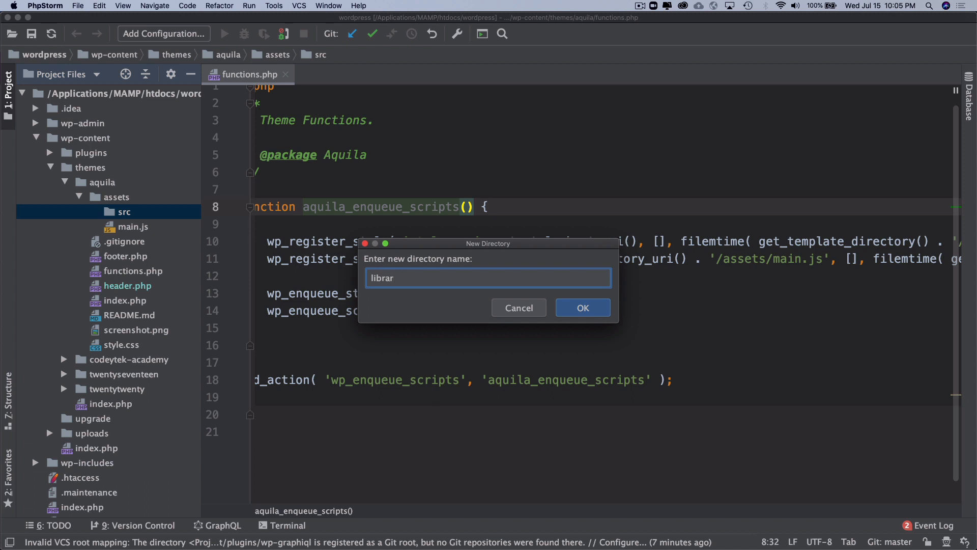
{"action": "left_click", "coordinate": [518, 308]}
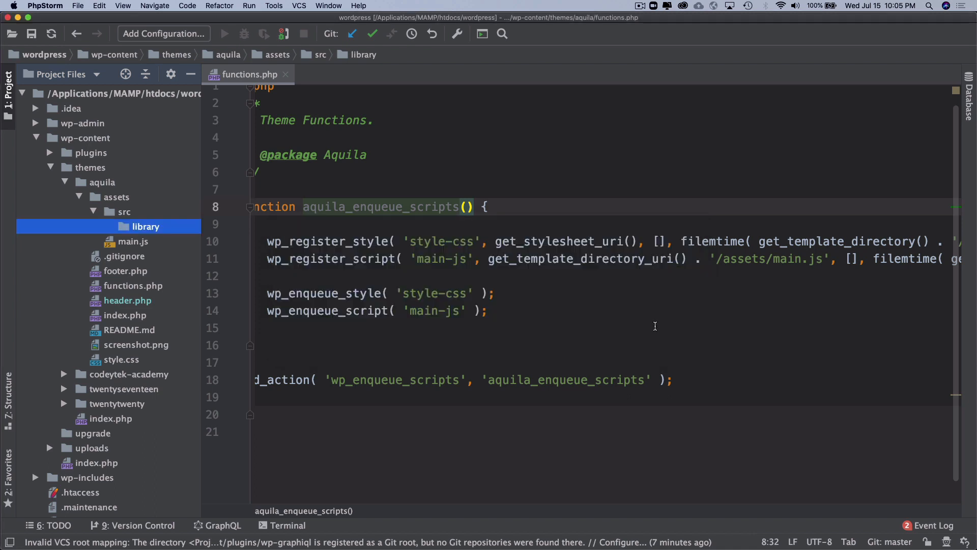
{"action": "left_click", "coordinate": [145, 226]}
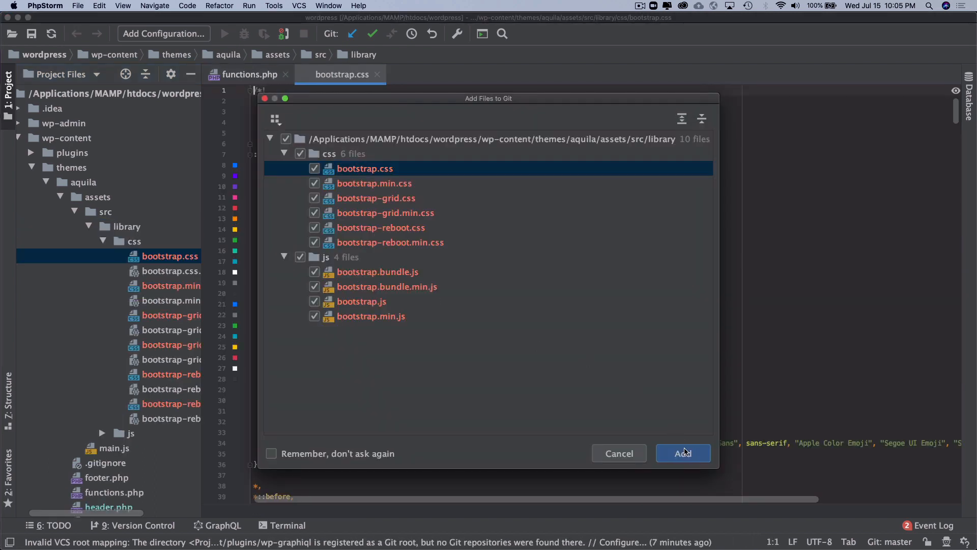
Step: Add the ten Bootstrap files to Git and expand library's css and js folders
{"action": "left_click", "coordinate": [683, 454]}
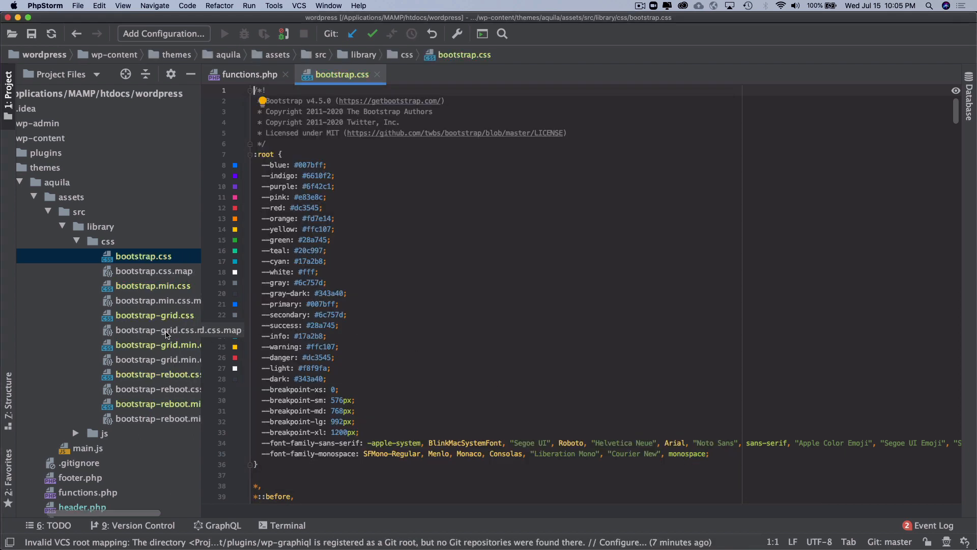
{"action": "left_click", "coordinate": [91, 241]}
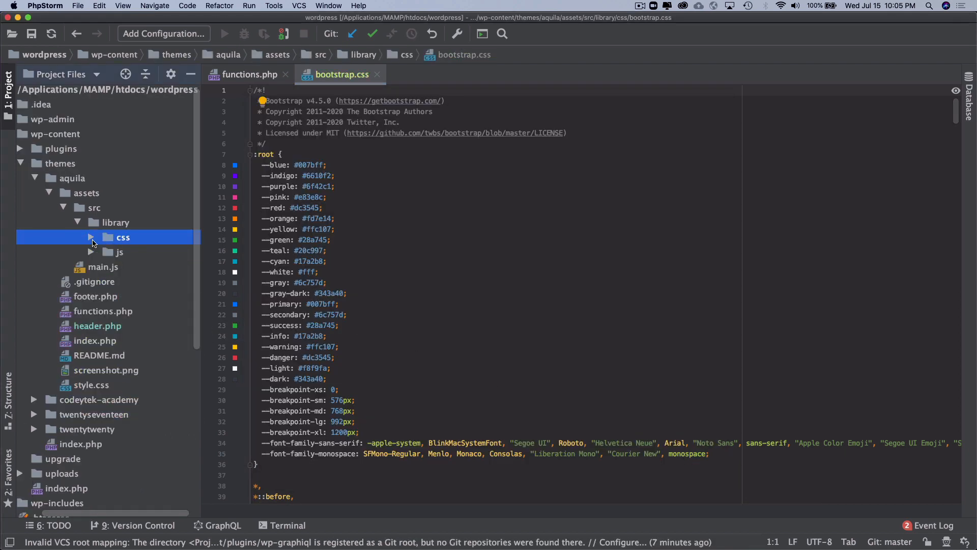
{"action": "left_click", "coordinate": [91, 236]}
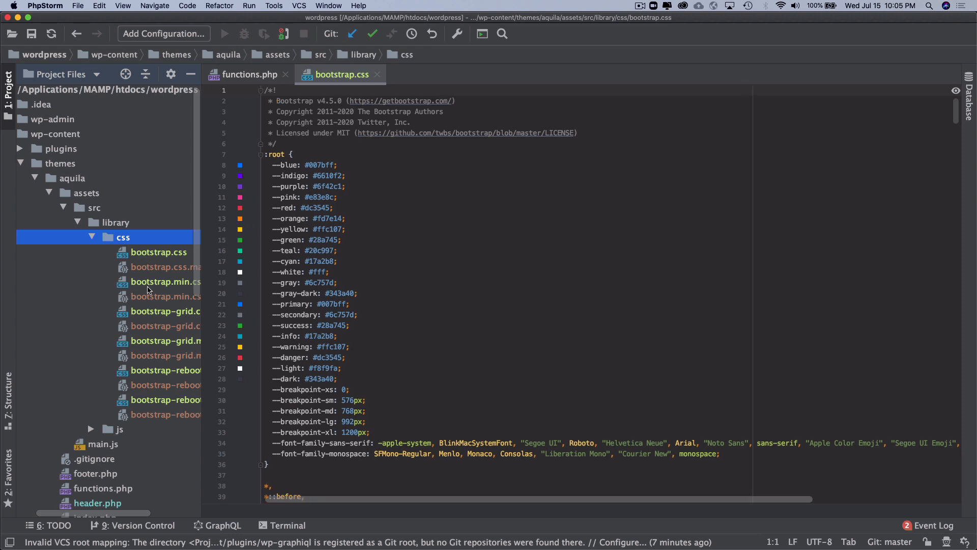
{"action": "left_click", "coordinate": [119, 429]}
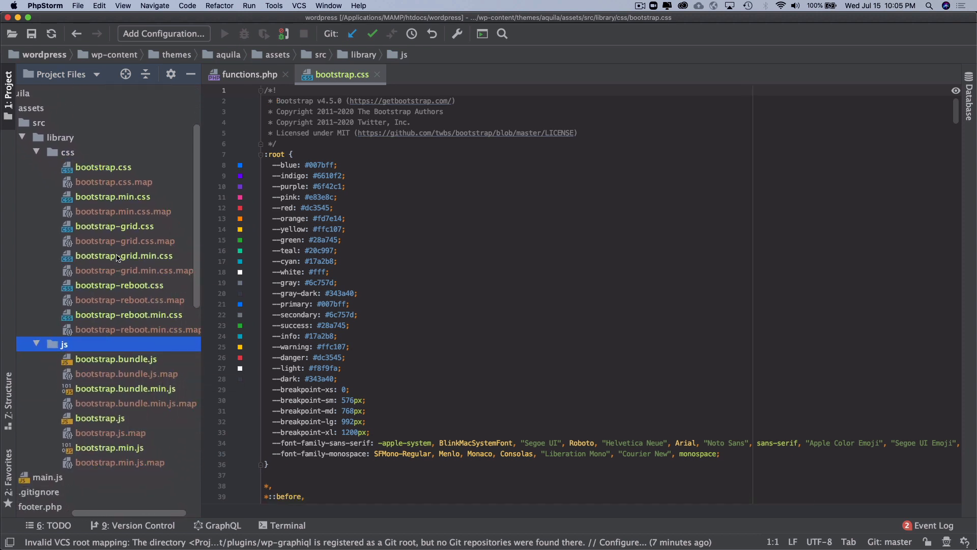
{"action": "mouse_move", "coordinate": [80, 200]}
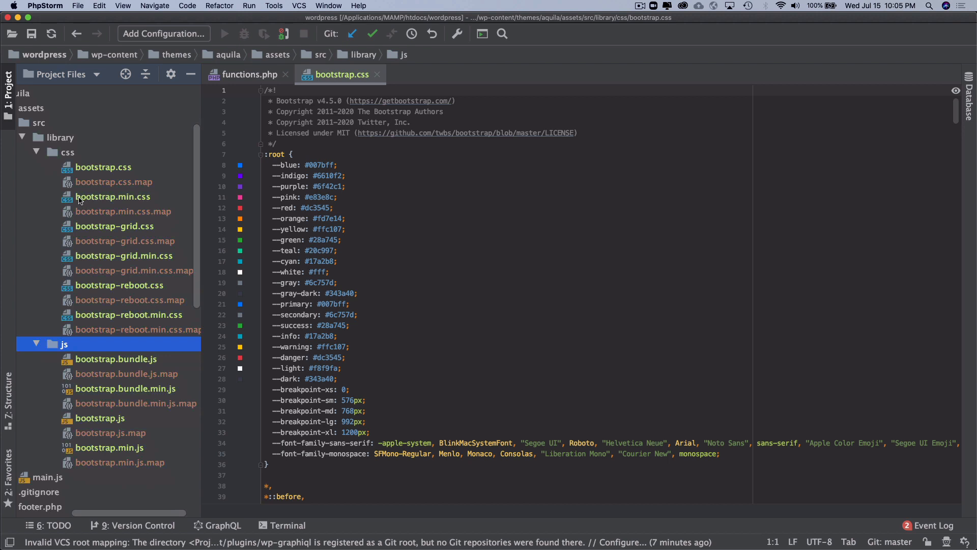
Step: Collapse the css and js folders and close the bootstrap.css tab
{"action": "left_click", "coordinate": [37, 152]}
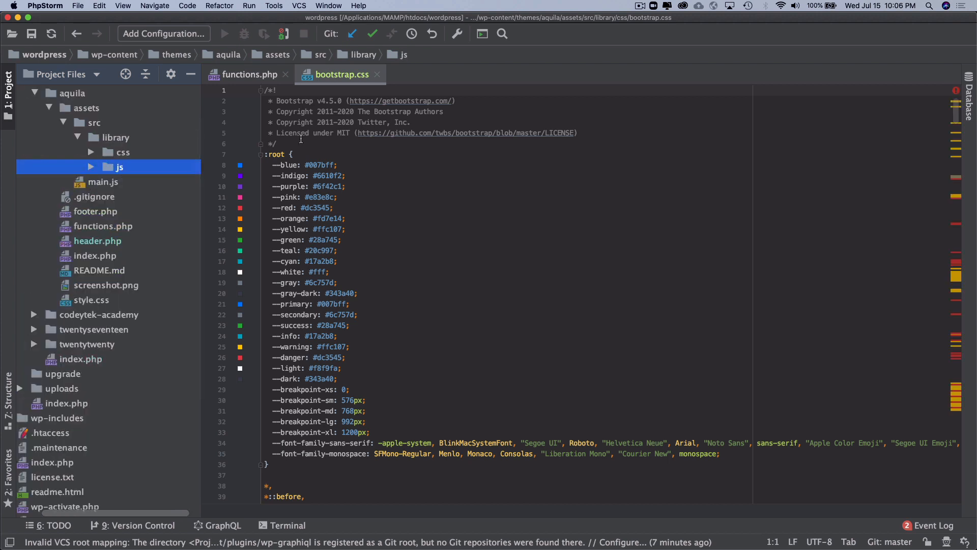
{"action": "left_click", "coordinate": [247, 74]}
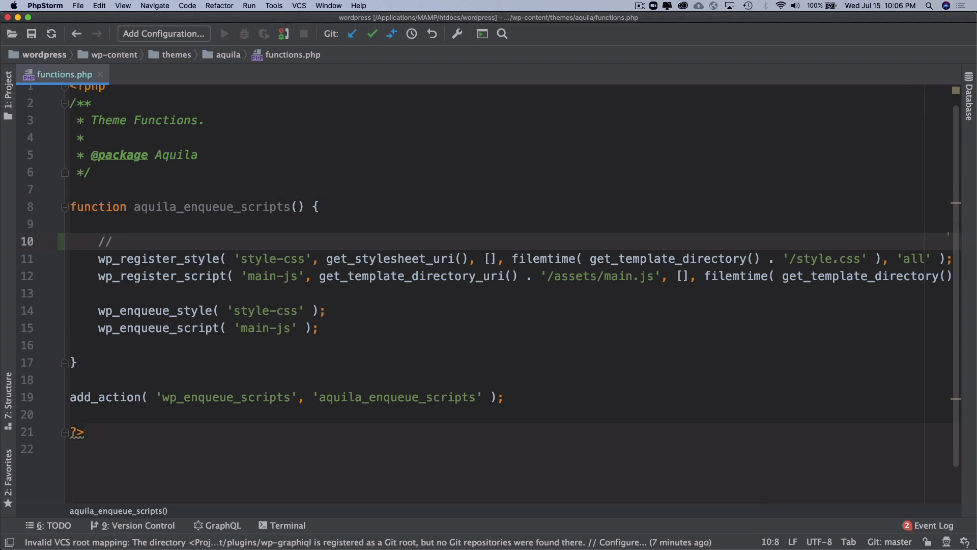
Step: Add Register Styles, Register Scripts, Enqueue Styles and Enqueue Scripts comments in aquila_enqueue_scripts
{"action": "type", "text": "Styles."}
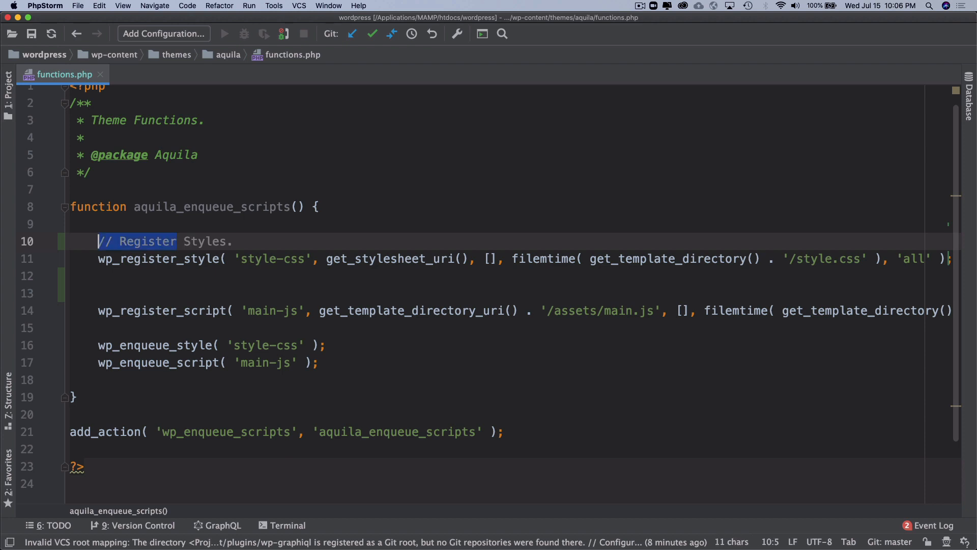
{"action": "type", "text": "// Register"}
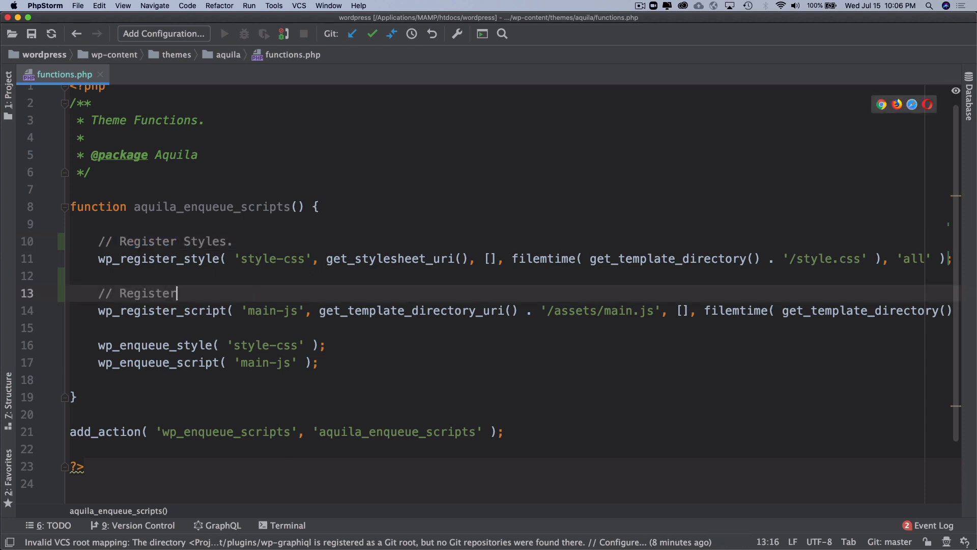
{"action": "type", "text": "Scripts."}
{"action": "type", "text": "//"}
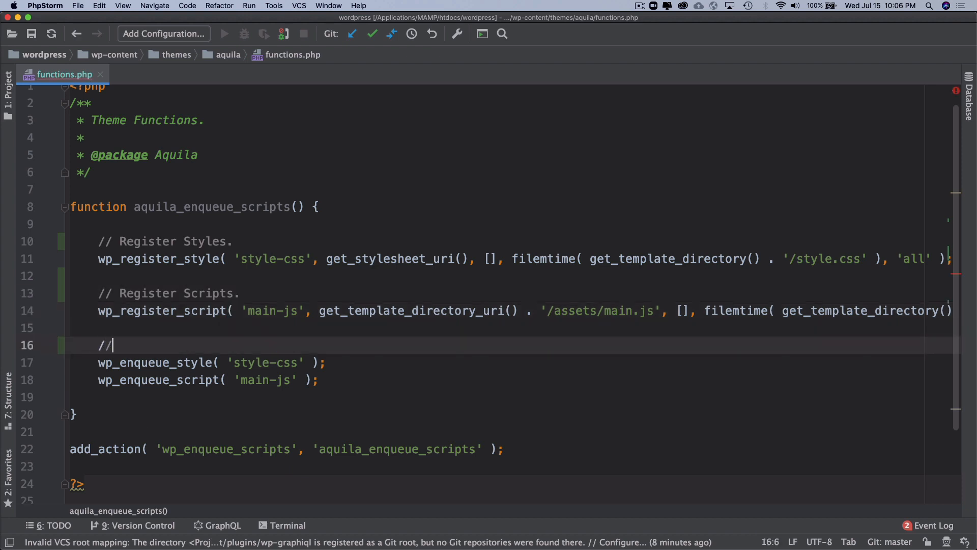
{"action": "type", "text": "Enqueue Styles"}
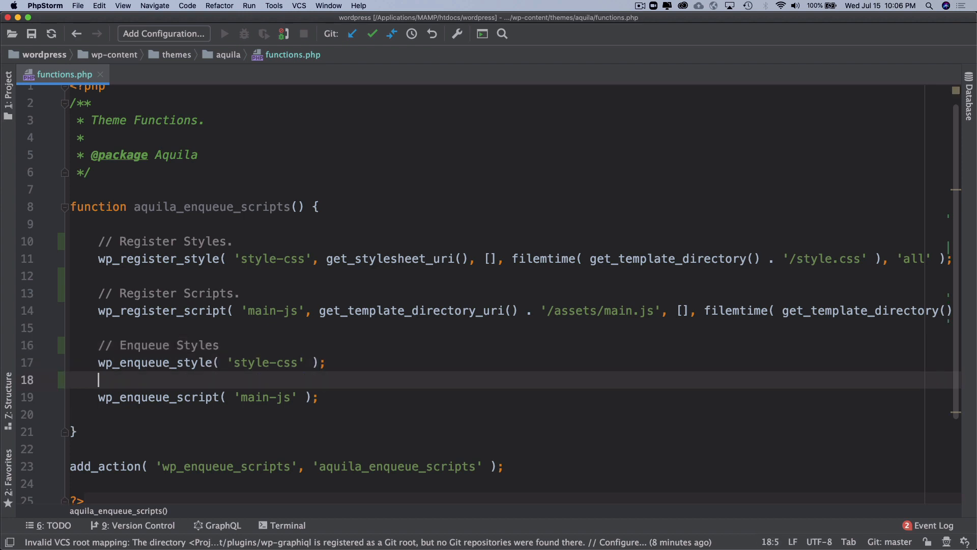
{"action": "type", "text": "// Enq"}
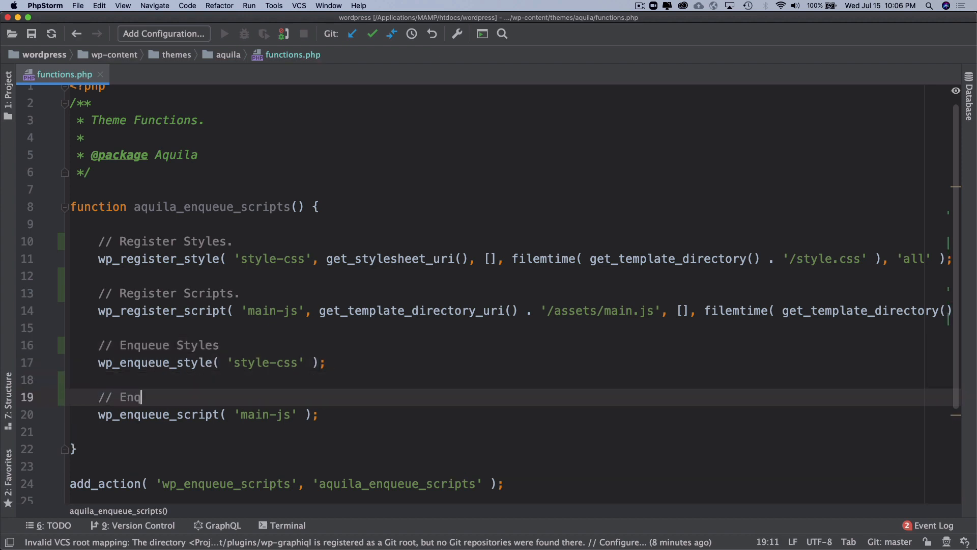
{"action": "type", "text": "ueue E"}
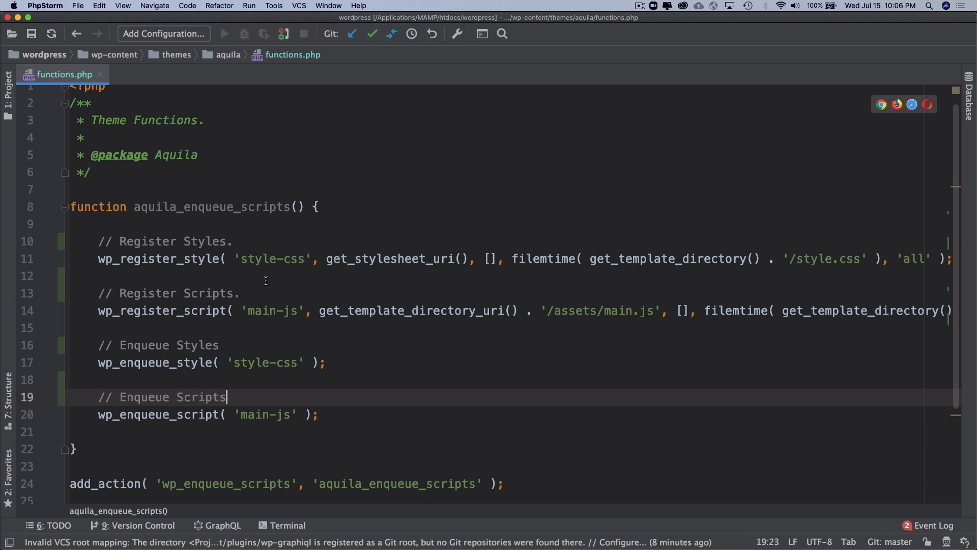
{"action": "left_click", "coordinate": [99, 259]}
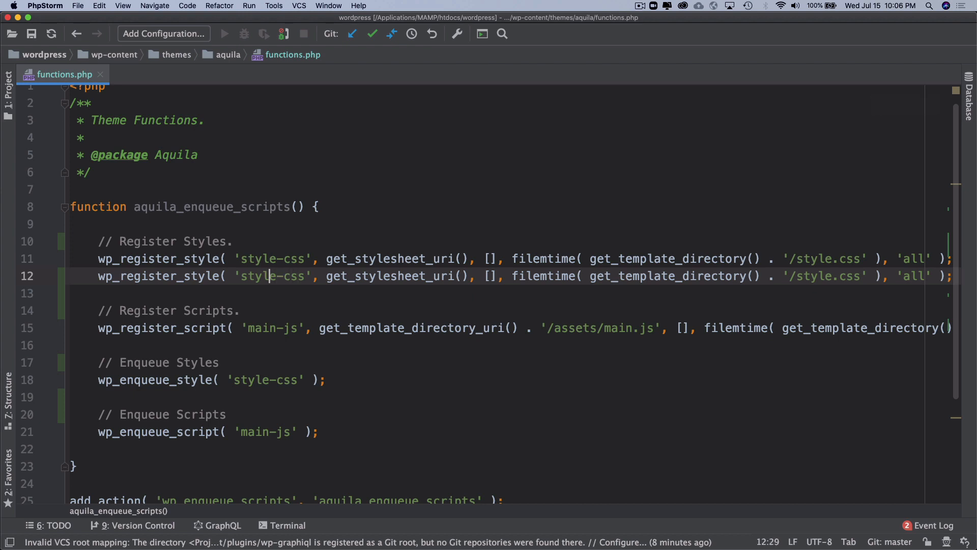
Step: Make the duplicated style registration 'bootstrap-css', sourced from get_template_directory_uri()
{"action": "type", "text": "bootstrap"}
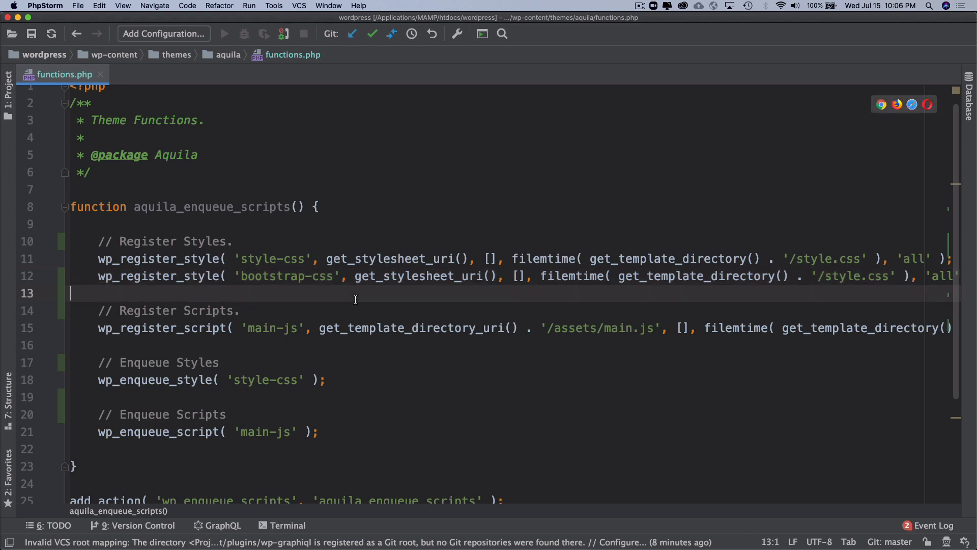
{"action": "mouse_move", "coordinate": [496, 278]}
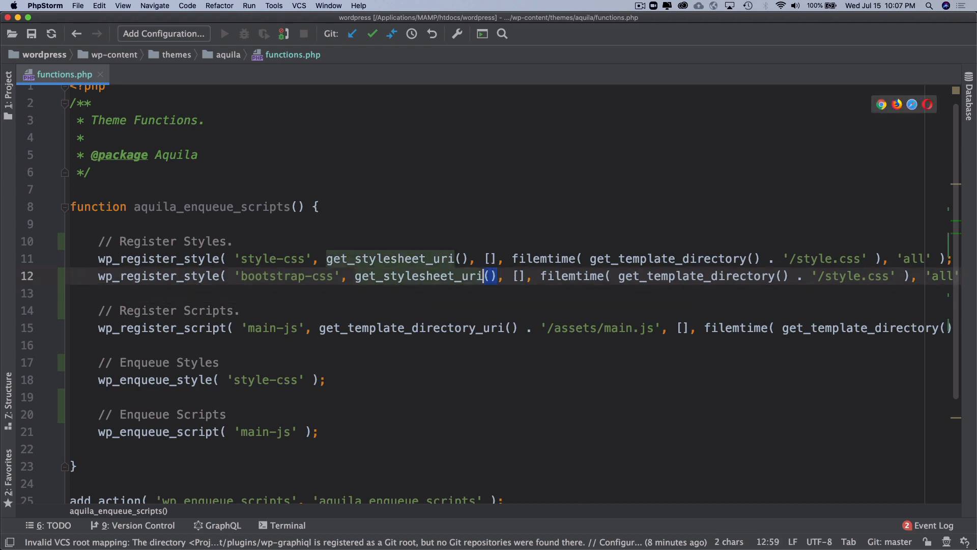
{"action": "double_click", "coordinate": [424, 276]}
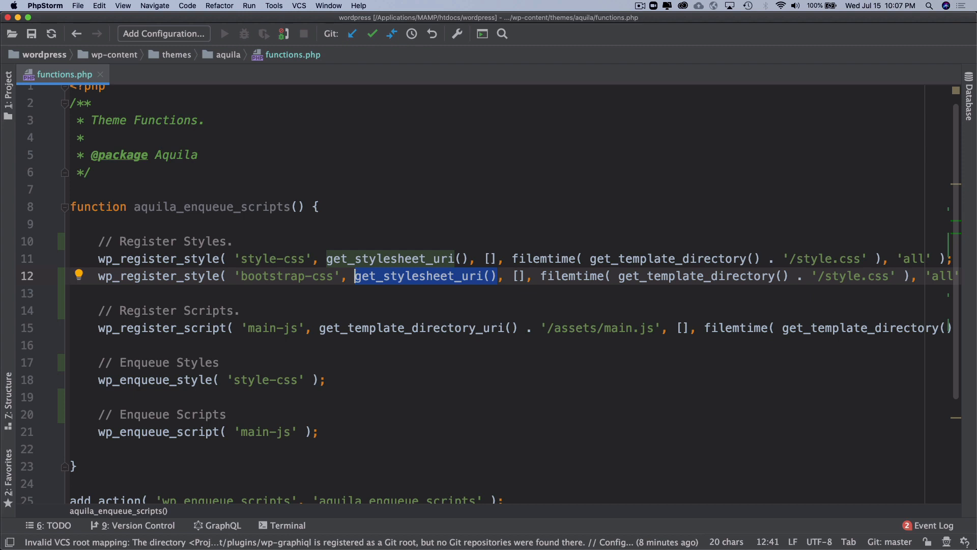
{"action": "type", "text": "''"}
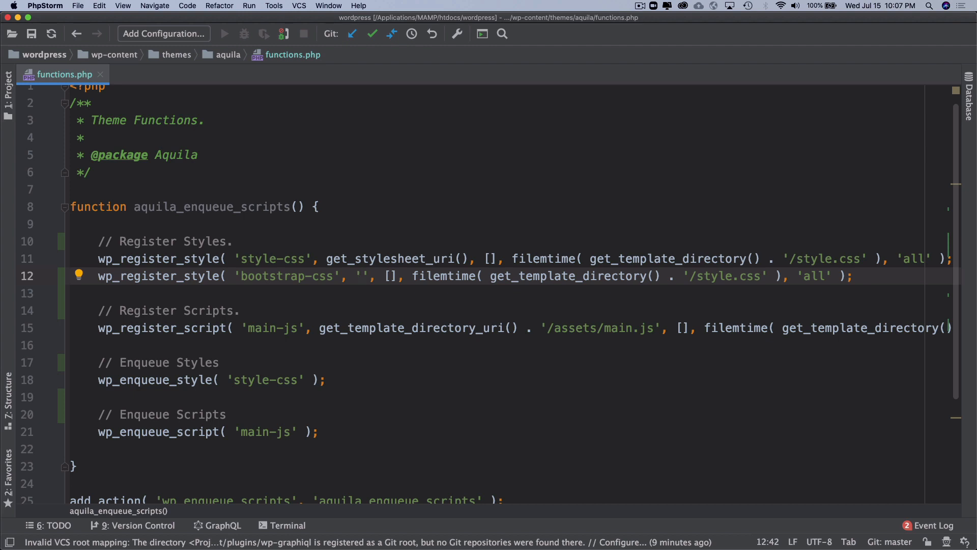
{"action": "left_click", "coordinate": [367, 276]}
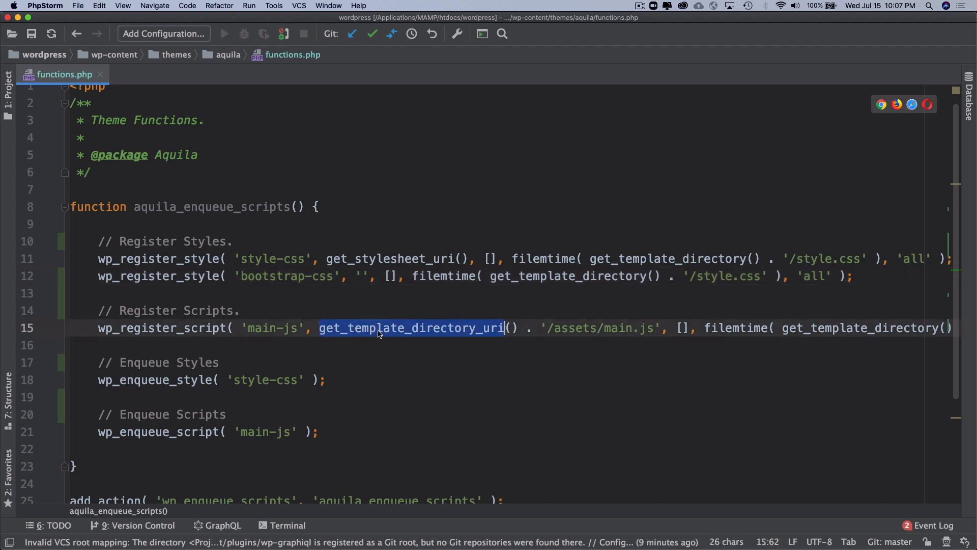
{"action": "left_click", "coordinate": [356, 276]}
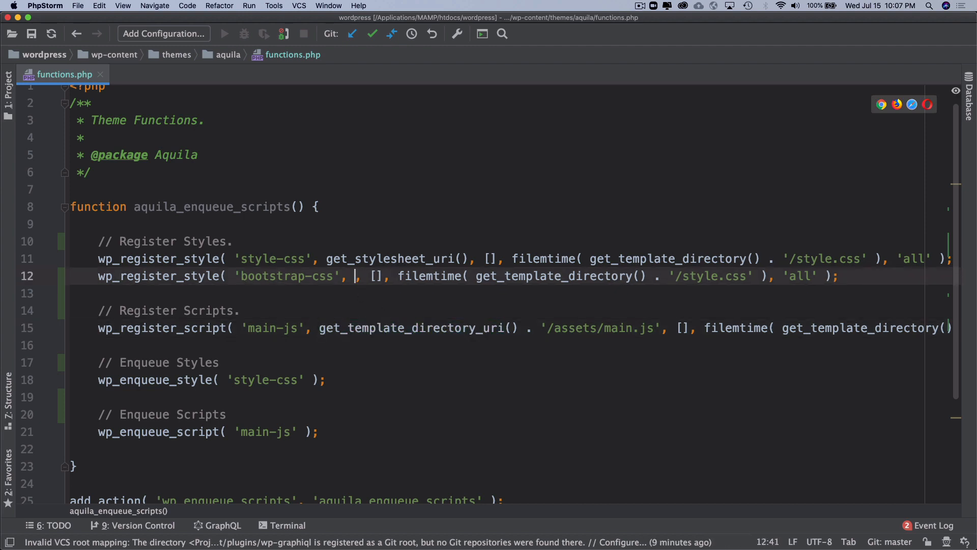
{"action": "type", "text": "get_template_directory_uri()"}
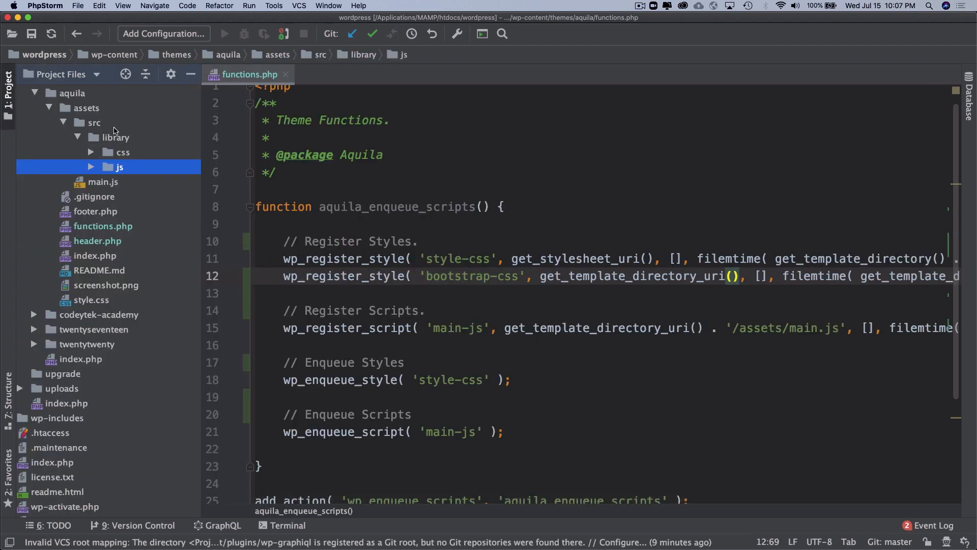
Step: Append '/assets/library/css/bootstrap.min.css' after get_template_directory_uri() in the bootstrap-css registration
{"action": "left_click", "coordinate": [72, 93]}
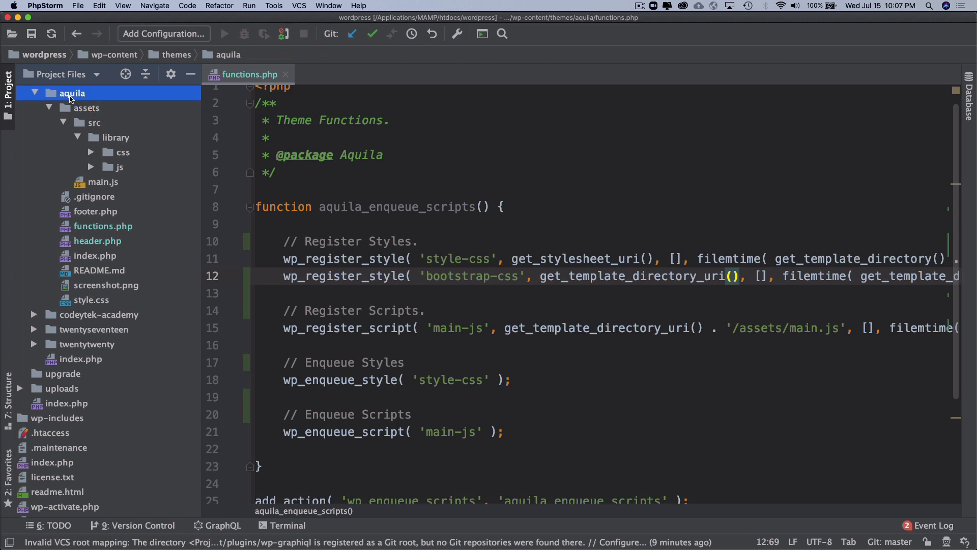
{"action": "mouse_move", "coordinate": [611, 253]}
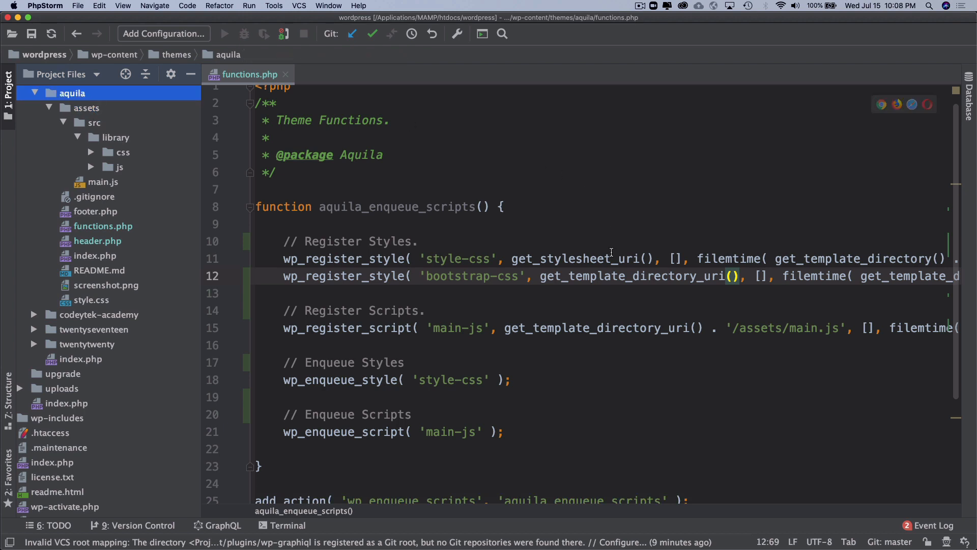
{"action": "double_click", "coordinate": [630, 276]}
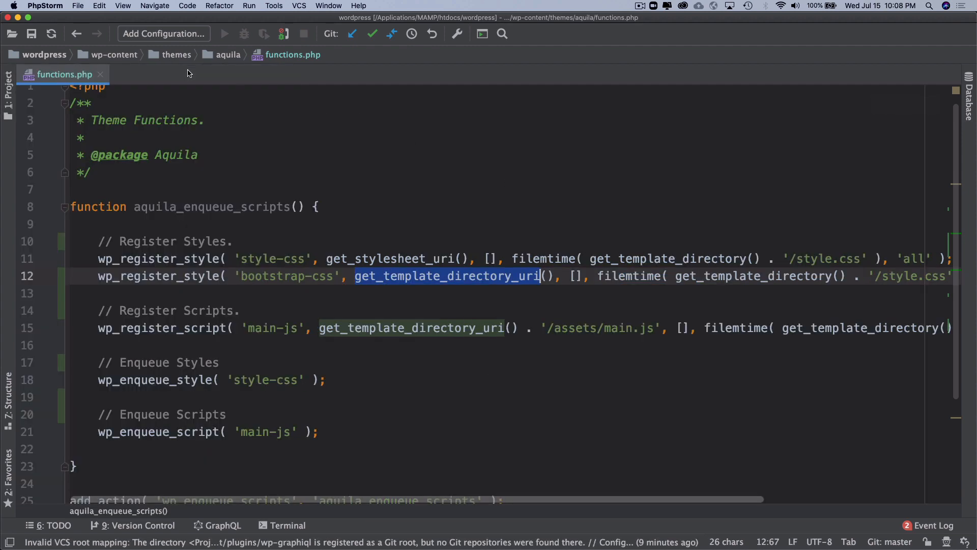
{"action": "left_click", "coordinate": [554, 276]}
{"action": "type", "text": " . "}
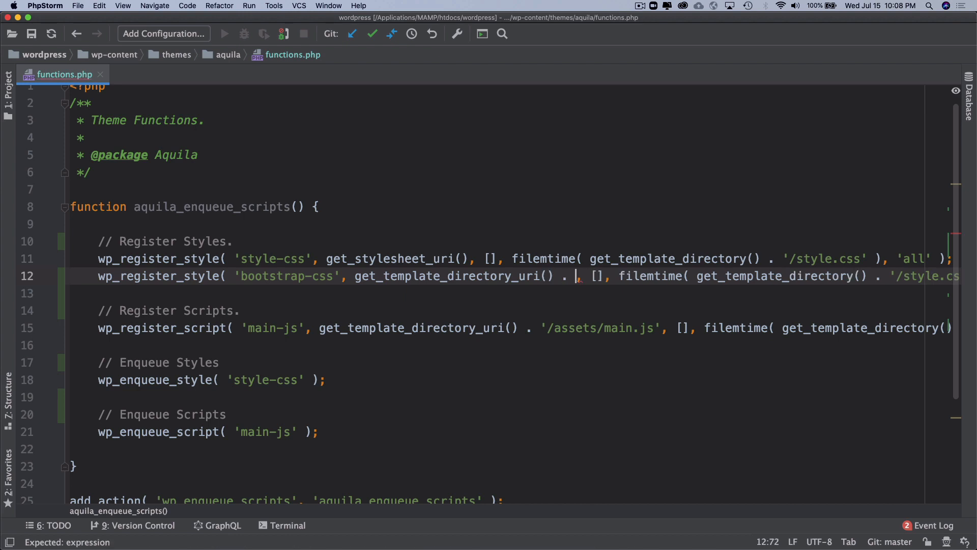
{"action": "type", "text": "/assets/li'"}
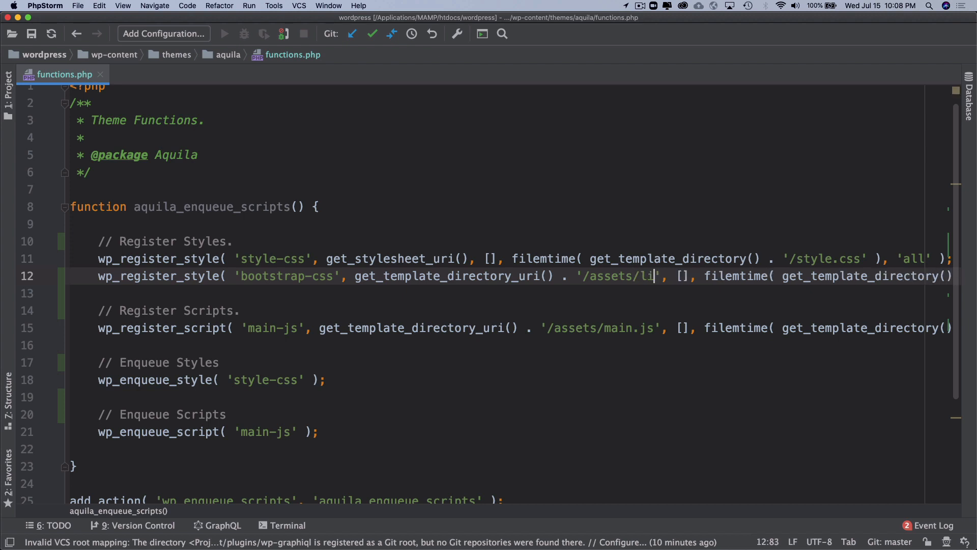
{"action": "type", "text": "brary/css/"}
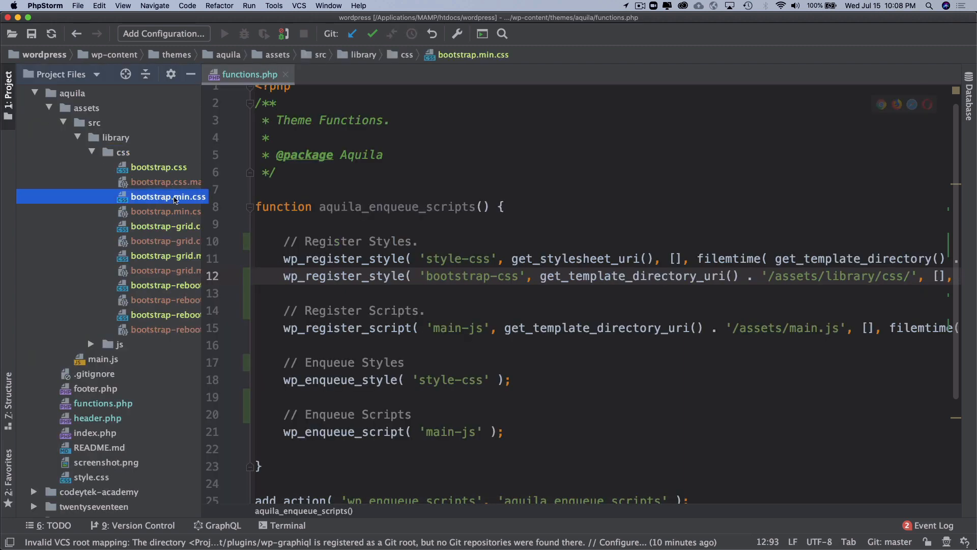
{"action": "left_click", "coordinate": [91, 151]}
{"action": "type", "text": "bootstrap.min.css"}
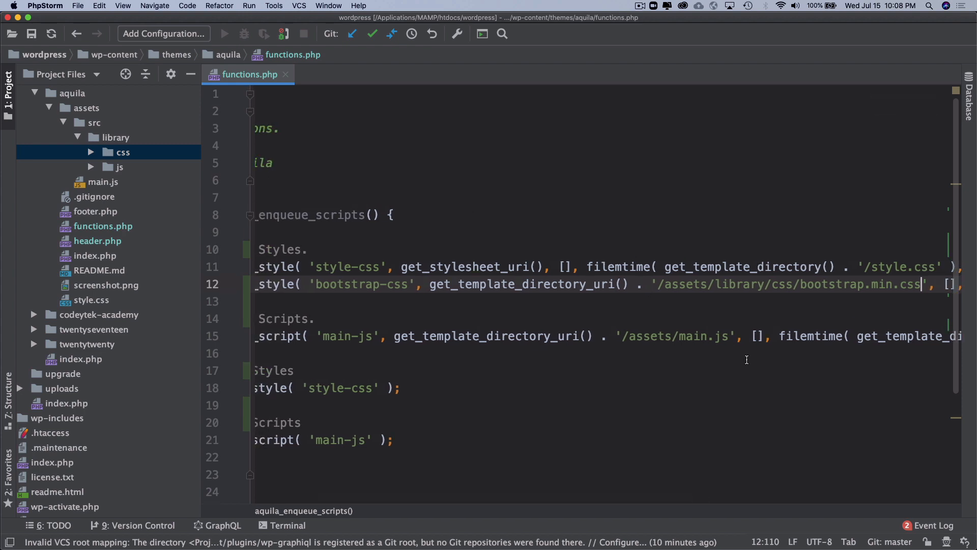
{"action": "scroll", "scroll_direction": "right", "scroll_amount": 3}
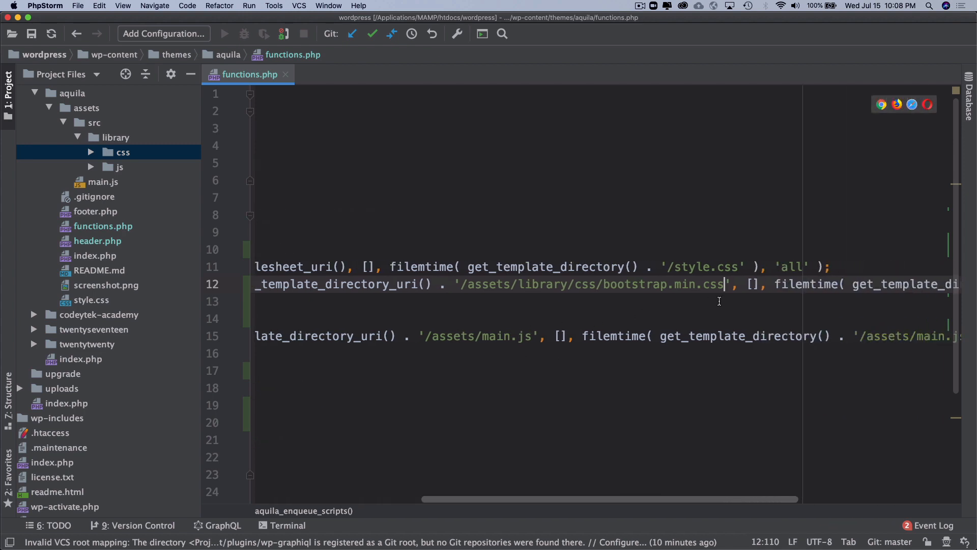
{"action": "scroll", "scroll_direction": "right", "scroll_amount": 3}
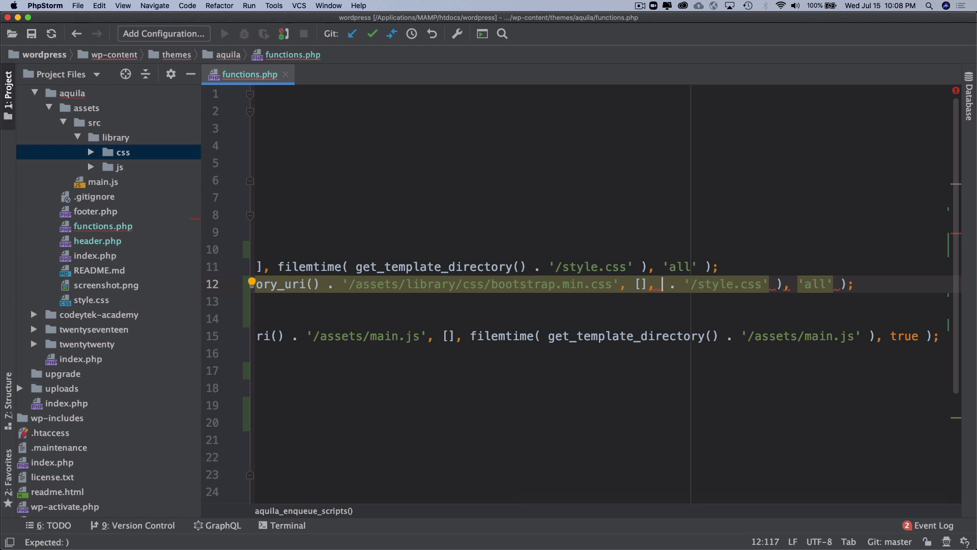
Step: Set the bootstrap-css version to false, deleting the leftover style.css filemtime fragment
{"action": "type", "text": "f"}
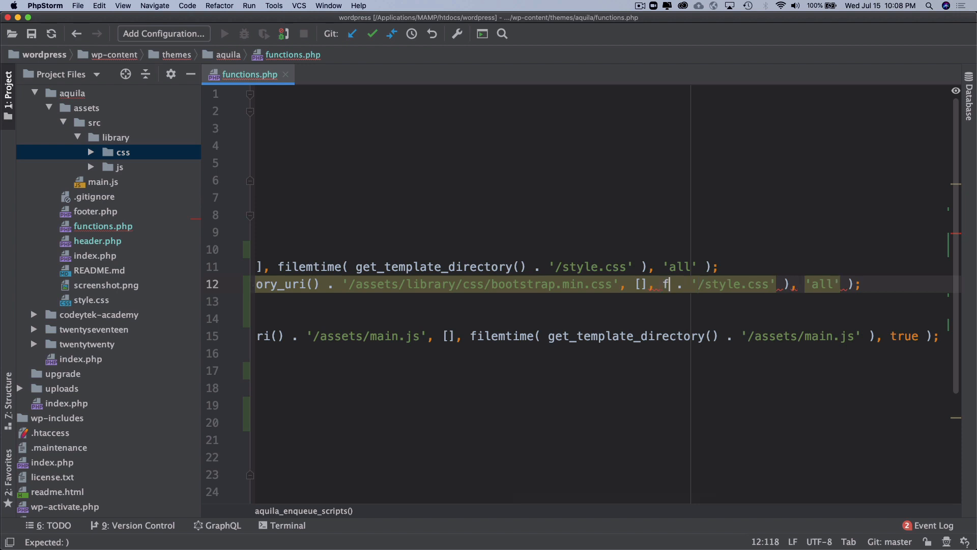
{"action": "type", "text": "alse"}
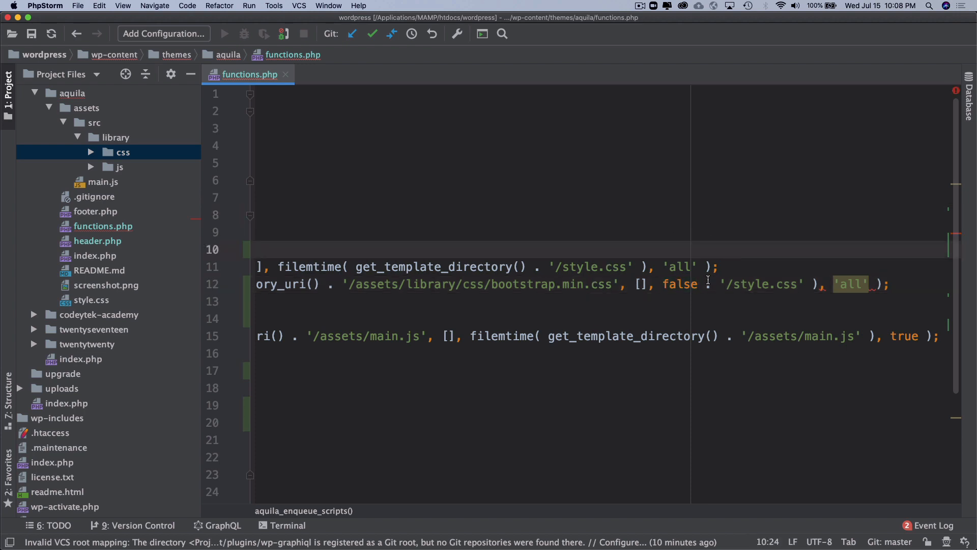
{"action": "double_click", "coordinate": [681, 284]}
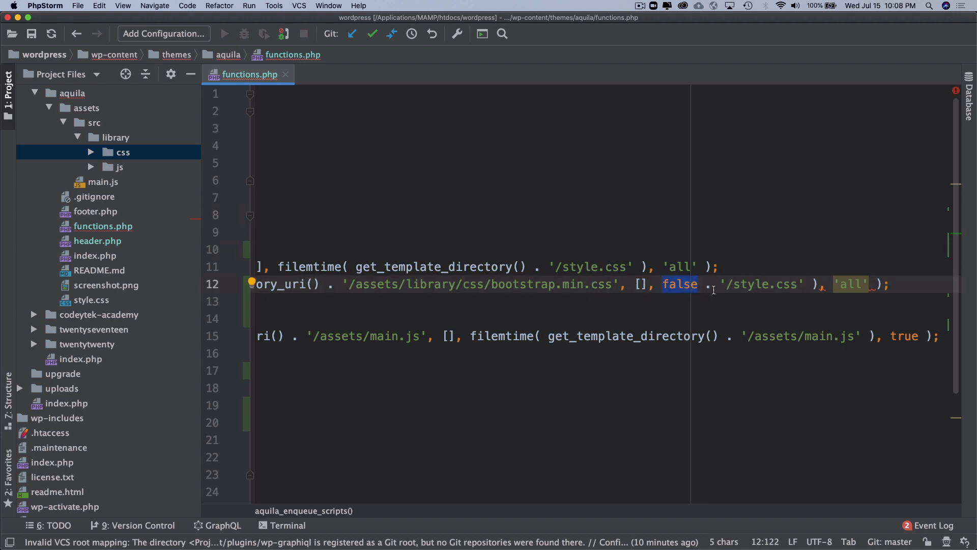
{"action": "left_click", "coordinate": [755, 284]}
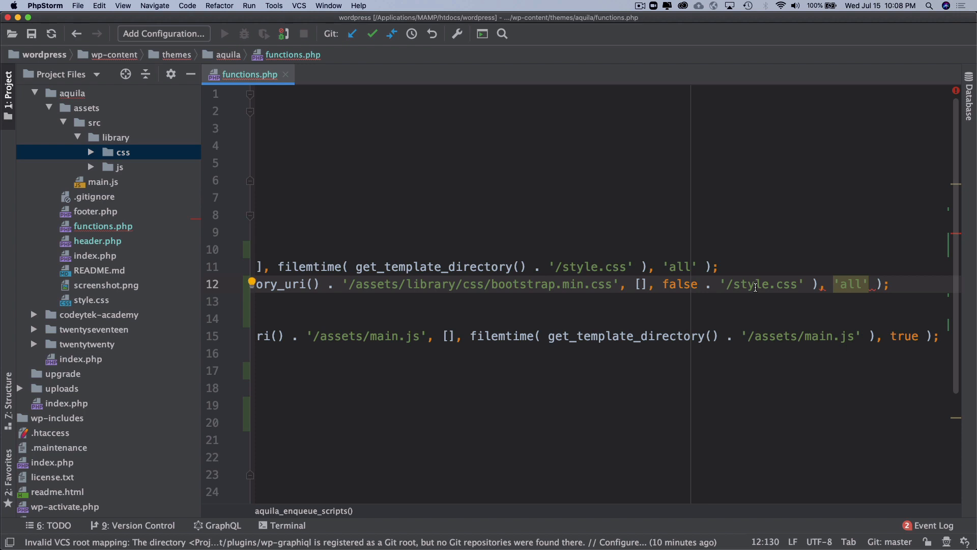
{"action": "left_click", "coordinate": [816, 284]}
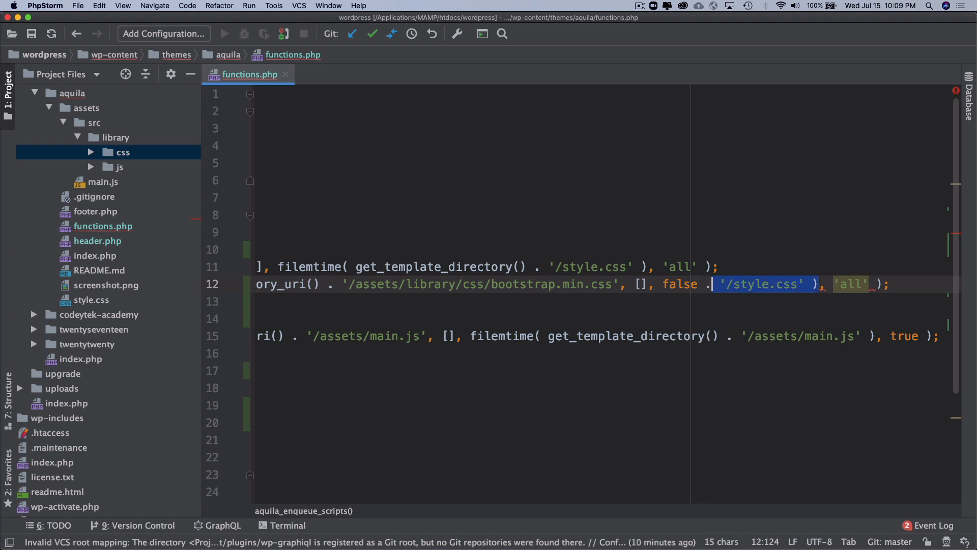
{"action": "key", "text": "Backspace"}
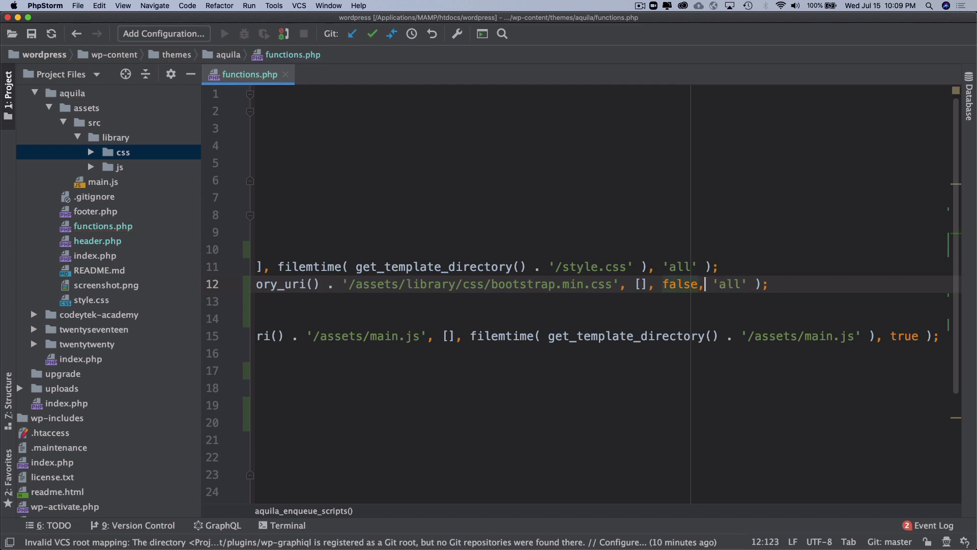
{"action": "double_click", "coordinate": [731, 284]}
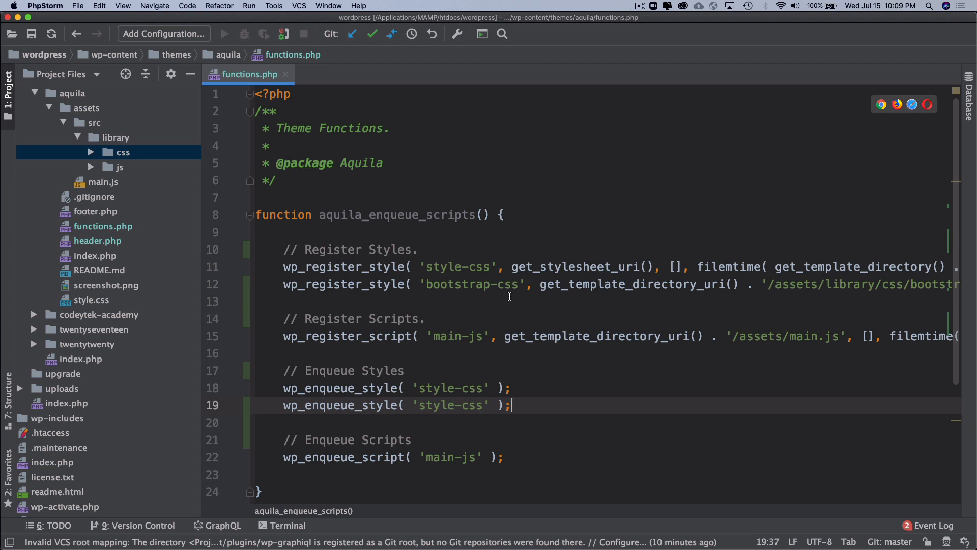
Step: Change the duplicated wp_enqueue_style handle from 'style-css' to 'bootstrap-css'
{"action": "double_click", "coordinate": [471, 284]}
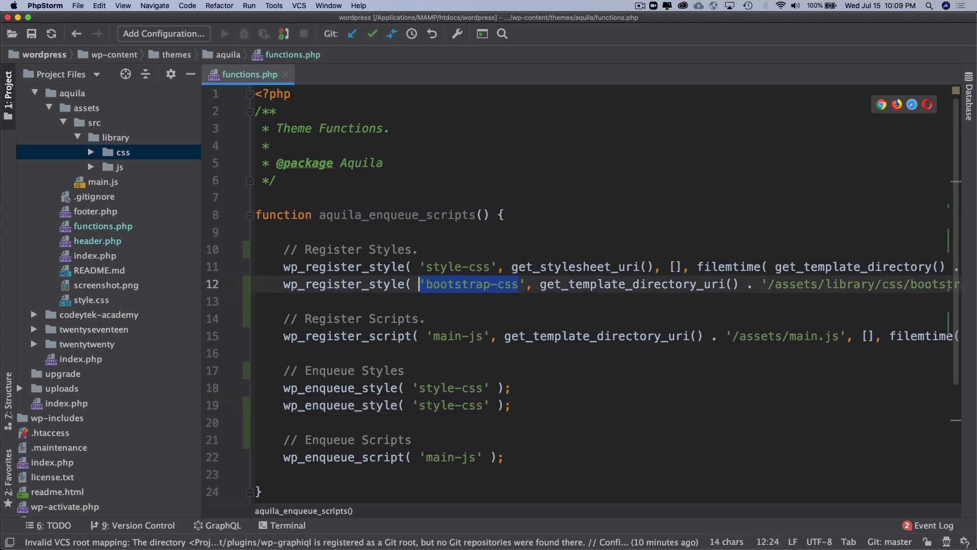
{"action": "left_click", "coordinate": [483, 405]}
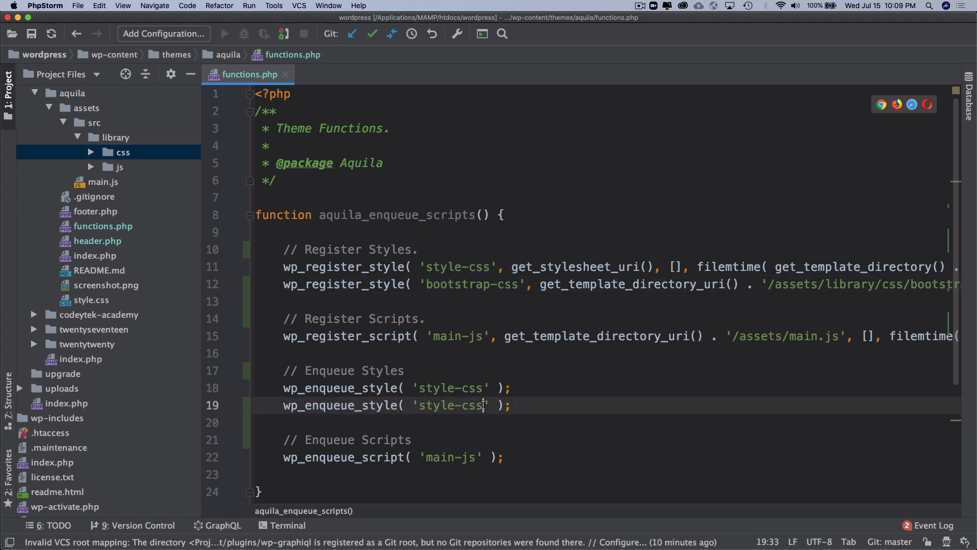
{"action": "type", "text": "bootstrap-css"}
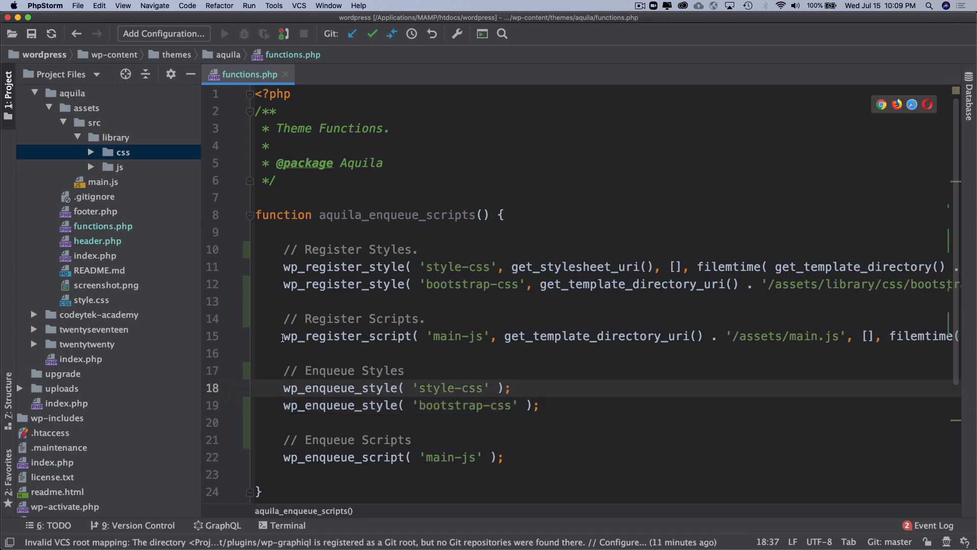
Step: Rename the copied main-js registration to bootstrap-js pointing at assets/library/js/bootstrap.min.js
{"action": "scroll", "scroll_direction": "right", "scroll_amount": 3}
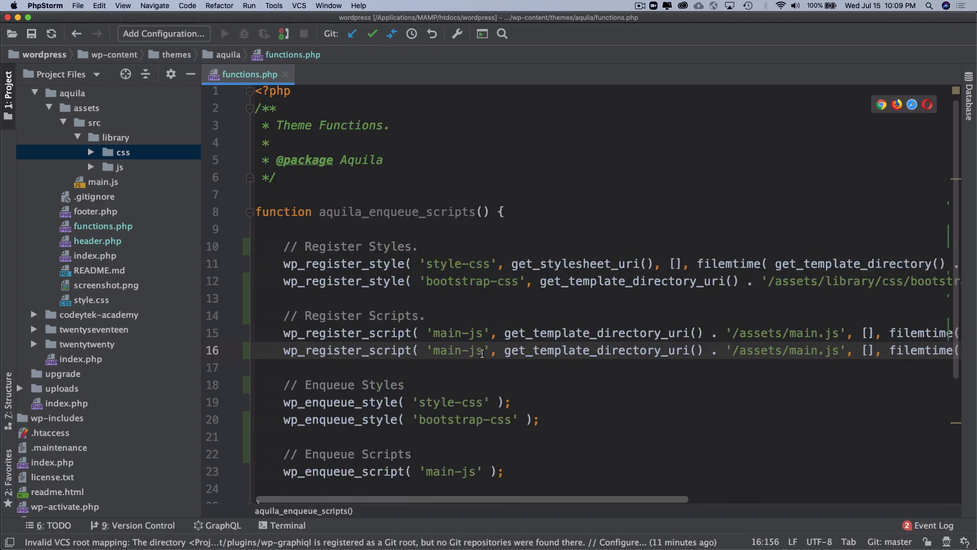
{"action": "double_click", "coordinate": [457, 281]}
{"action": "type", "text": "bootstrap"}
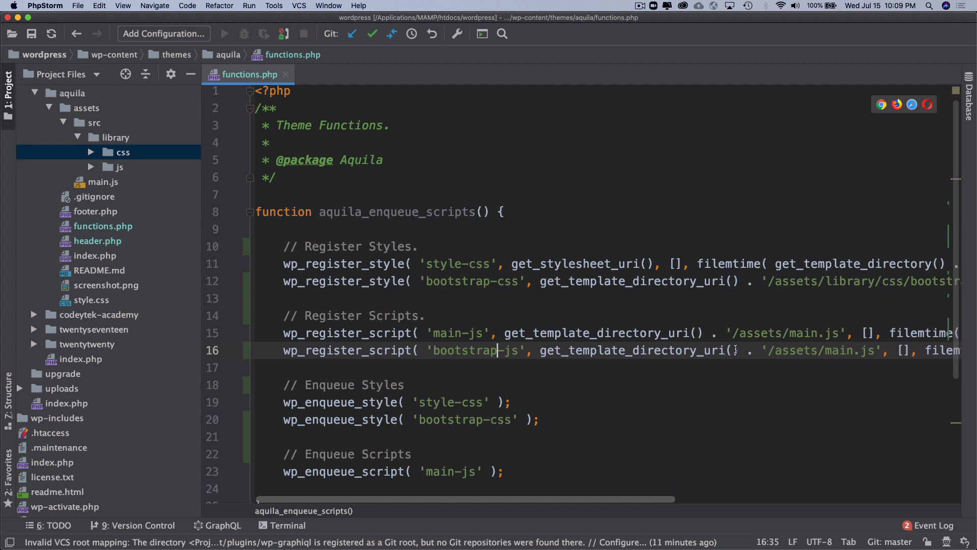
{"action": "scroll", "scroll_direction": "right", "scroll_amount": 3}
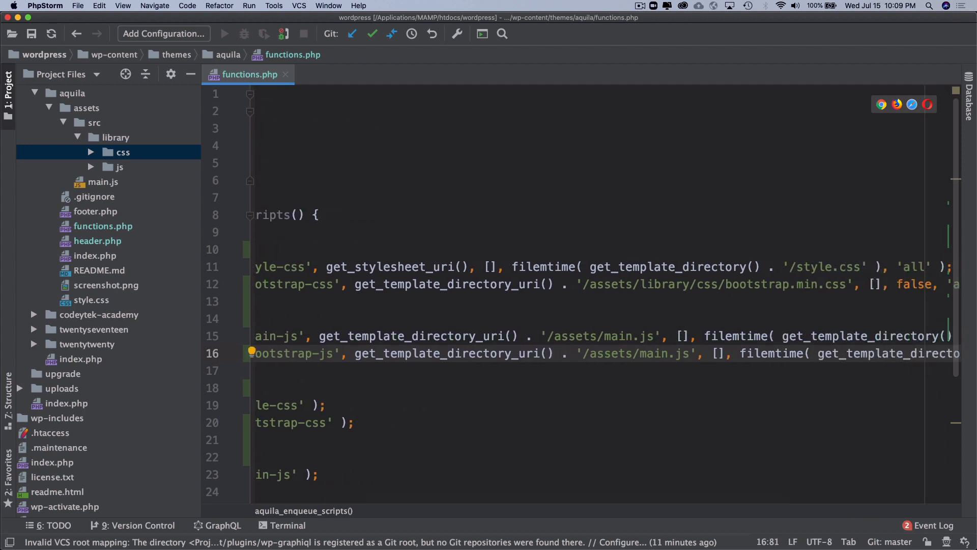
{"action": "double_click", "coordinate": [652, 354]}
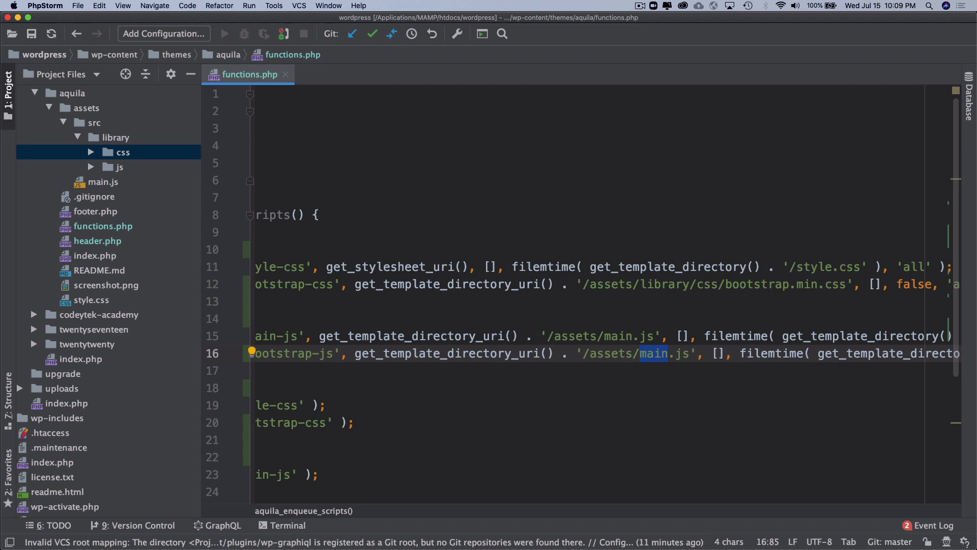
{"action": "type", "text": "library/js"}
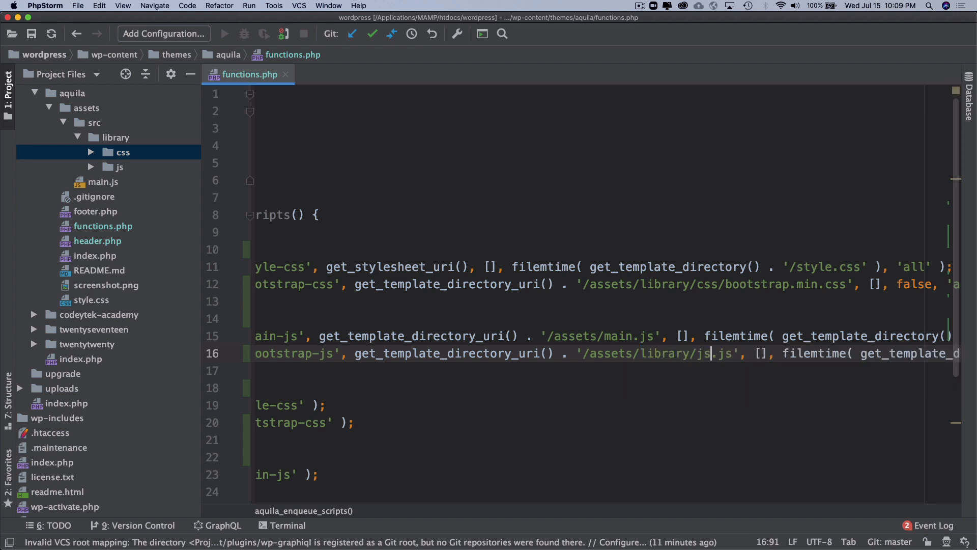
{"action": "left_click", "coordinate": [119, 167]}
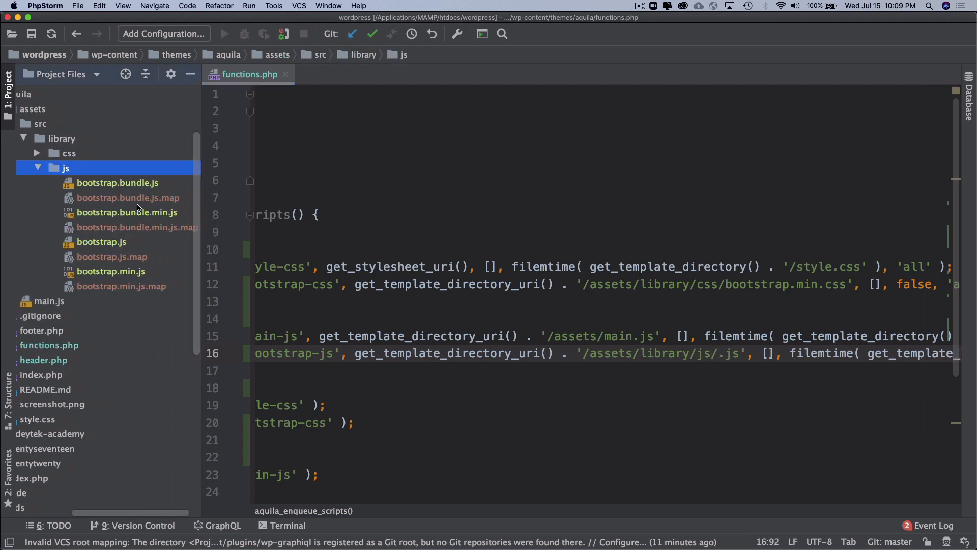
{"action": "mouse_move", "coordinate": [142, 272]}
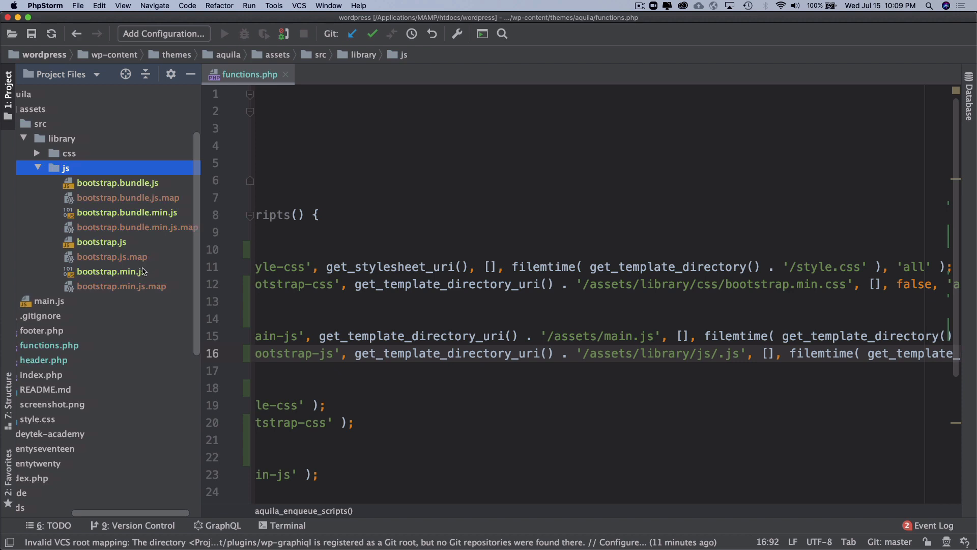
Step: Add 'jquery' to the bootstrap-js dependency array
{"action": "left_click", "coordinate": [111, 271]}
{"action": "type", "text": "bootstrap.min"}
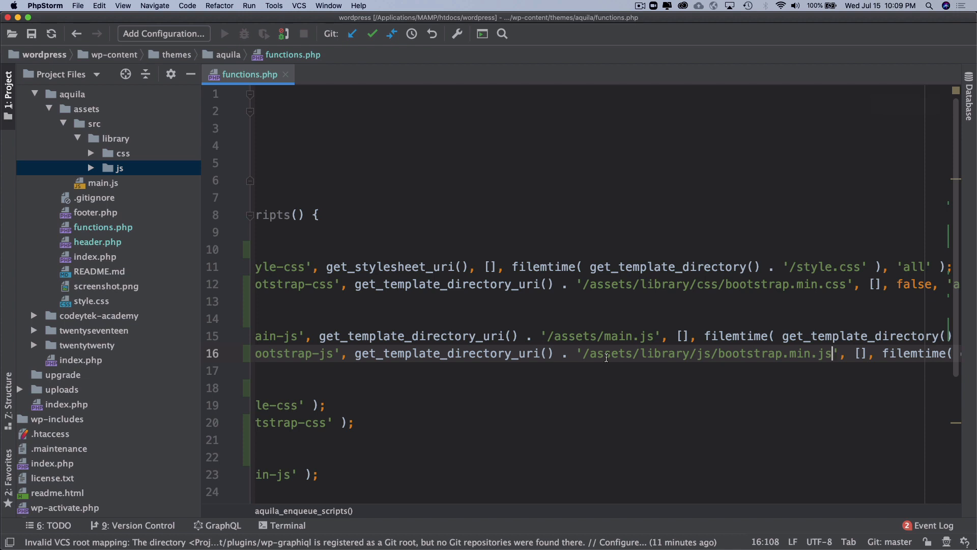
{"action": "scroll", "scroll_direction": "left", "scroll_amount": 3}
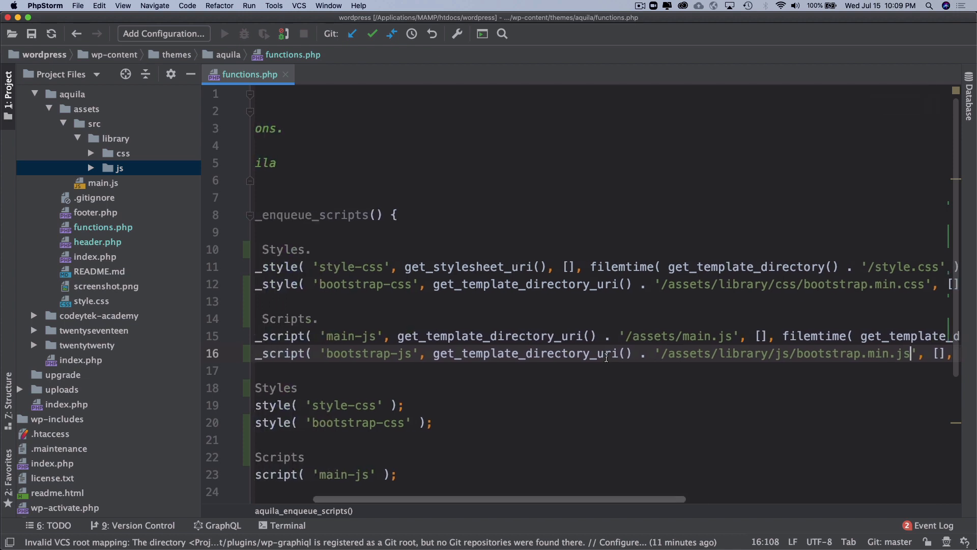
{"action": "scroll", "scroll_direction": "right", "scroll_amount": 3}
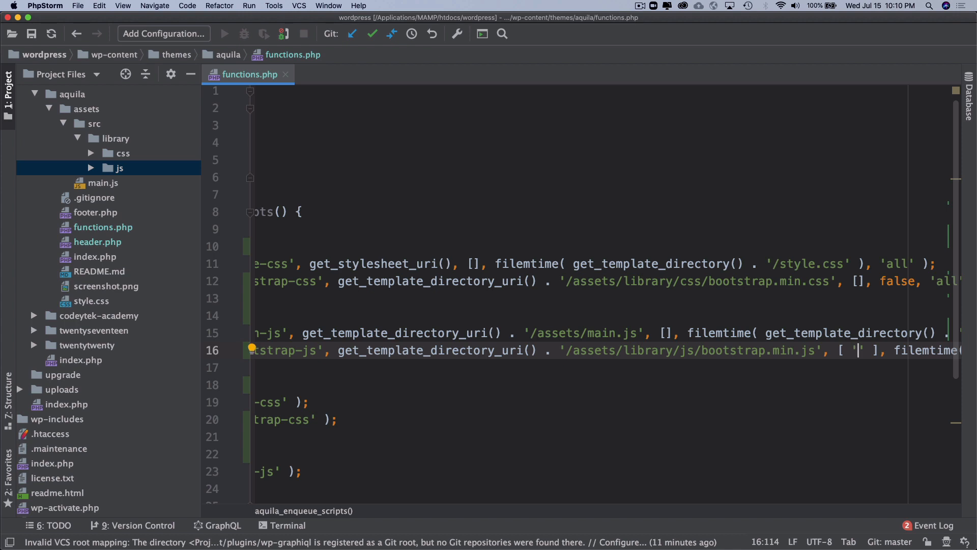
{"action": "type", "text": "jq"}
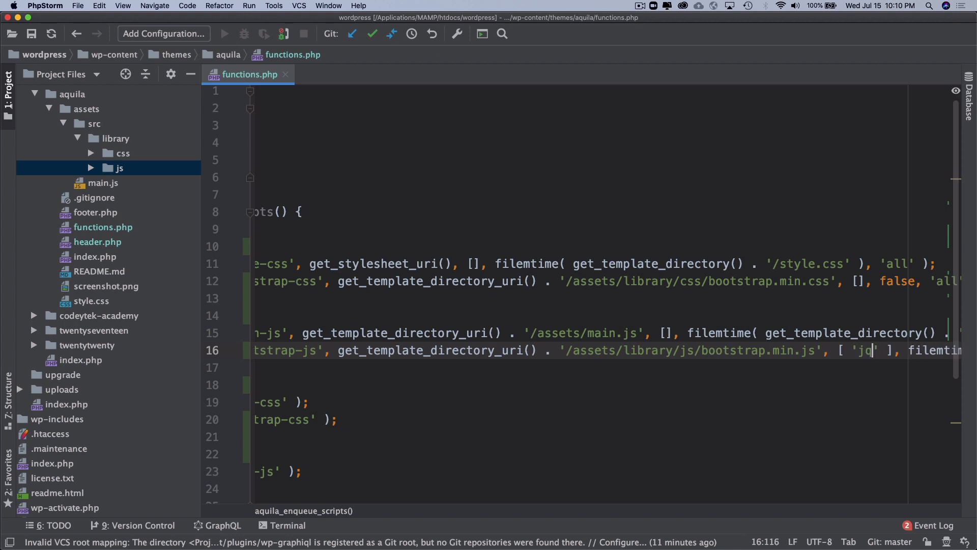
{"action": "type", "text": "uery"}
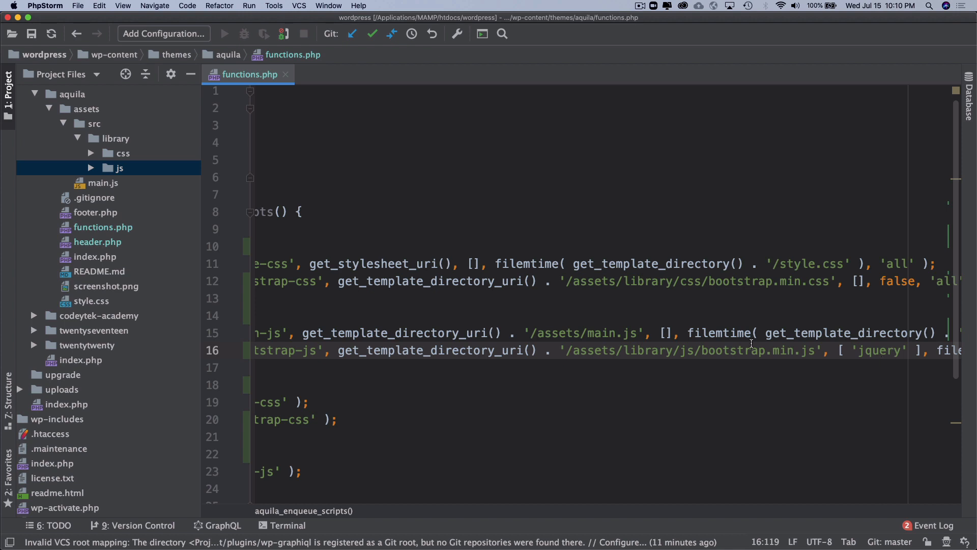
{"action": "mouse_move", "coordinate": [773, 355]}
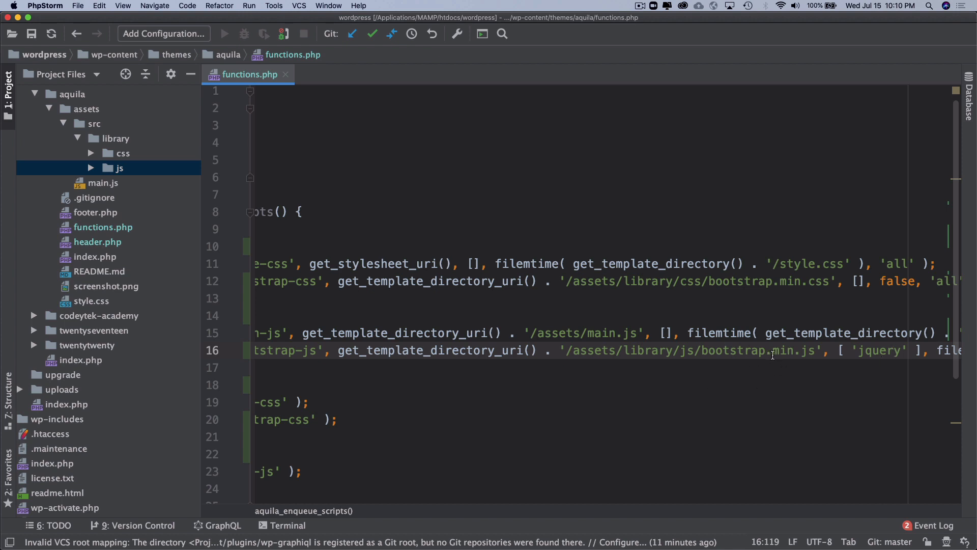
{"action": "mouse_move", "coordinate": [786, 355]}
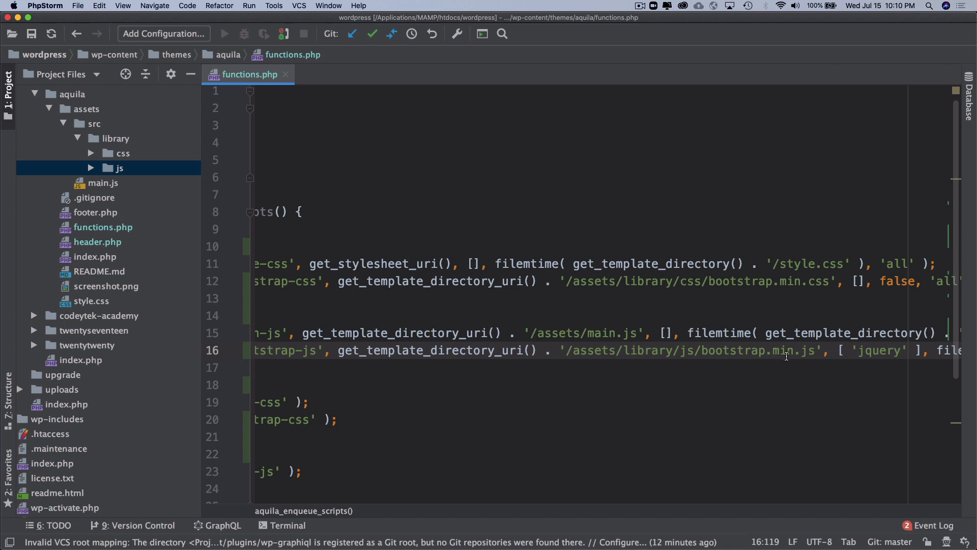
{"action": "mouse_move", "coordinate": [416, 245]}
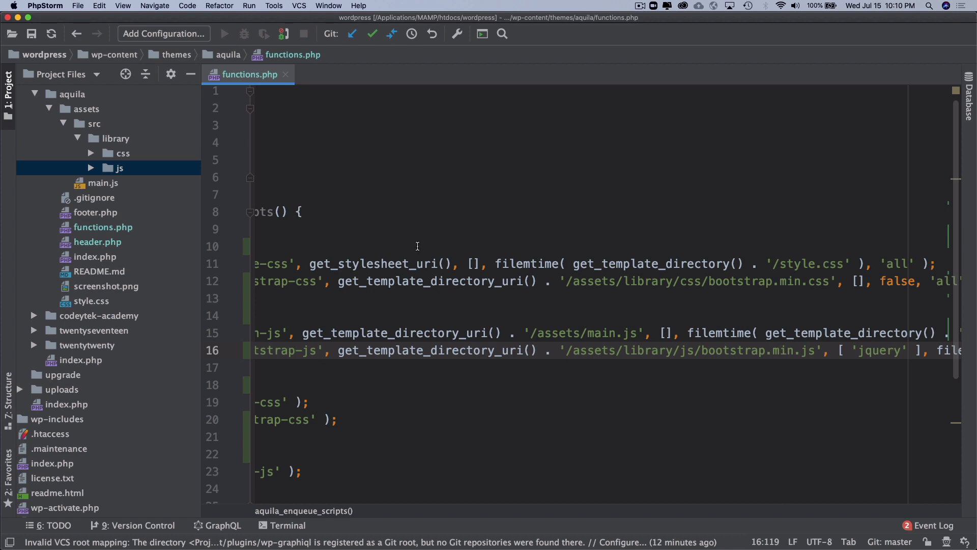
{"action": "mouse_move", "coordinate": [122, 150]}
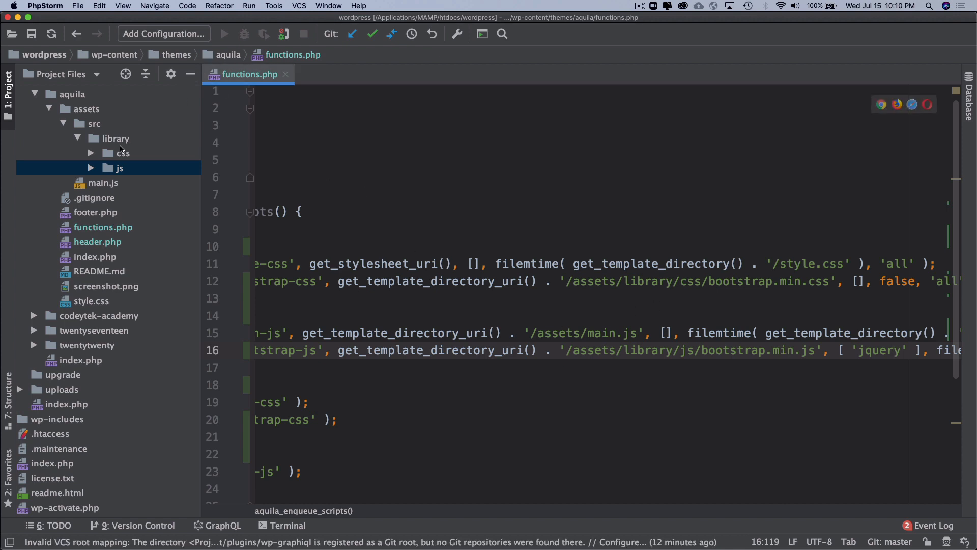
{"action": "mouse_move", "coordinate": [129, 150]}
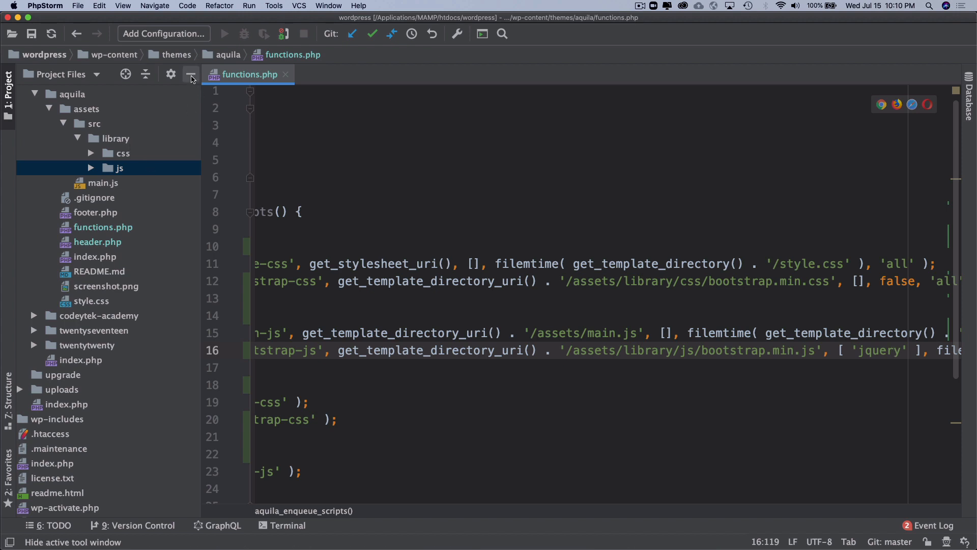
Step: Hide the Project panel and set the bootstrap-js version argument to false
{"action": "left_click", "coordinate": [191, 75]}
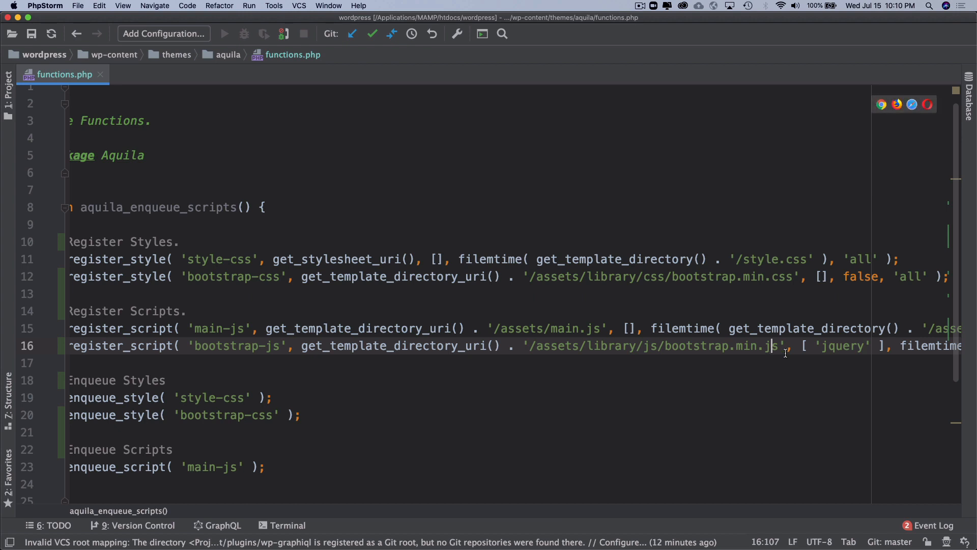
{"action": "double_click", "coordinate": [844, 345]}
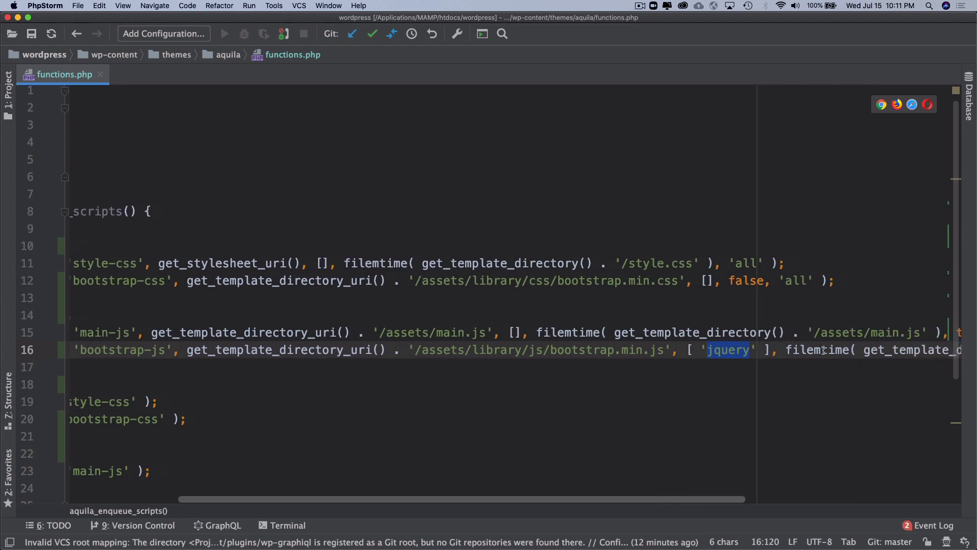
{"action": "scroll", "scroll_direction": "right", "scroll_amount": 3}
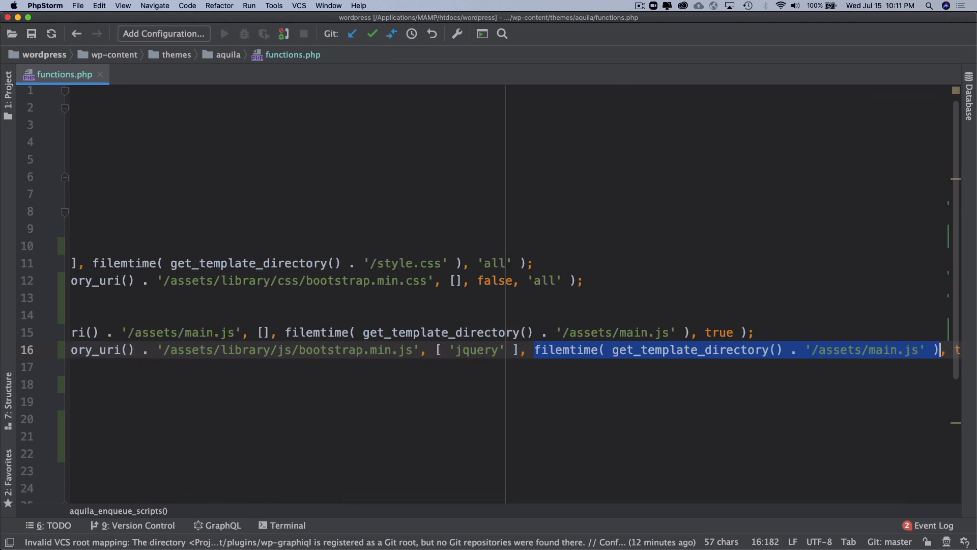
{"action": "type", "text": "false"}
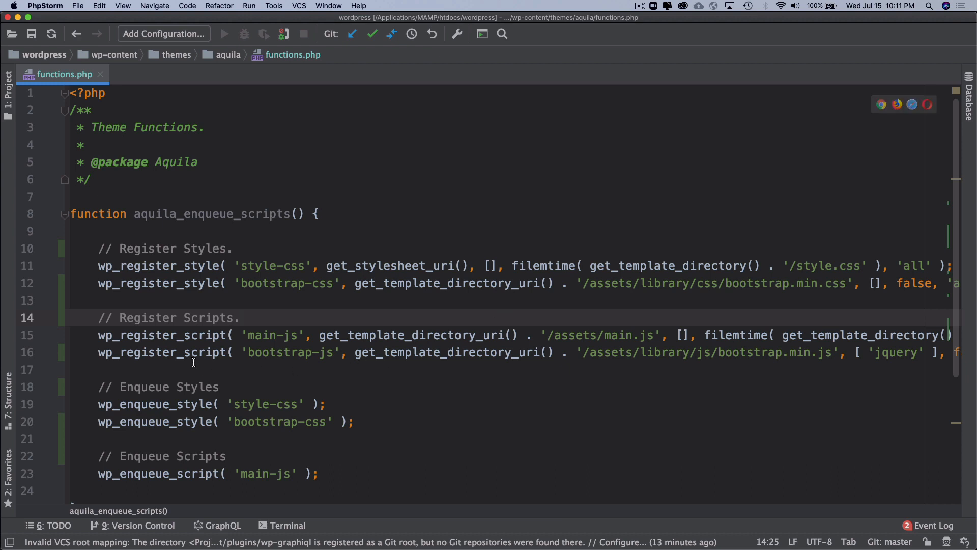
Step: Duplicate the wp_enqueue_script('main-js') line and change its handle to bootstrap-js
{"action": "left_click", "coordinate": [358, 421]}
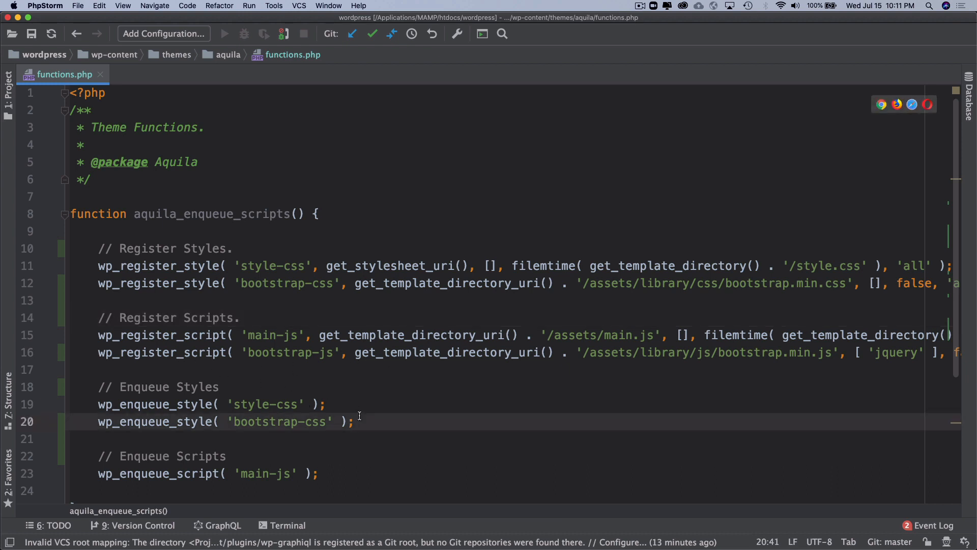
{"action": "left_click", "coordinate": [98, 473]}
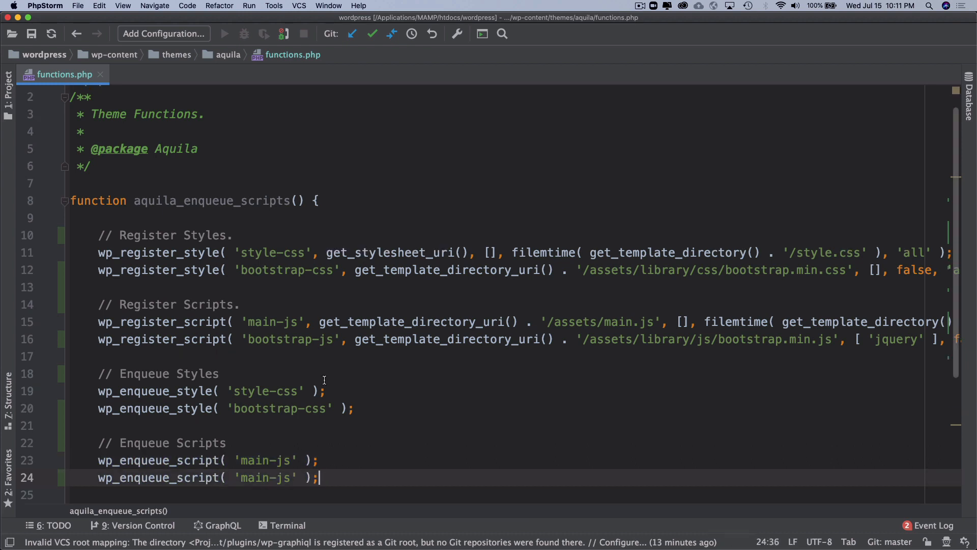
{"action": "double_click", "coordinate": [280, 339]}
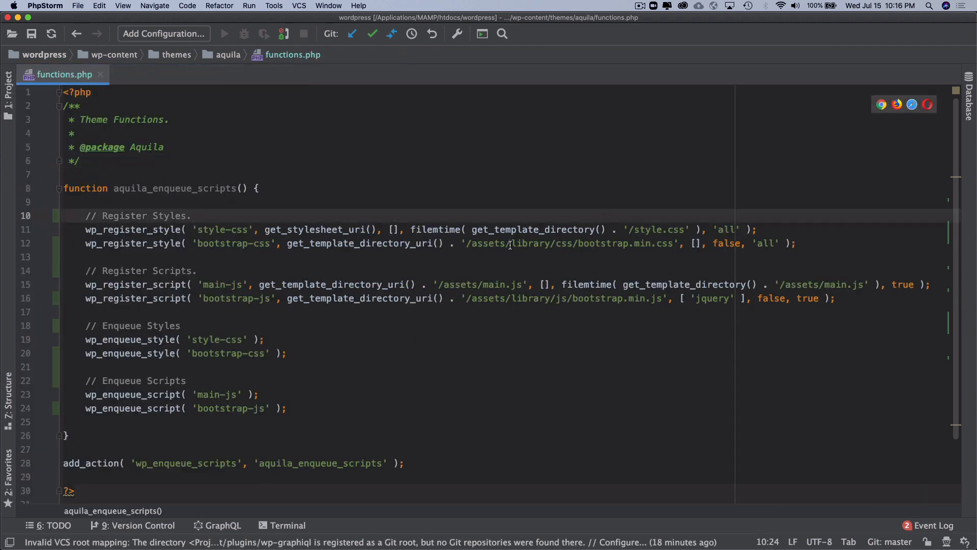
{"action": "left_click", "coordinate": [511, 298]}
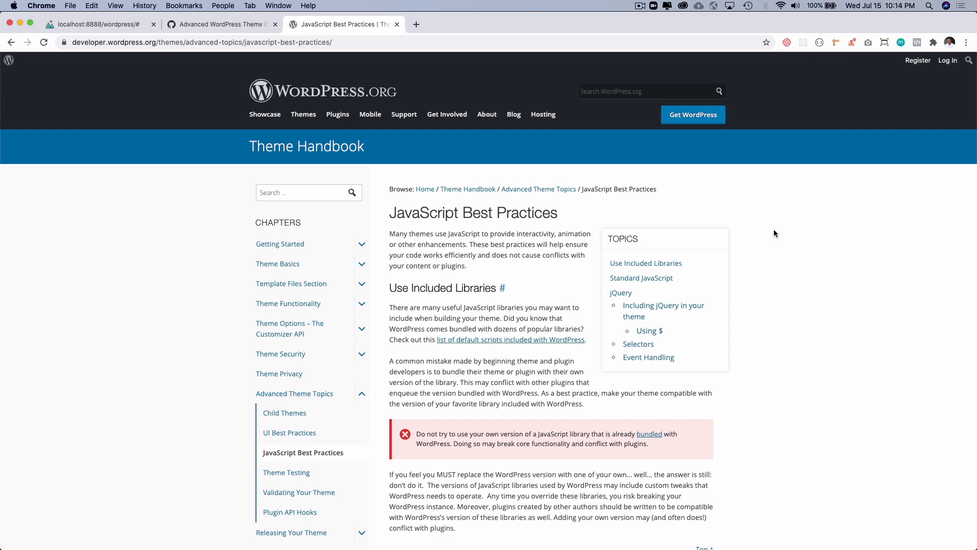
{"action": "mouse_move", "coordinate": [507, 280]}
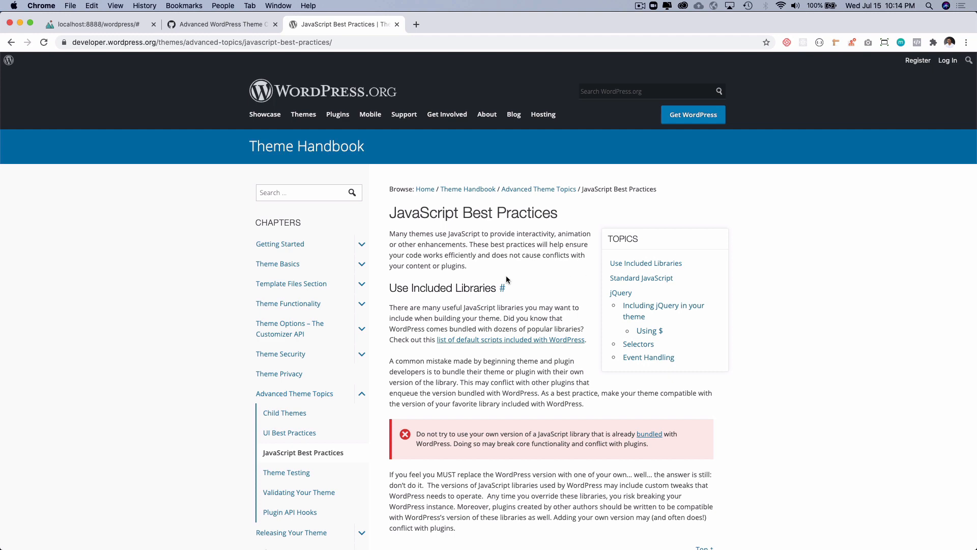
Step: Scroll down the JavaScript Best Practices handbook page
{"action": "scroll", "scroll_direction": "down", "scroll_amount": 3}
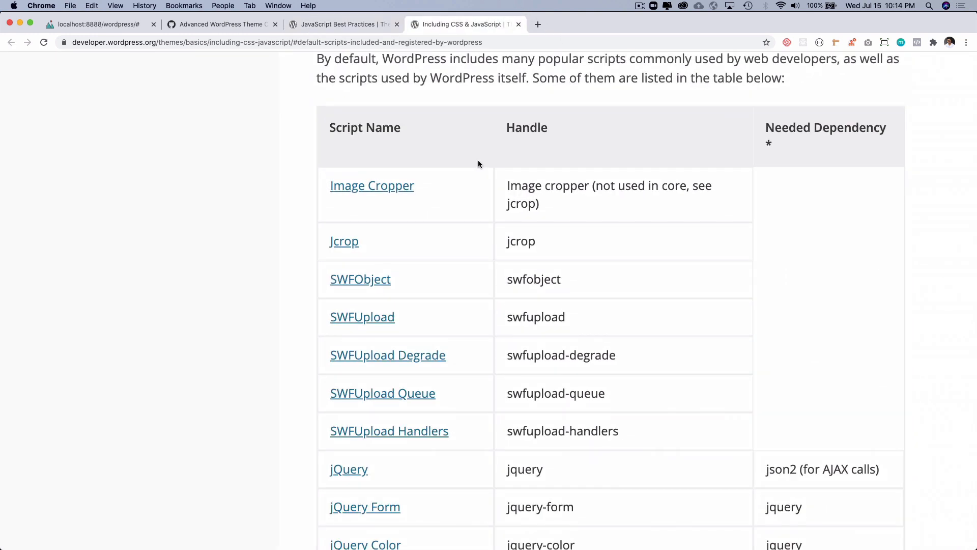
{"action": "scroll", "scroll_direction": "down", "scroll_amount": 3}
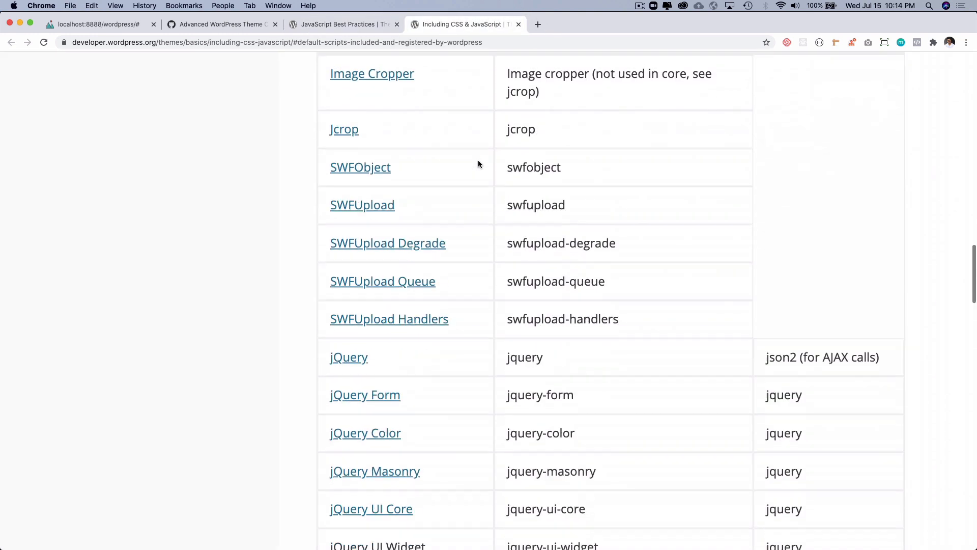
{"action": "scroll", "scroll_direction": "down", "scroll_amount": 3}
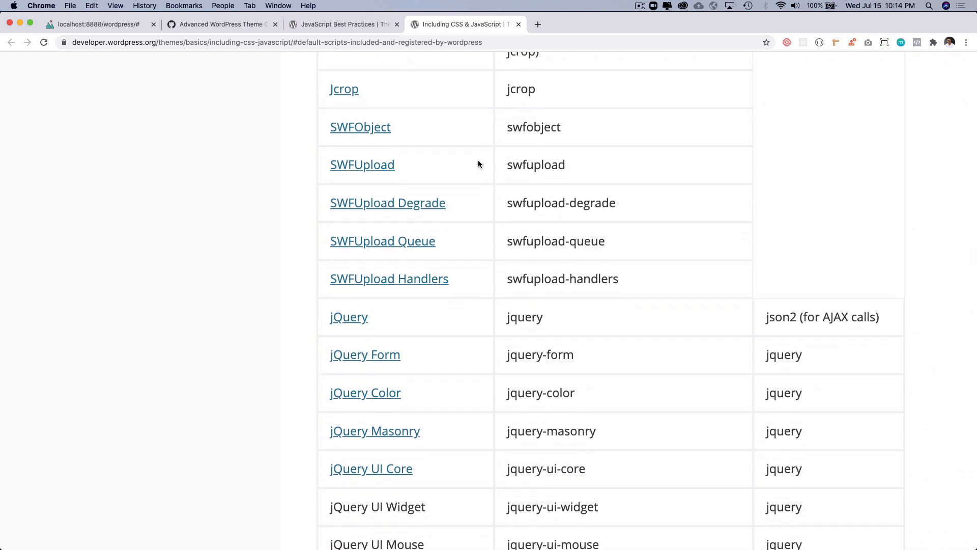
{"action": "mouse_move", "coordinate": [349, 319]}
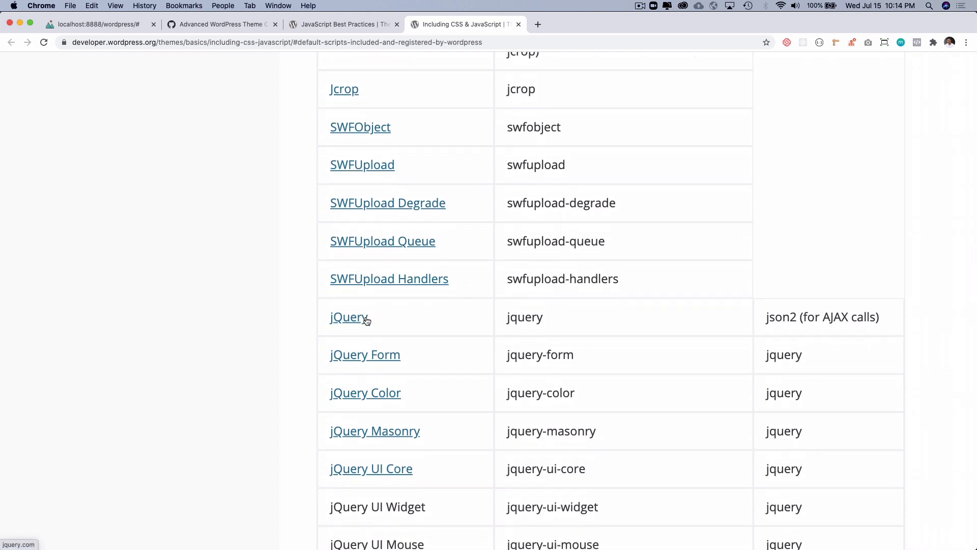
{"action": "mouse_move", "coordinate": [391, 452]}
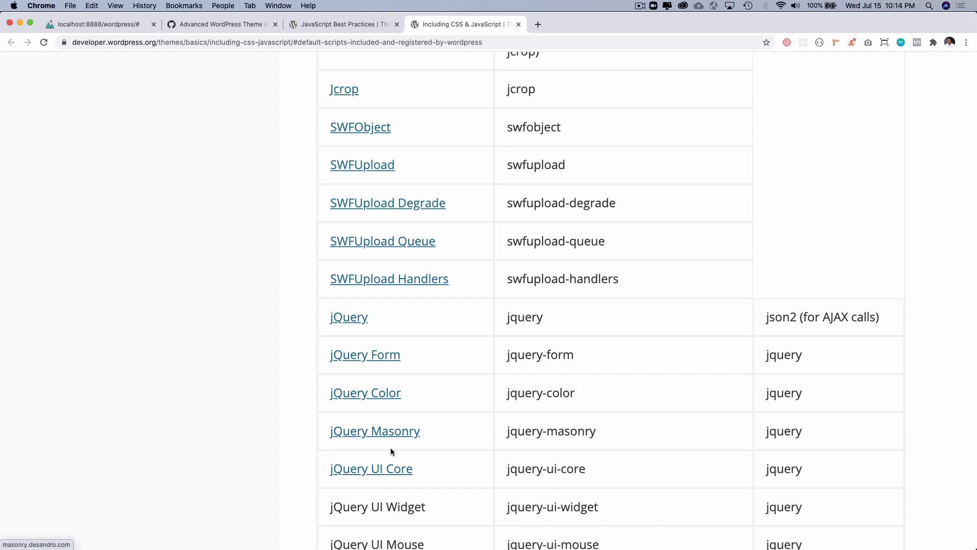
{"action": "scroll", "scroll_direction": "down", "scroll_amount": 3}
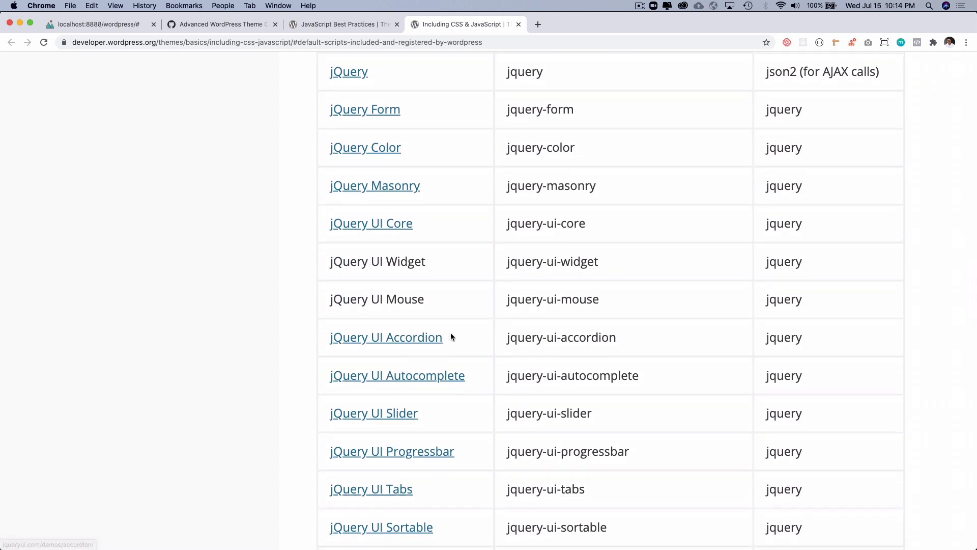
{"action": "scroll", "scroll_direction": "down", "scroll_amount": 3}
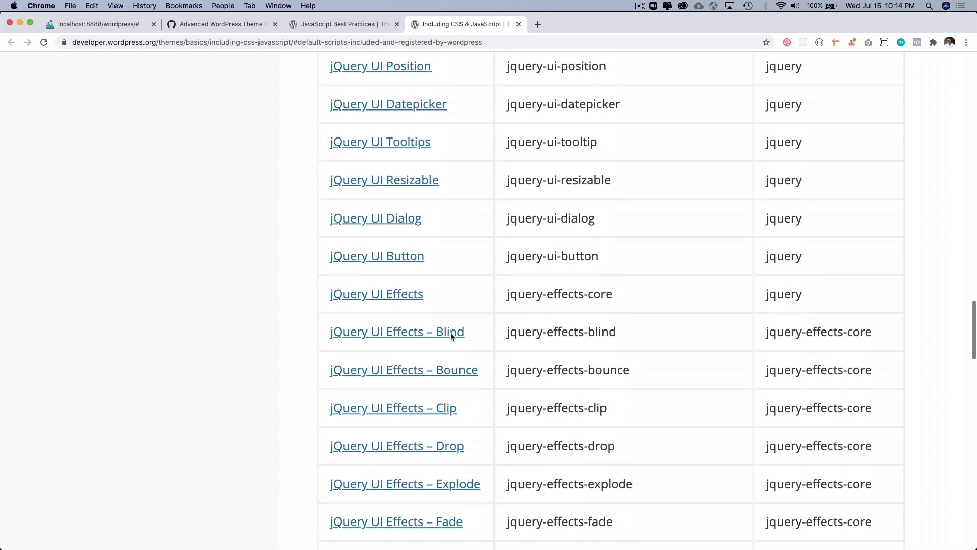
{"action": "scroll", "scroll_direction": "down", "scroll_amount": 3}
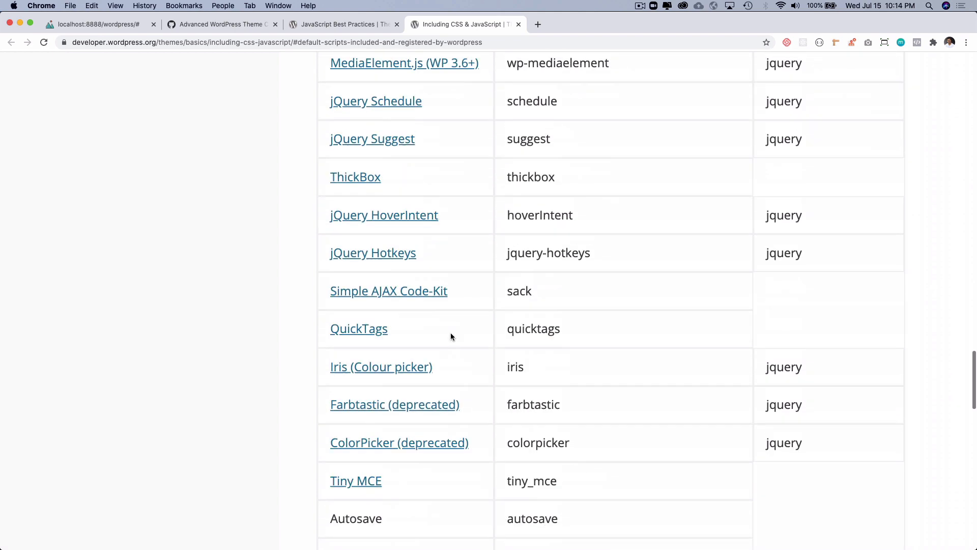
{"action": "scroll", "scroll_direction": "up", "scroll_amount": 3}
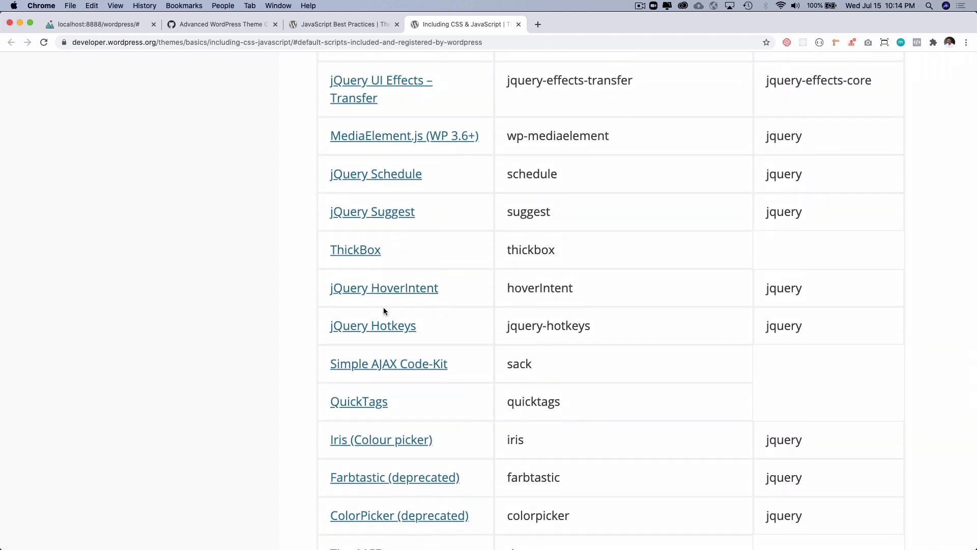
{"action": "scroll", "scroll_direction": "down", "scroll_amount": 3}
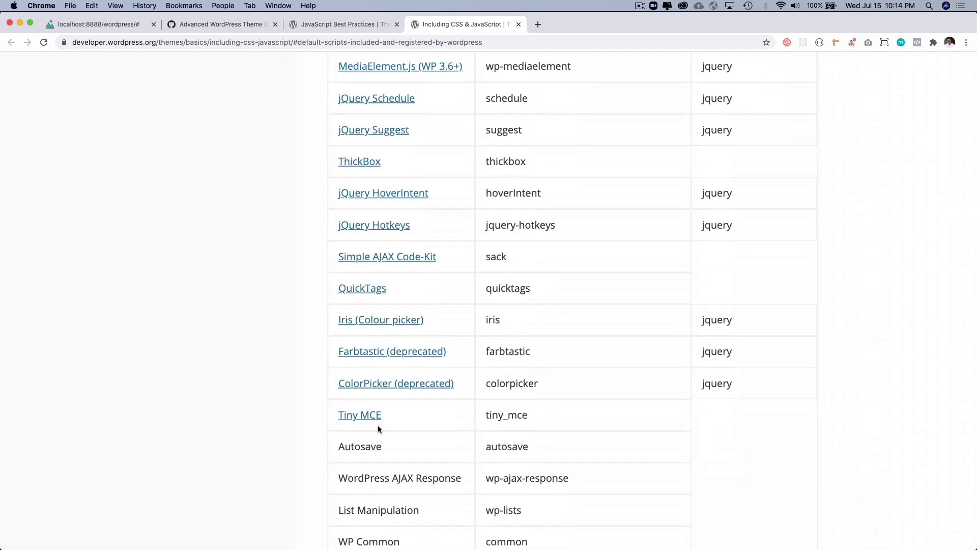
{"action": "scroll", "scroll_direction": "down", "scroll_amount": 3}
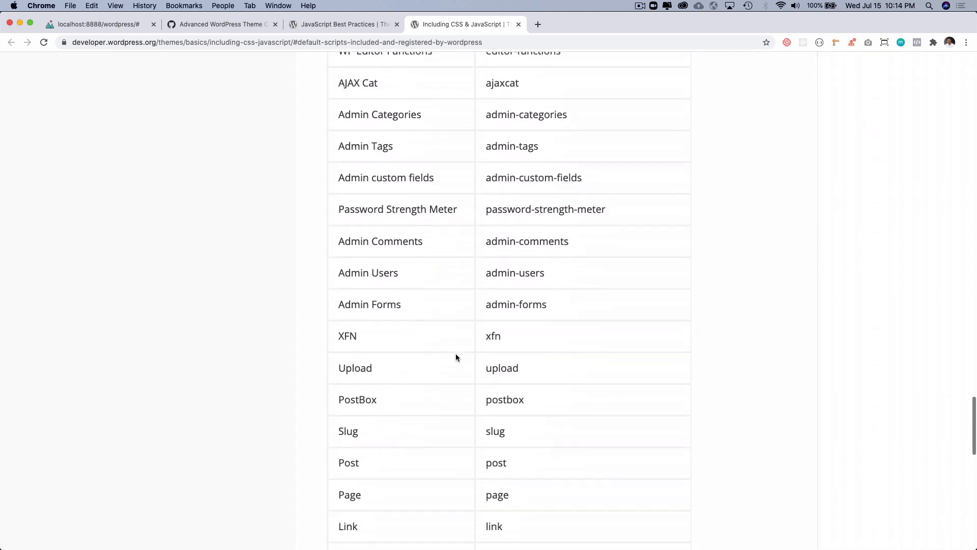
{"action": "scroll", "scroll_direction": "up", "scroll_amount": 3}
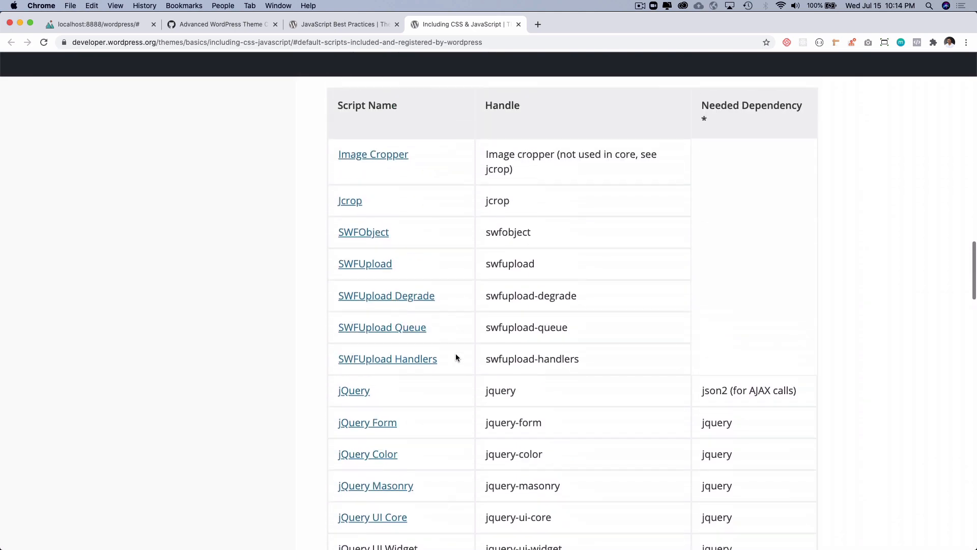
{"action": "scroll", "scroll_direction": "up", "scroll_amount": 3}
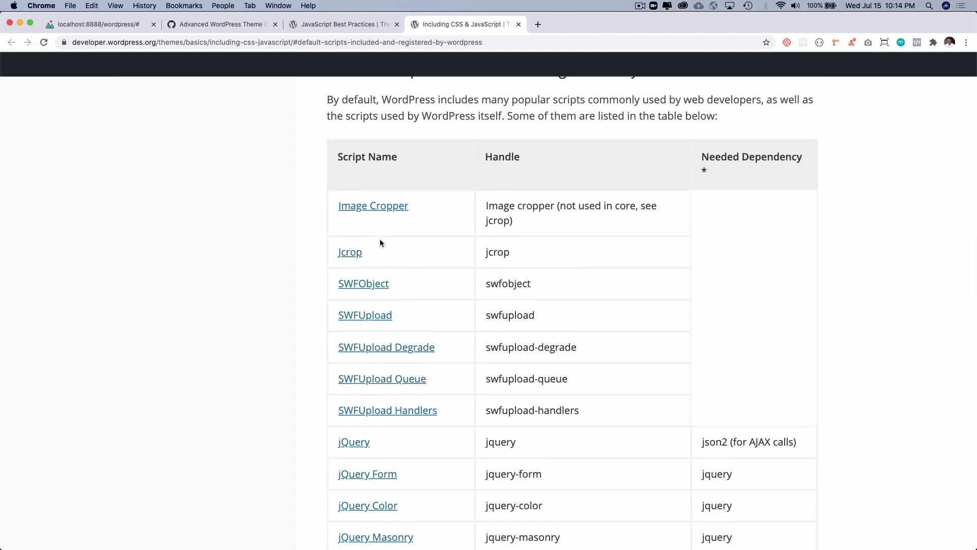
{"action": "mouse_move", "coordinate": [396, 374]}
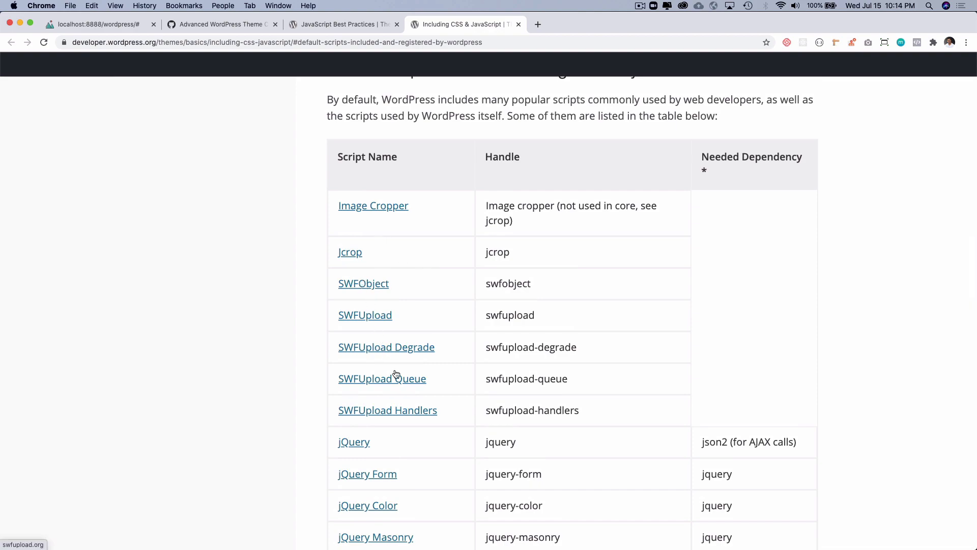
{"action": "scroll", "scroll_direction": "up", "scroll_amount": 3}
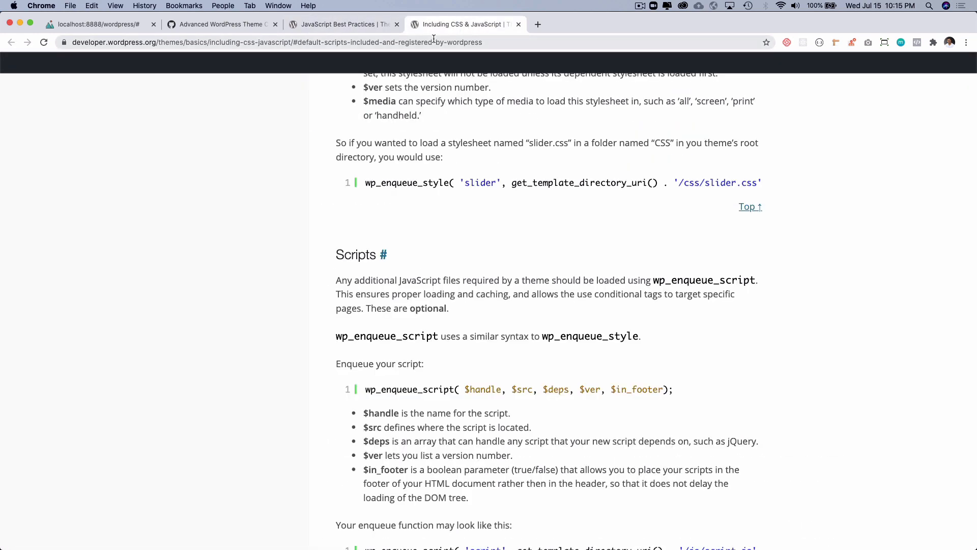
Step: Switch to the Aquila project board tab, then to the site's page-source tab
{"action": "left_click", "coordinate": [220, 24]}
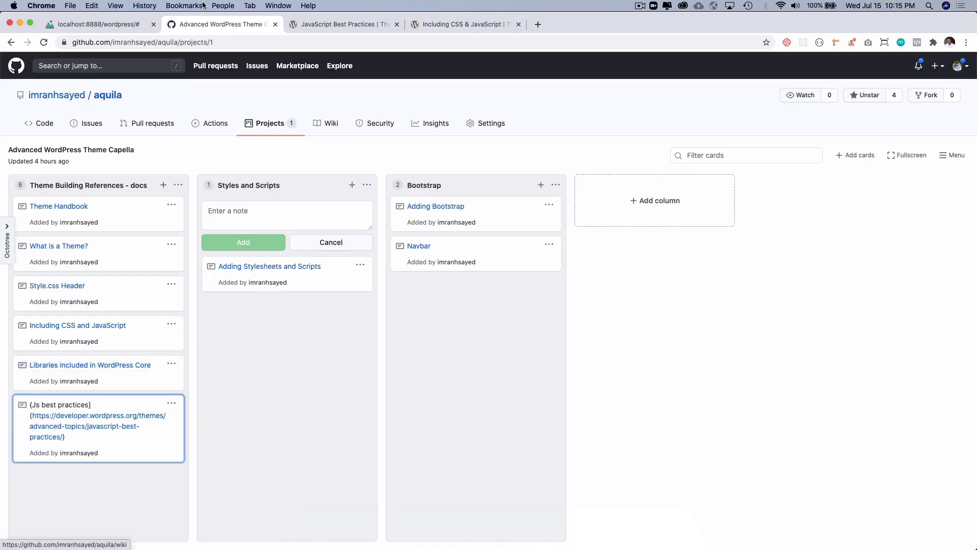
{"action": "left_click", "coordinate": [96, 24]}
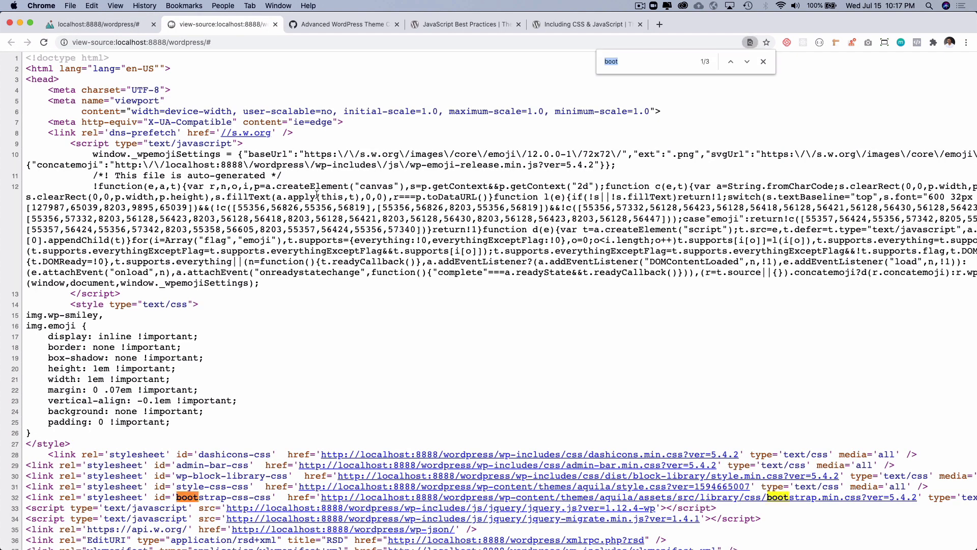
Step: Step through 'boot' matches to the bootstrap.min.js script tag, then return to the project board
{"action": "left_click", "coordinate": [747, 61]}
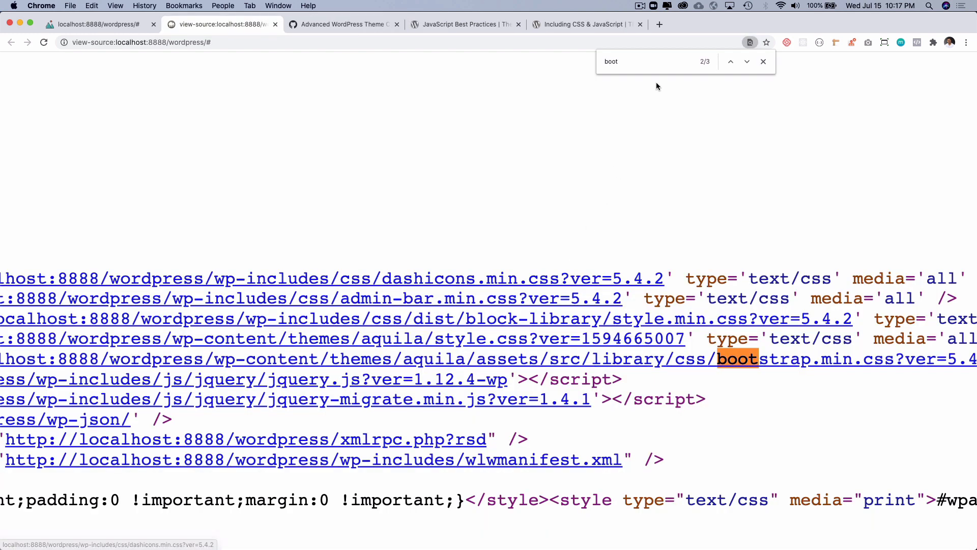
{"action": "left_click", "coordinate": [747, 61]}
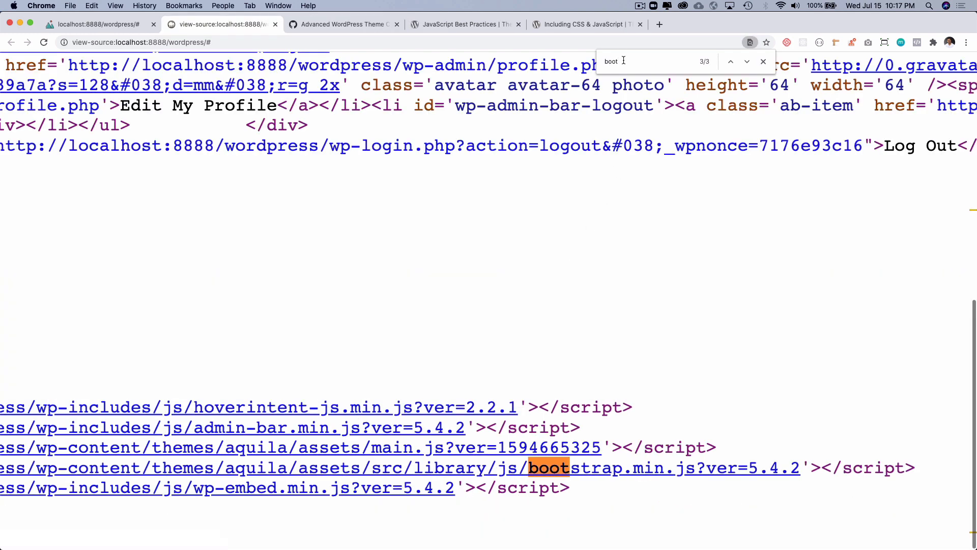
{"action": "mouse_move", "coordinate": [279, 65]}
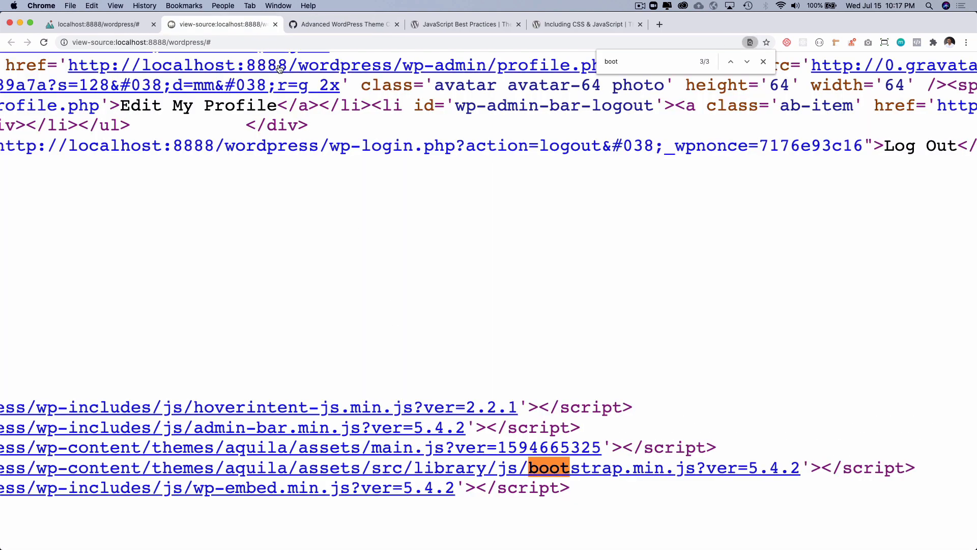
{"action": "left_click", "coordinate": [220, 24]}
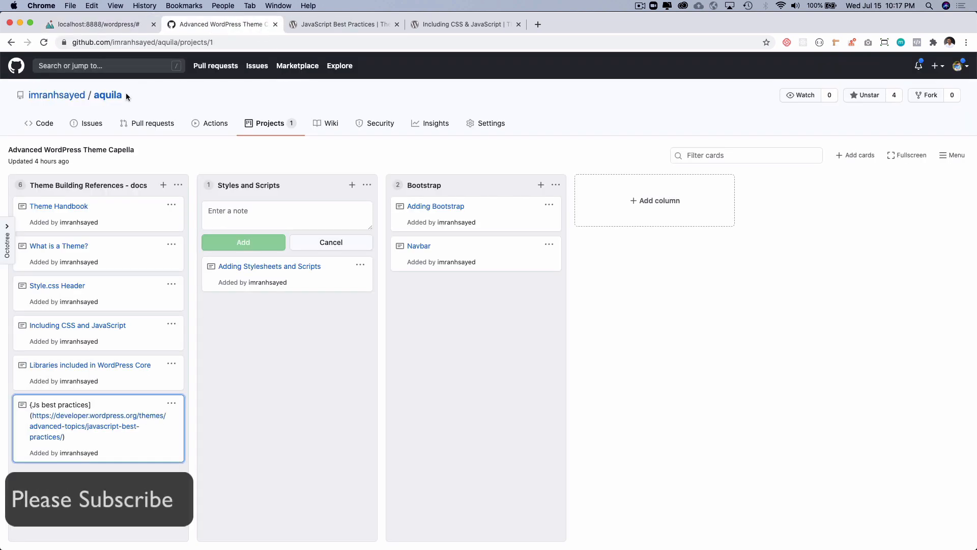
Step: Open the aquila repository page, then the imranhsayed owner profile
{"action": "left_click", "coordinate": [107, 95]}
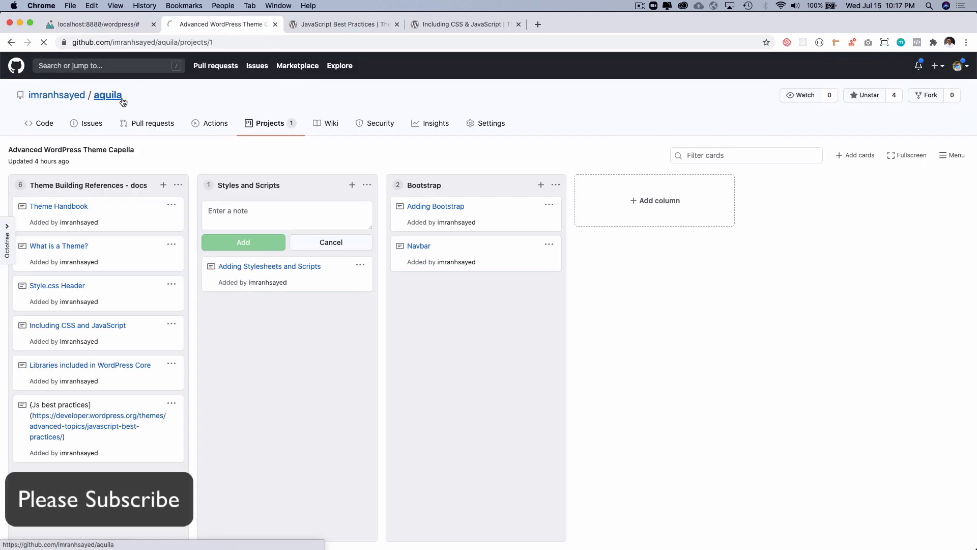
{"action": "left_click", "coordinate": [107, 94]}
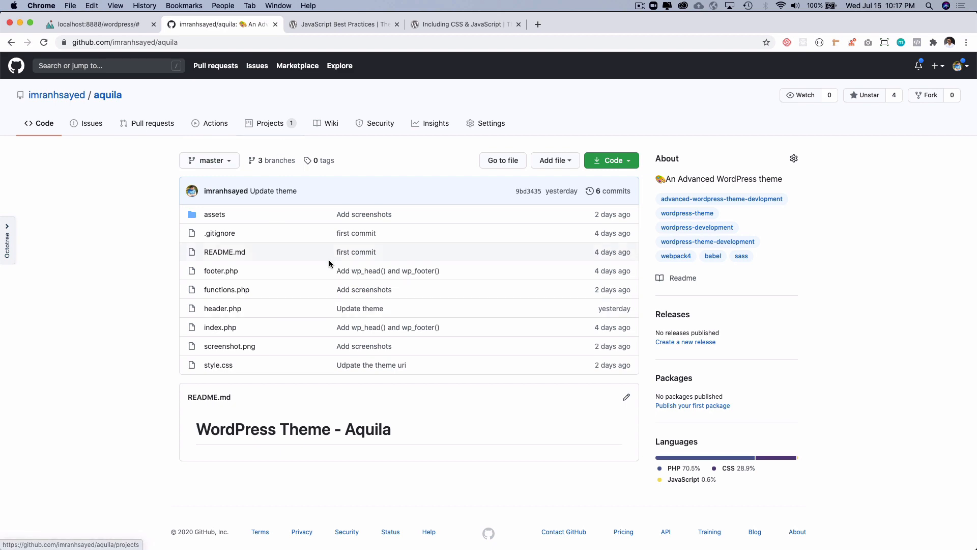
{"action": "mouse_move", "coordinate": [214, 114]}
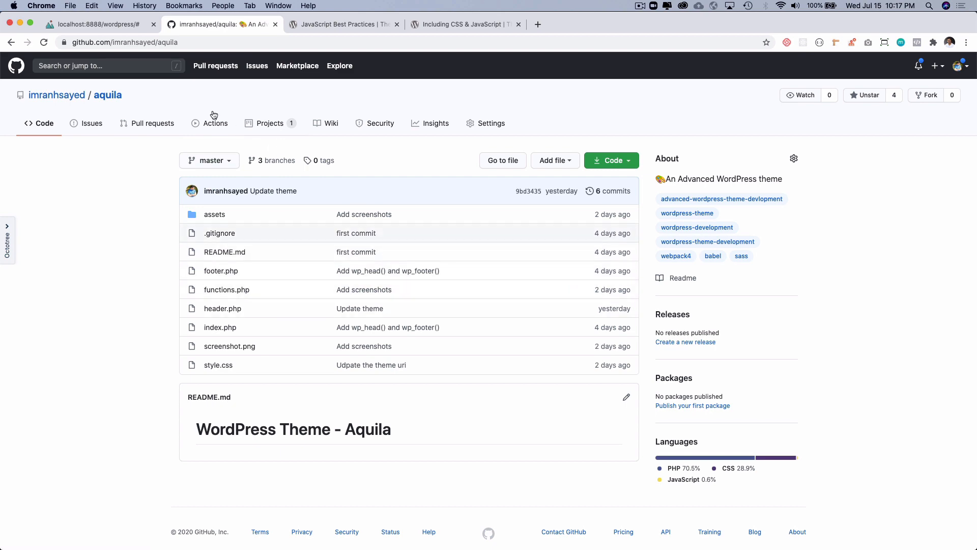
{"action": "left_click", "coordinate": [56, 95]}
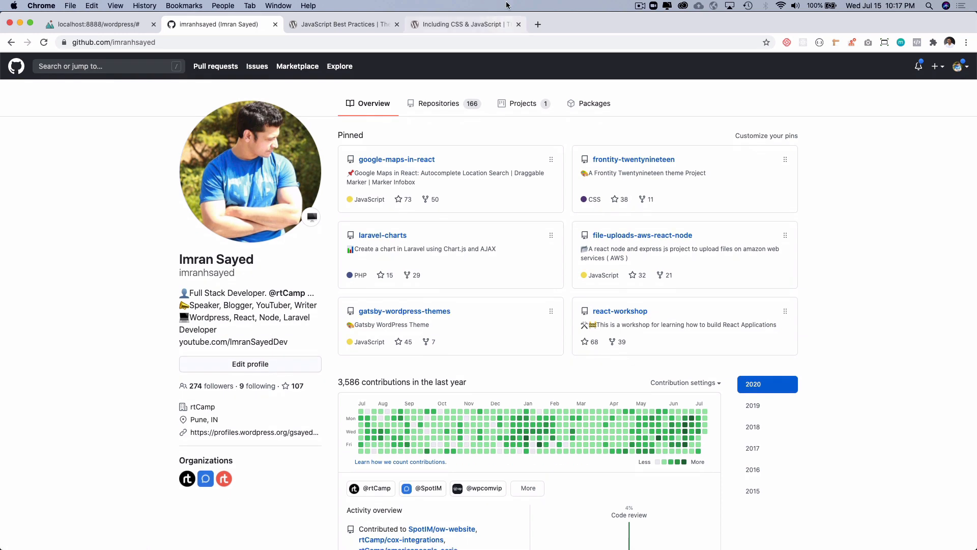
{"action": "mouse_move", "coordinate": [534, 24]}
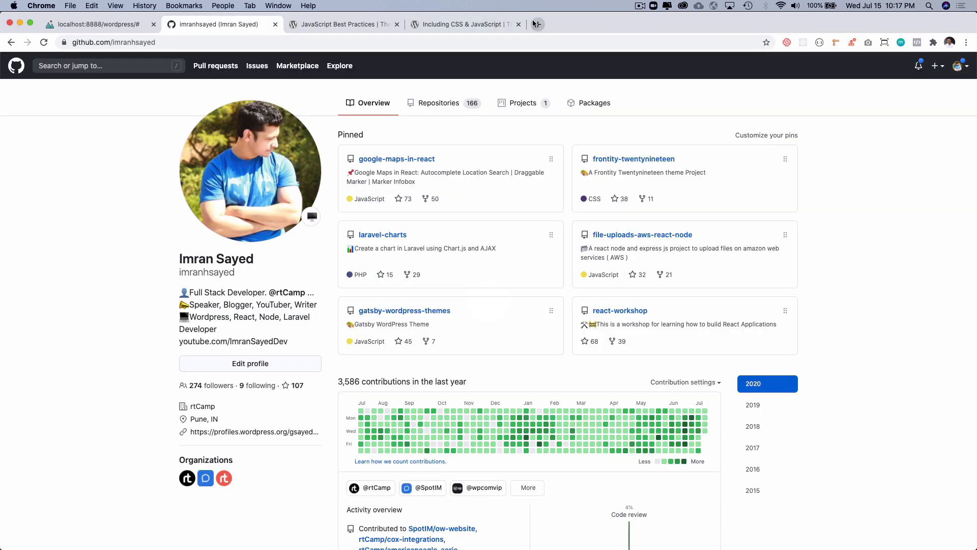